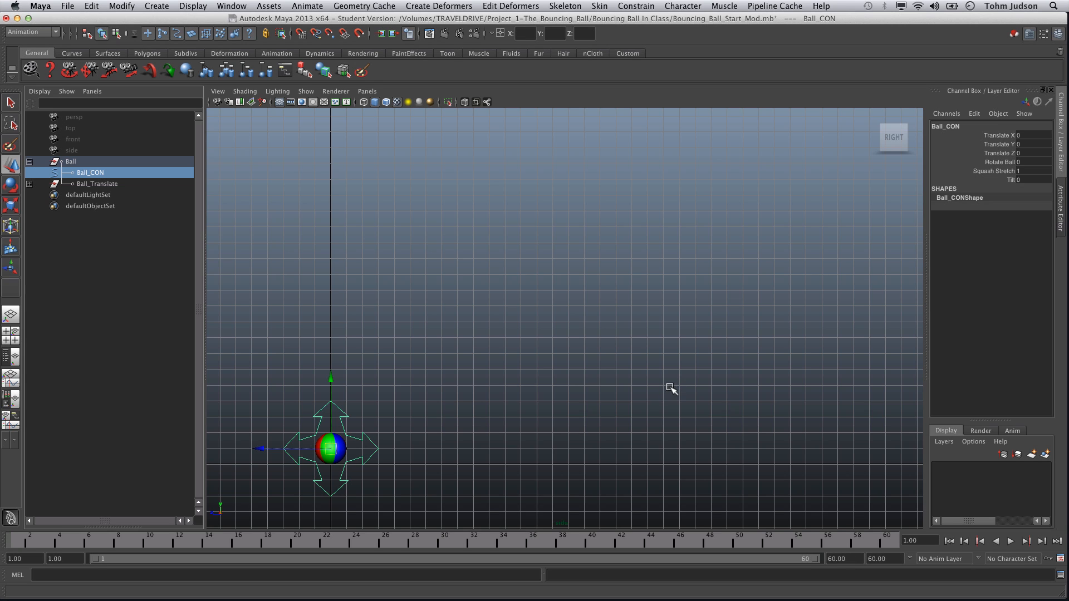
mouse_move(622, 403)
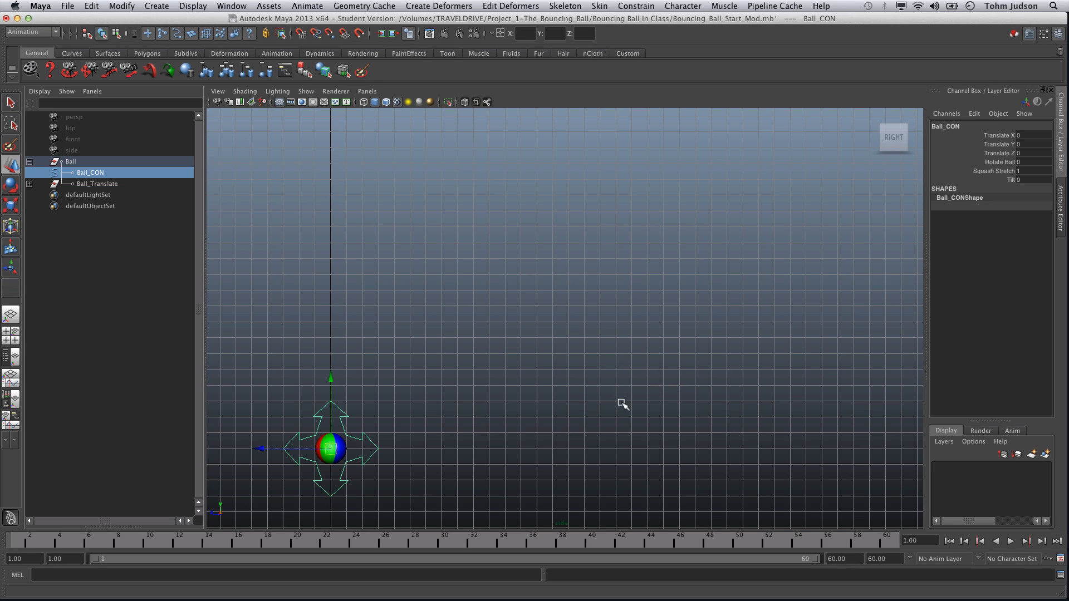
mouse_move(635, 412)
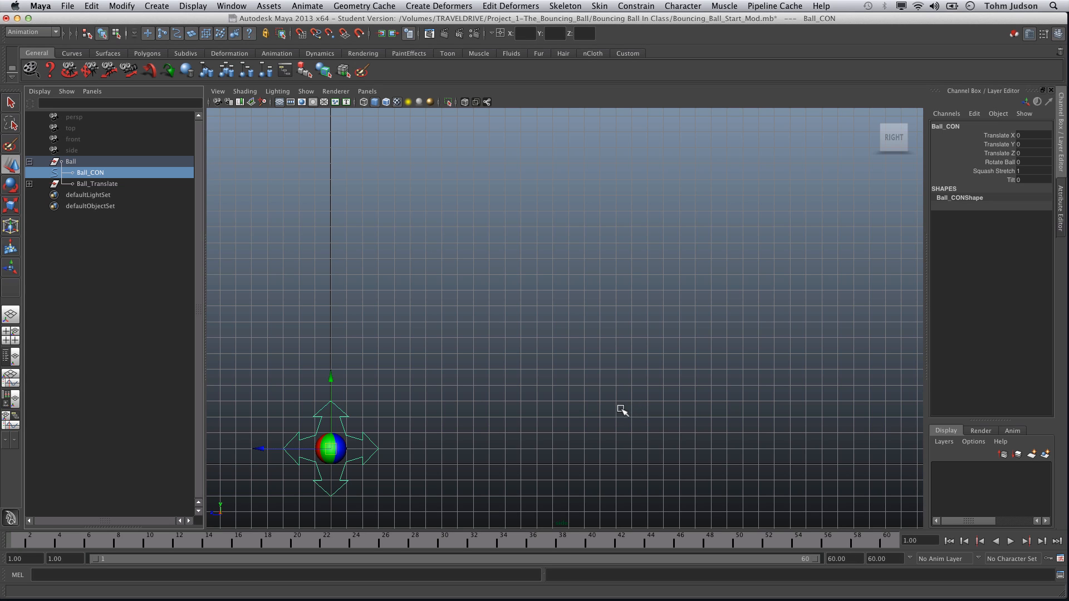
mouse_move(616, 403)
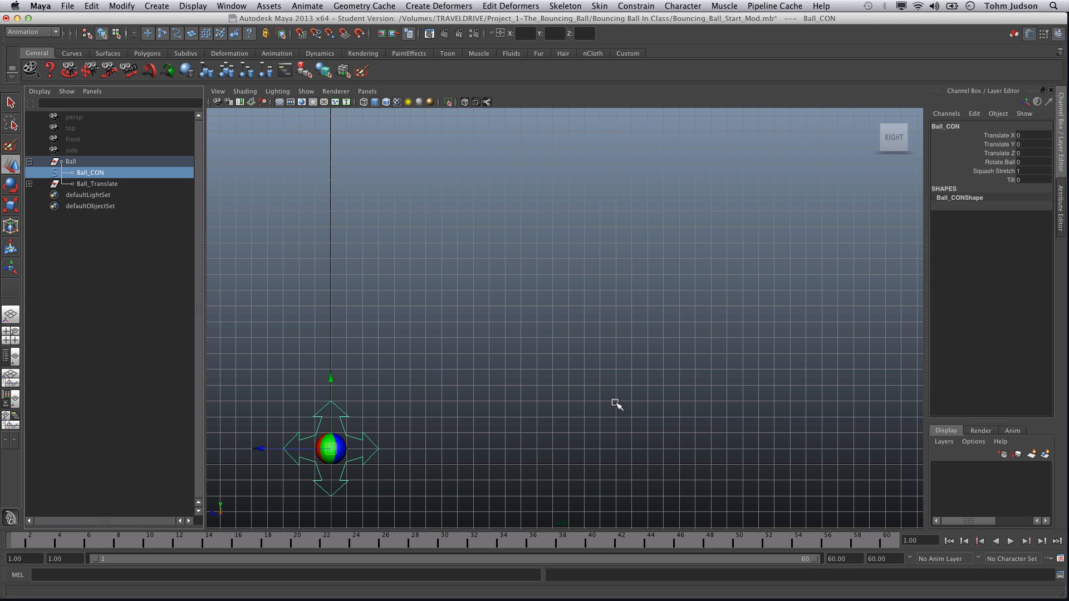
mouse_move(616, 368)
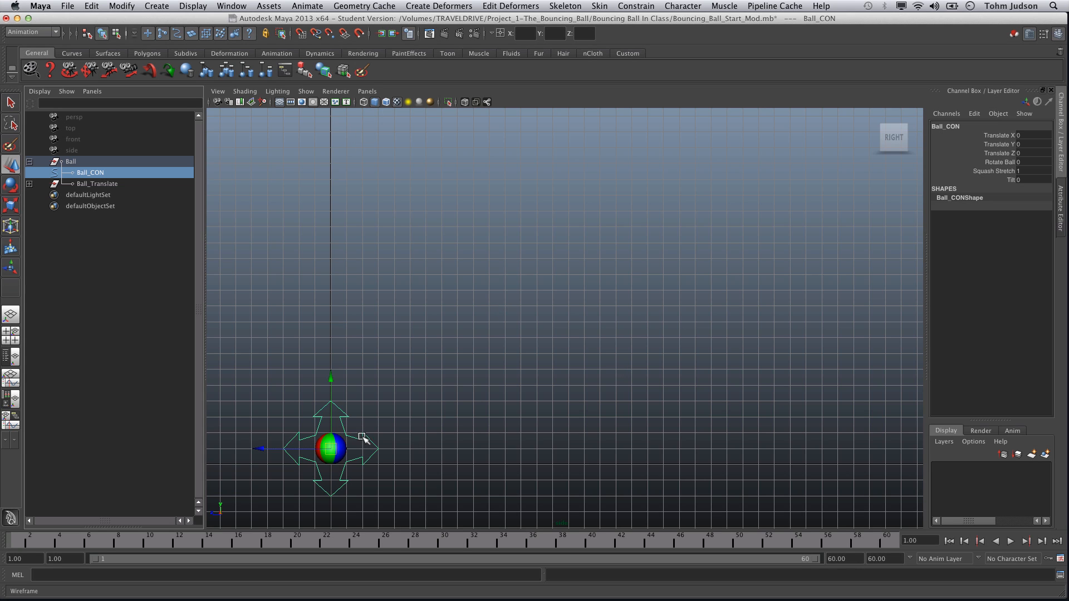
mouse_move(452, 467)
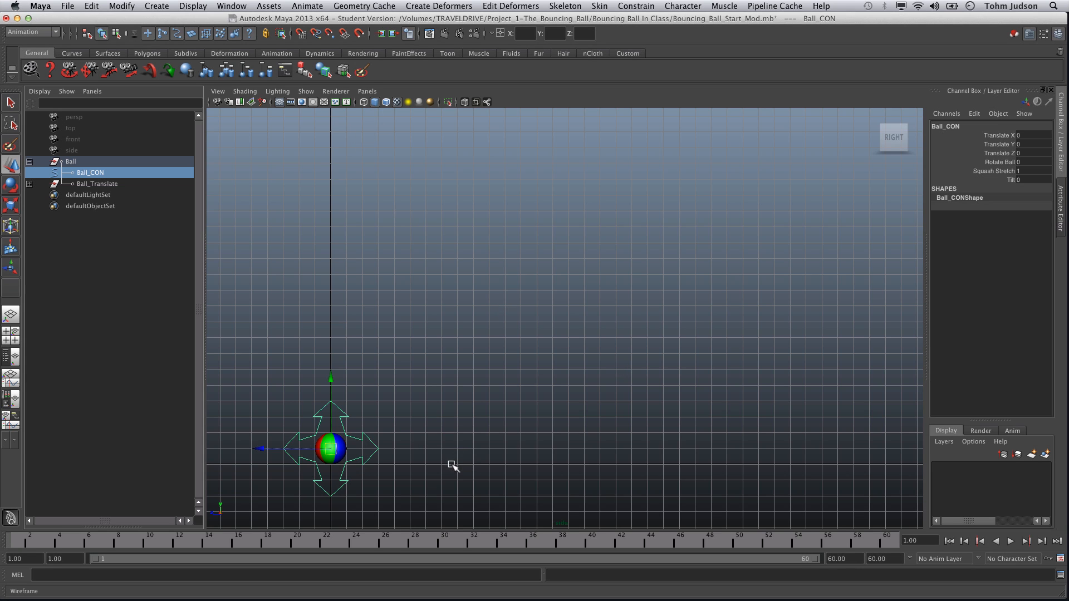
mouse_move(451, 446)
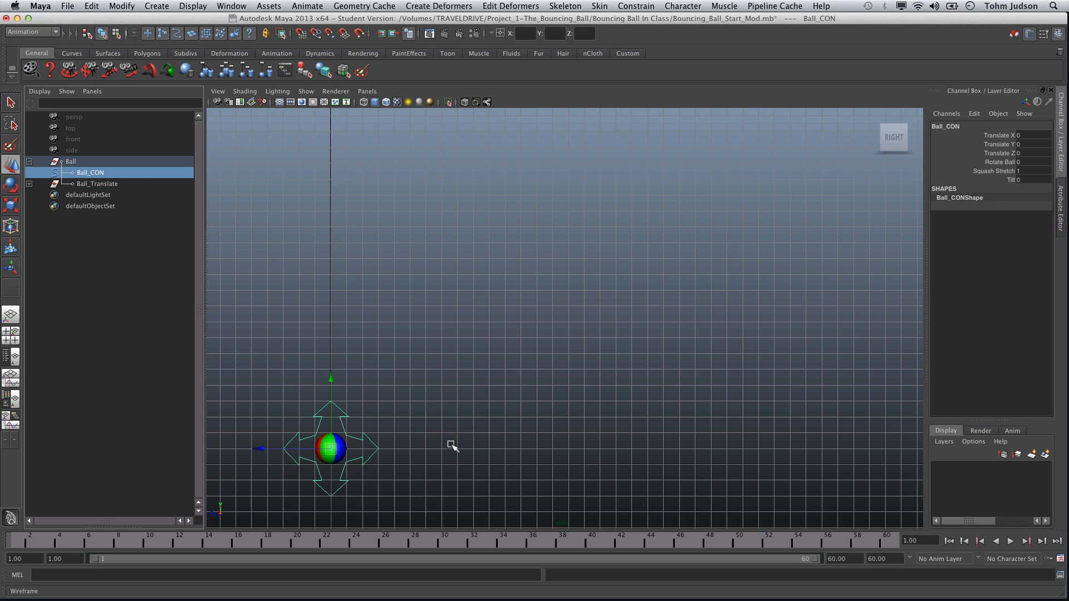
mouse_move(463, 436)
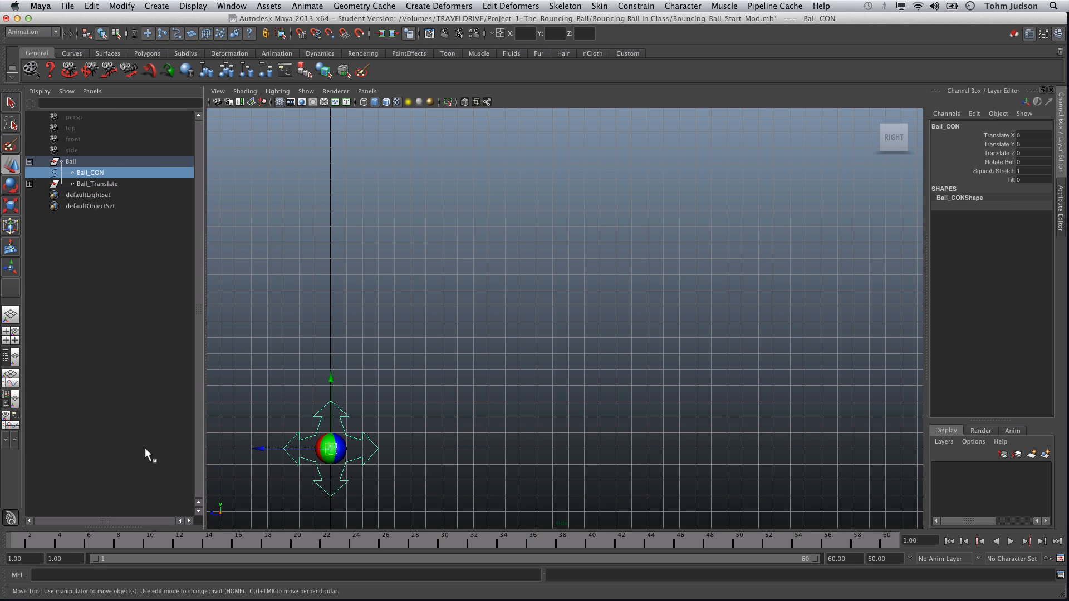
mouse_move(524, 396)
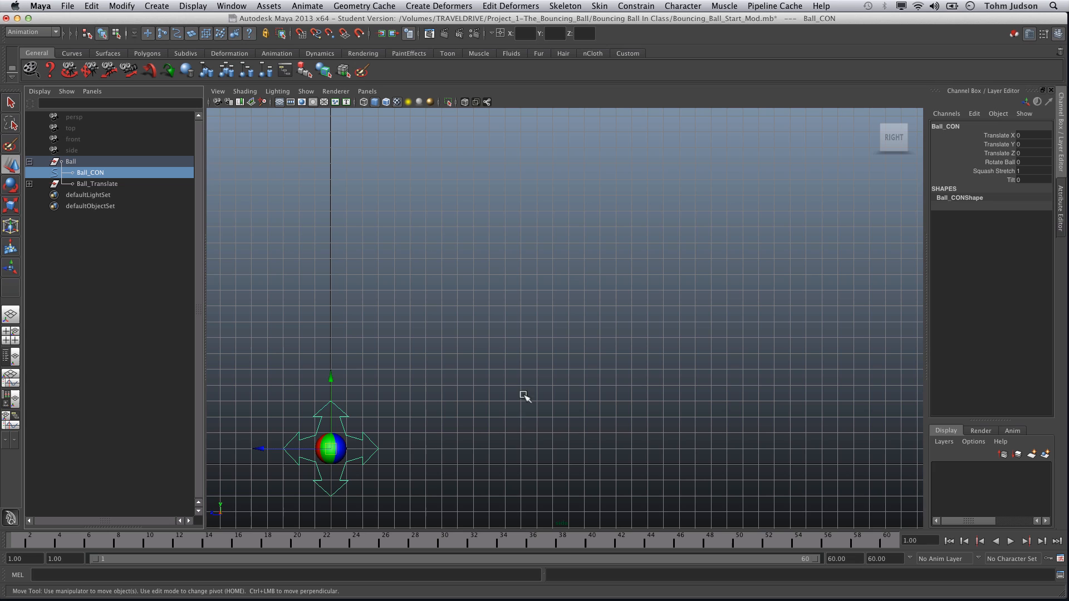
mouse_move(510, 424)
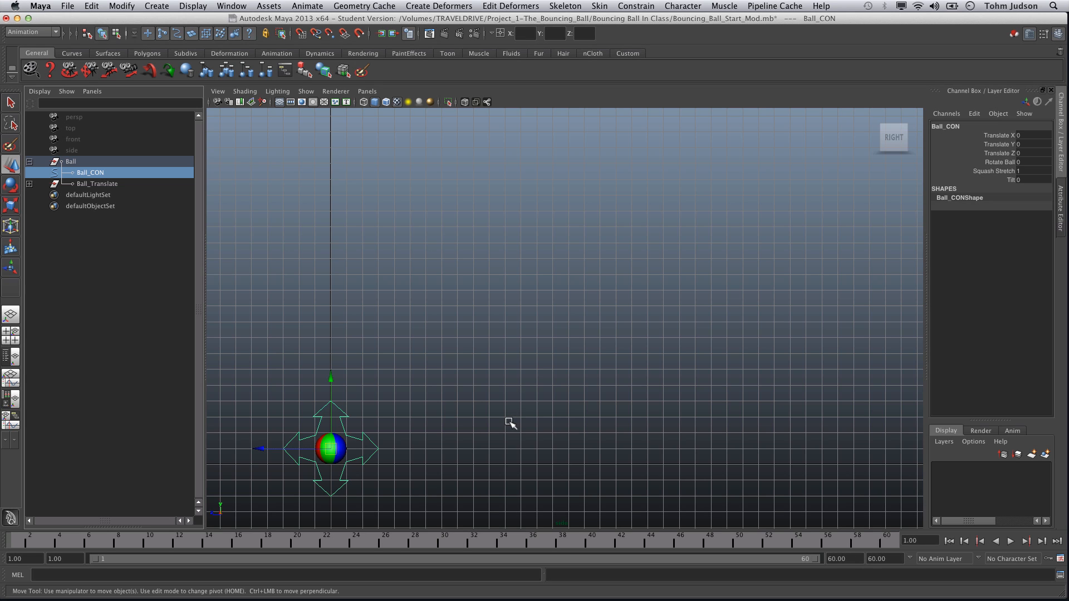
mouse_move(438, 396)
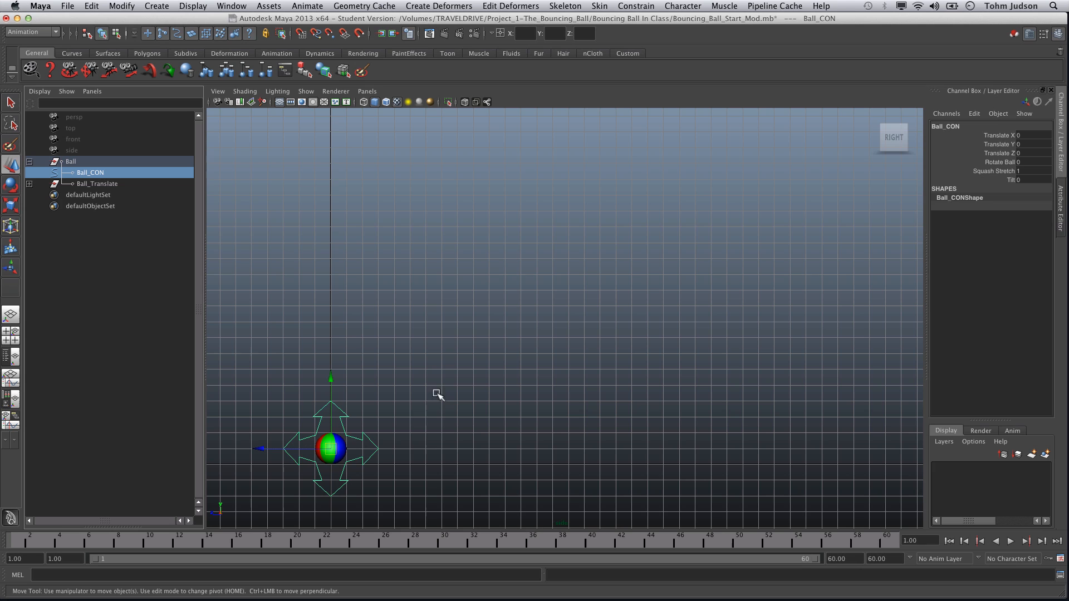
mouse_move(407, 402)
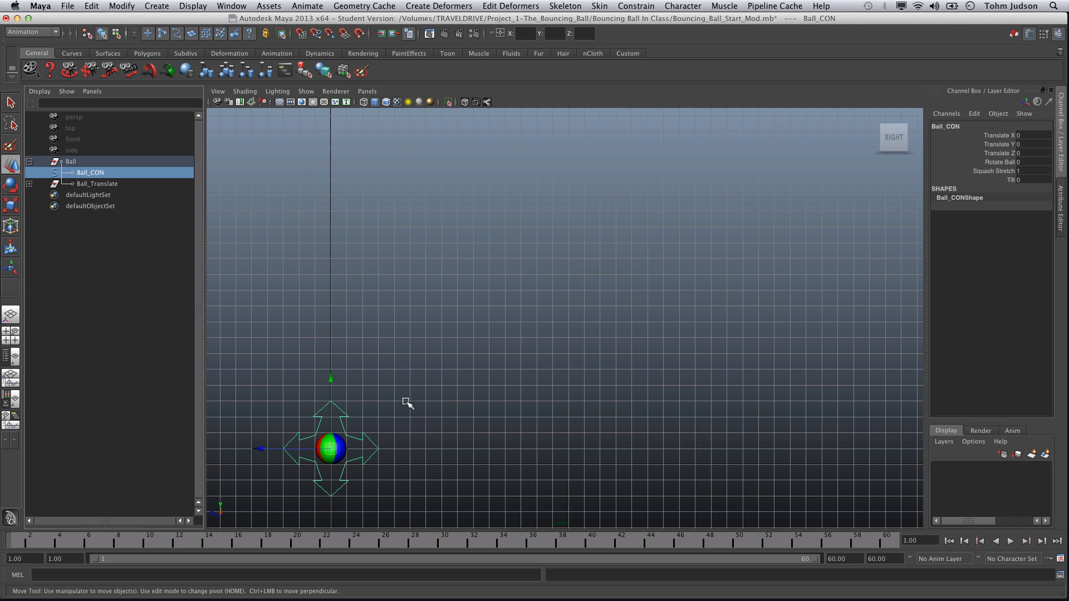
mouse_move(433, 444)
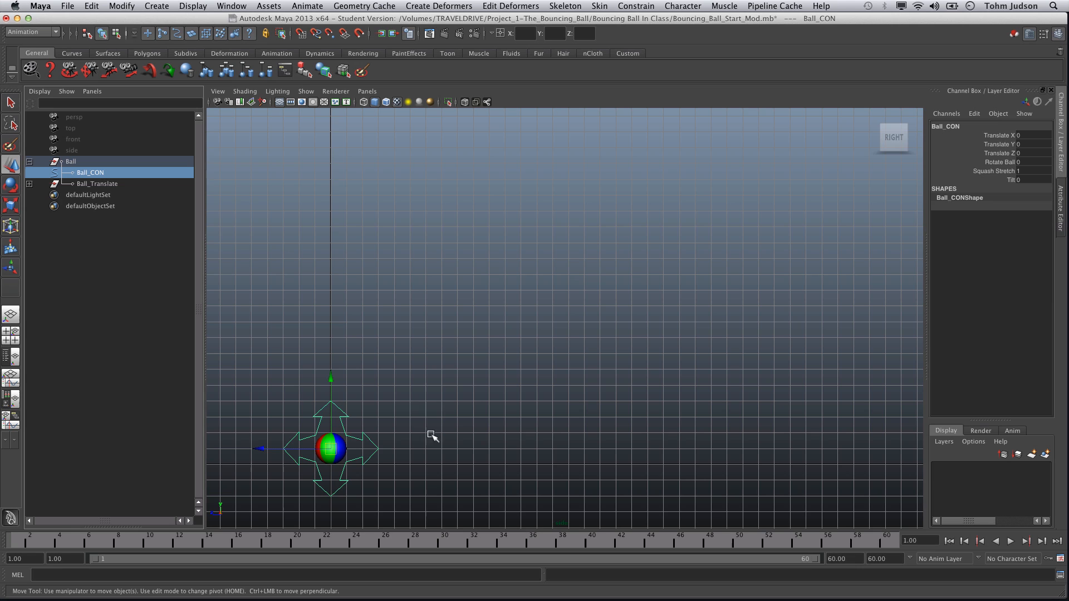
mouse_move(469, 369)
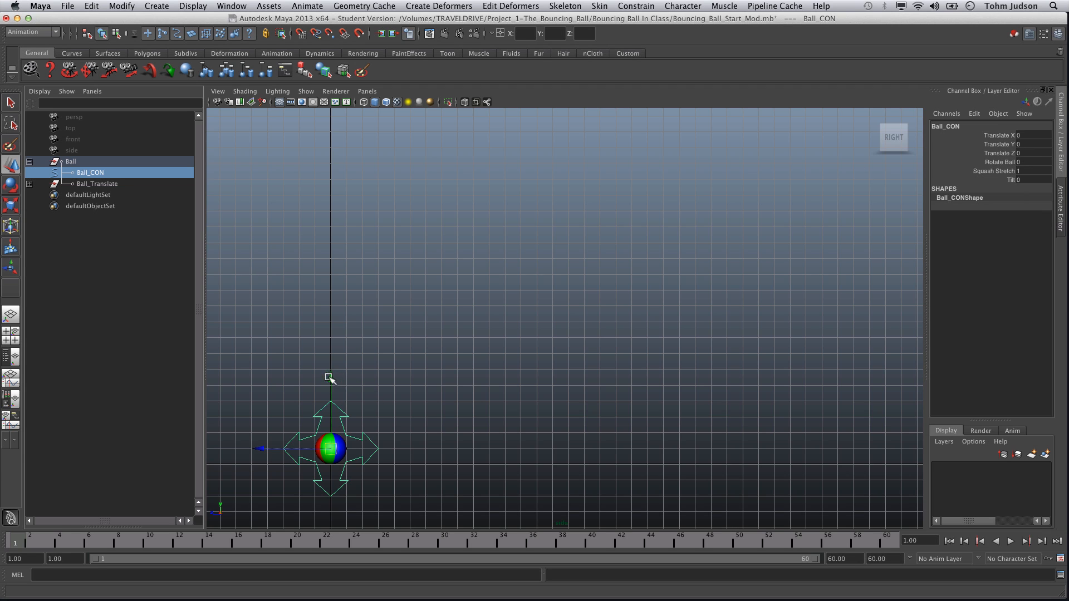
Step: Key Ball_CON's Translate Y at 15 on frame 1, then at 0 on frame 10
click(1033, 143)
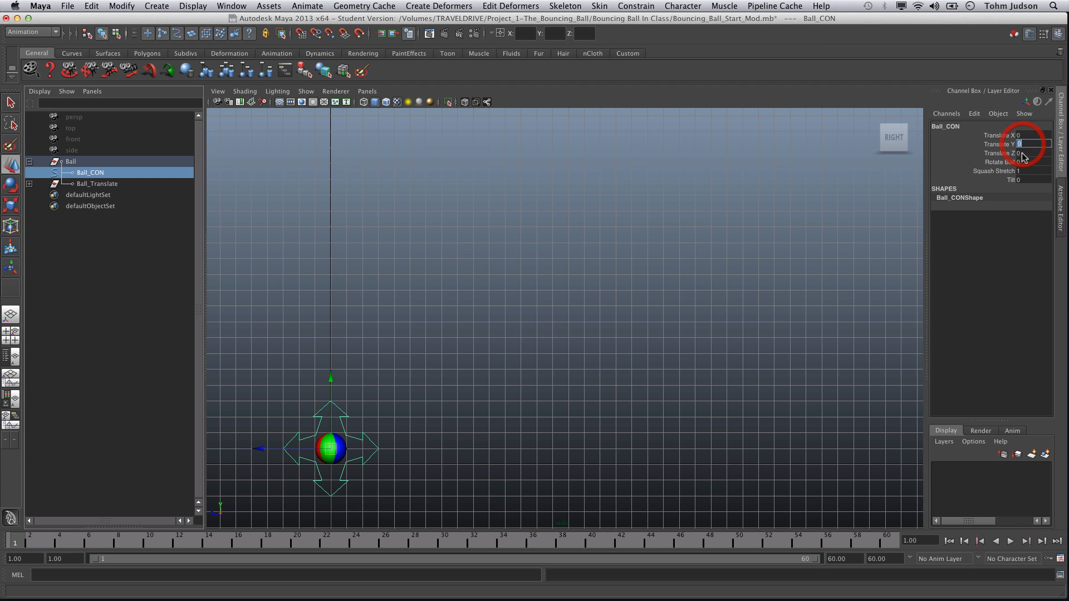
text(15)
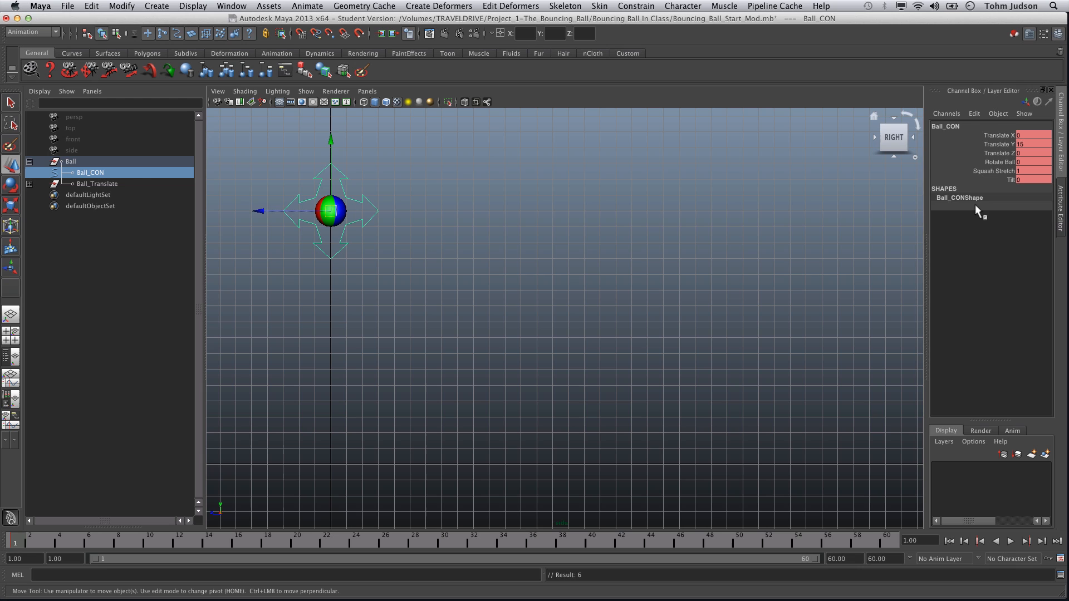
mouse_move(899, 173)
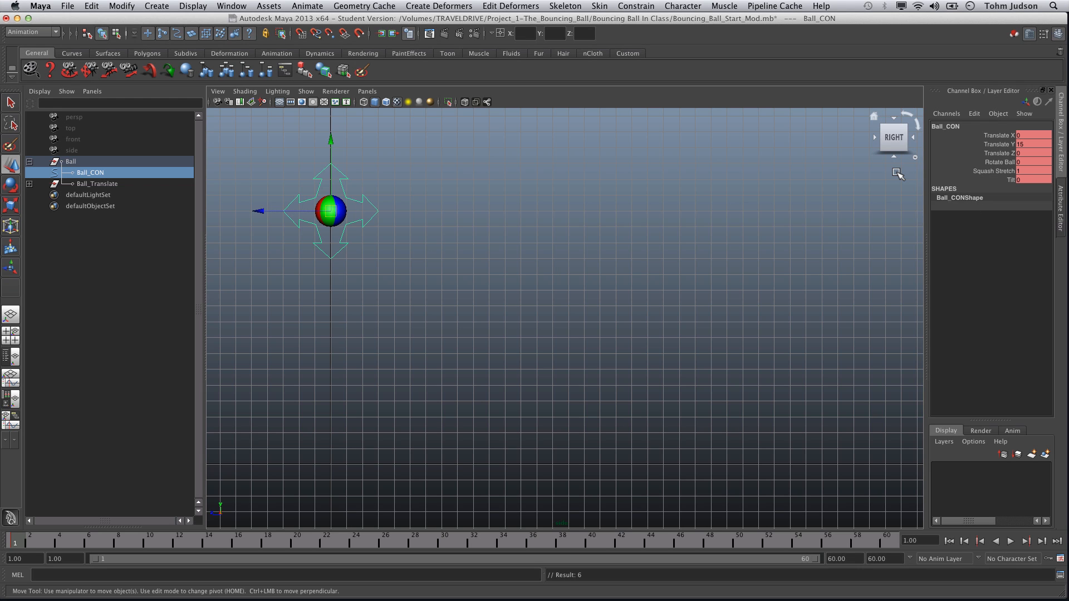
mouse_move(463, 333)
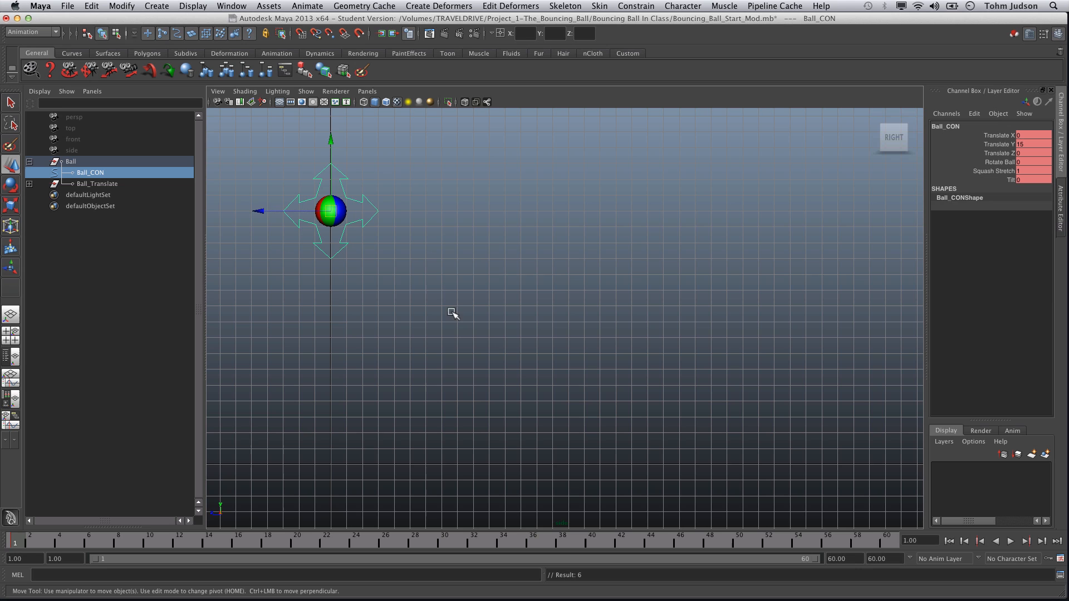
mouse_move(416, 378)
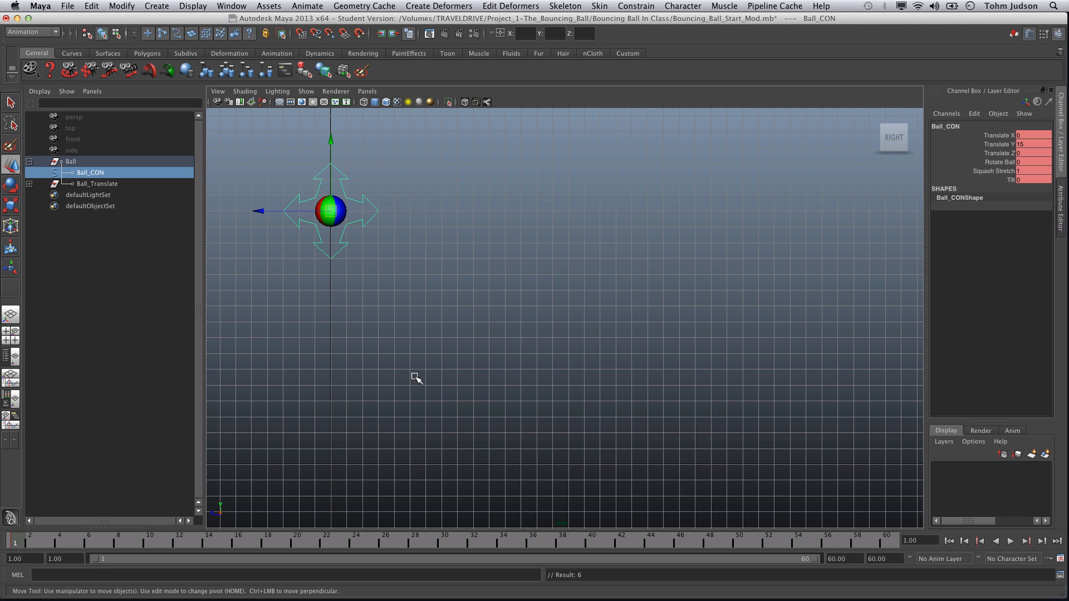
click(149, 543)
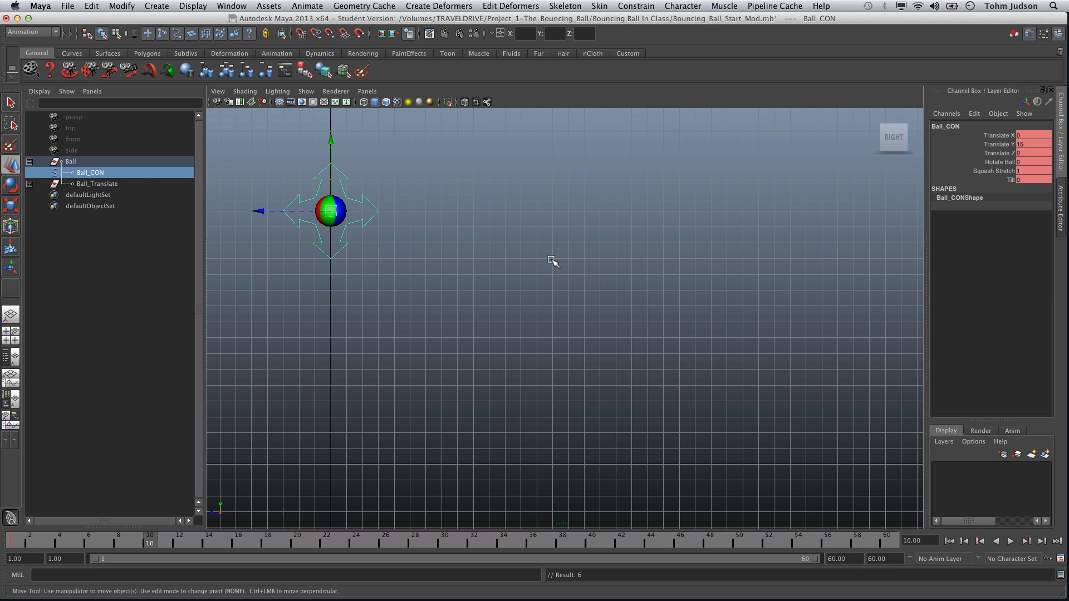
click(1034, 143)
text(0)
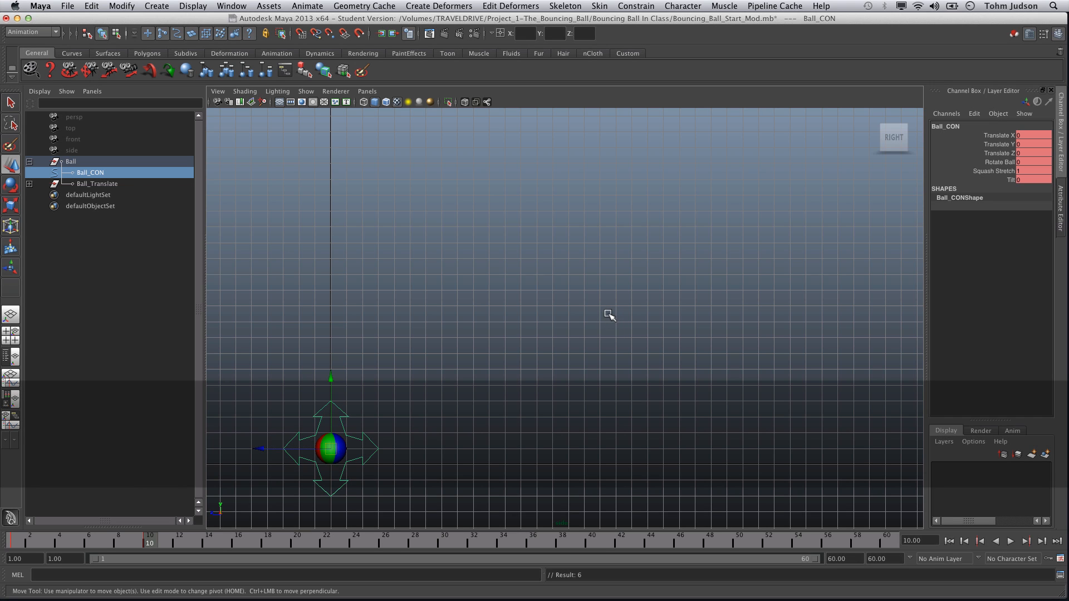
mouse_move(1025, 142)
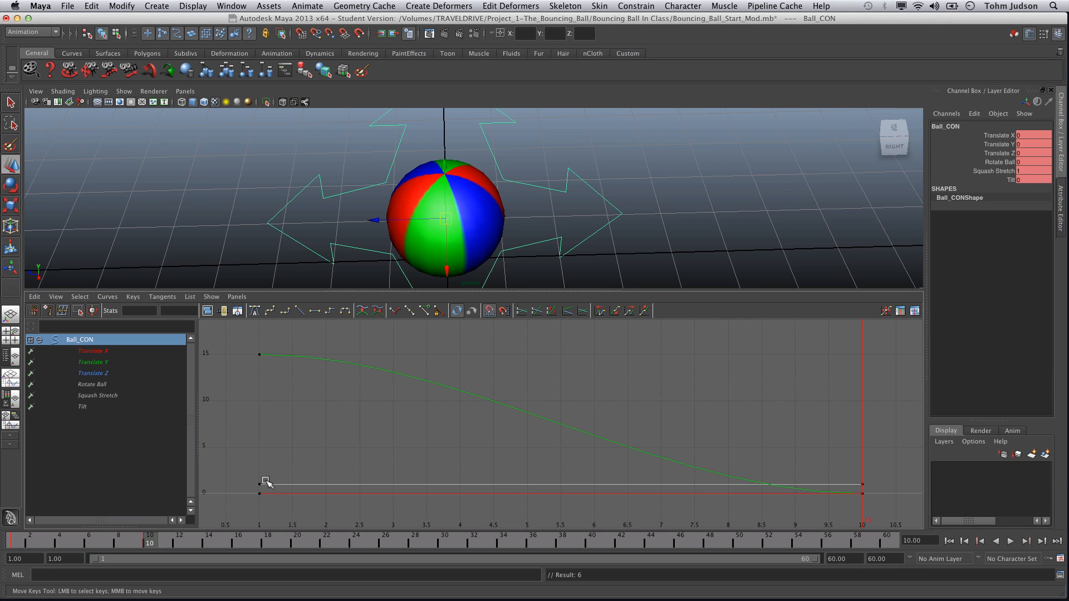
mouse_move(247, 351)
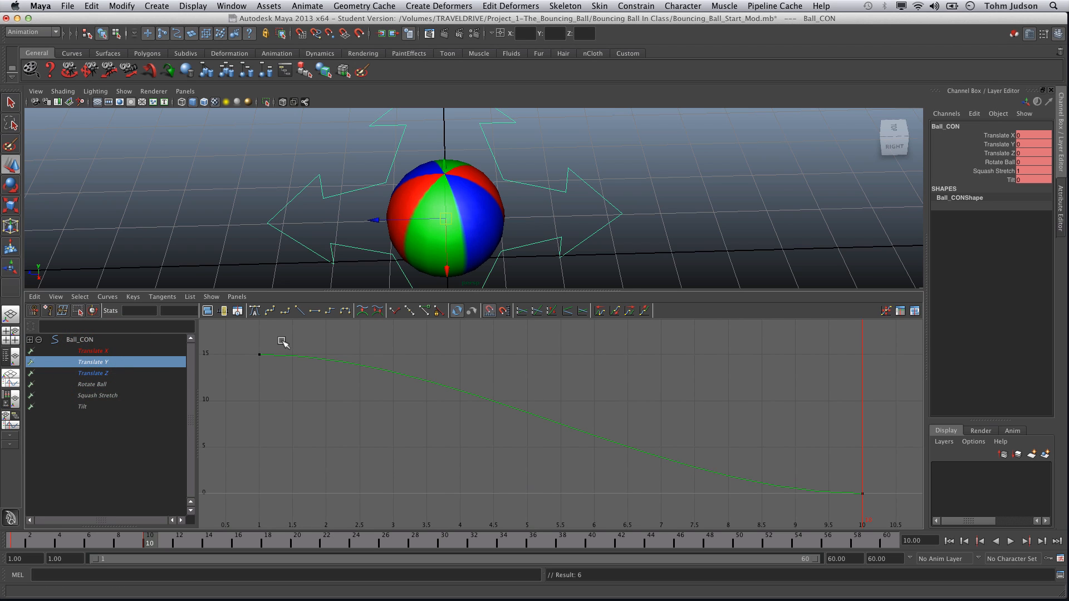
mouse_move(864, 495)
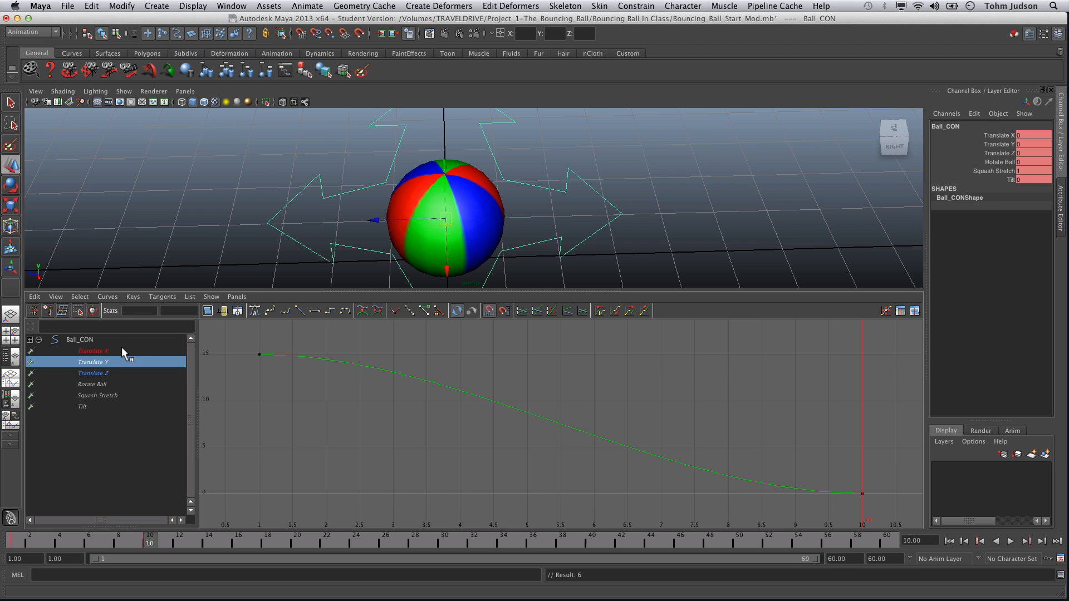
Step: Isolate Ball_CON's Translate Y curve in the Graph Editor to view the 15-to-0 drop
click(79, 338)
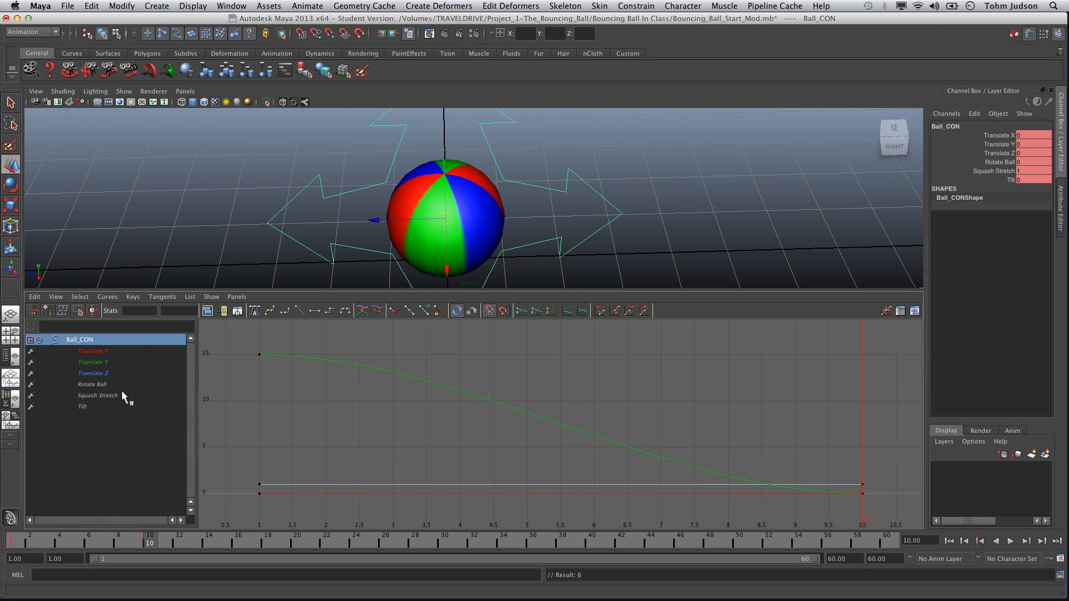
click(94, 360)
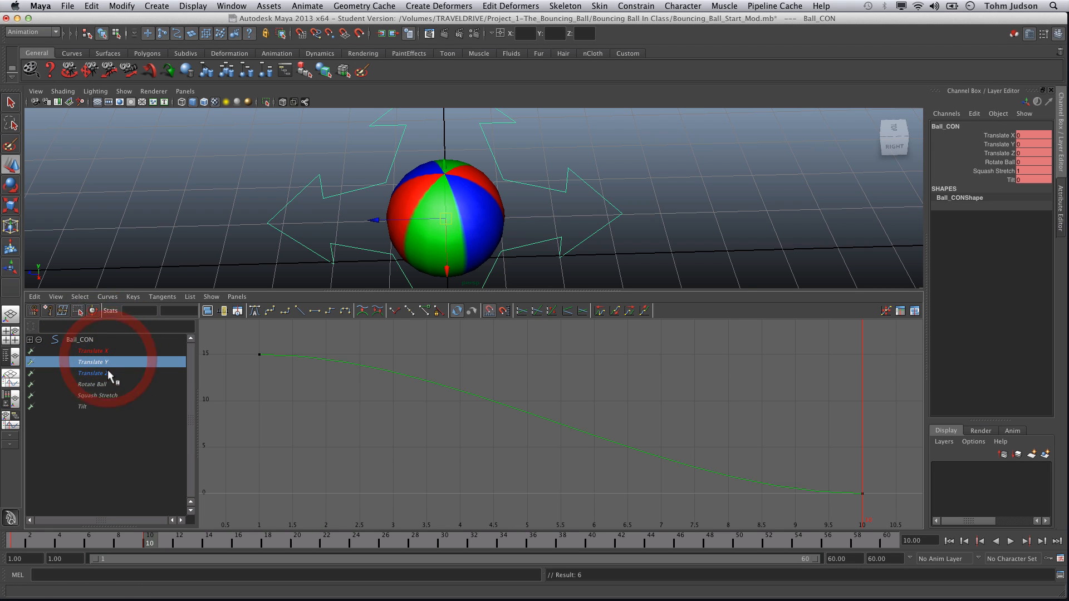
click(83, 406)
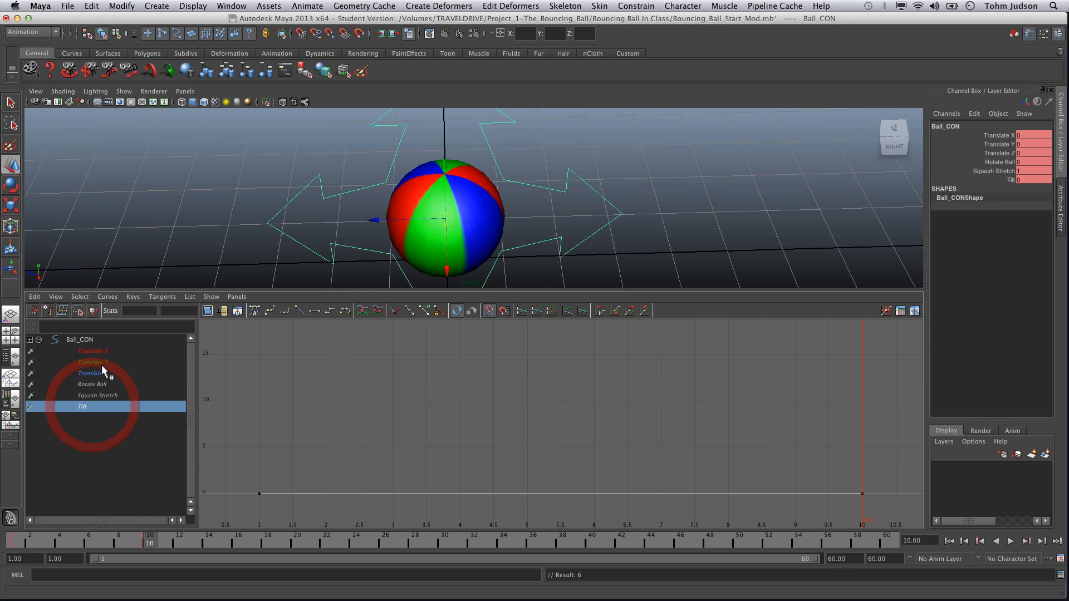
click(92, 362)
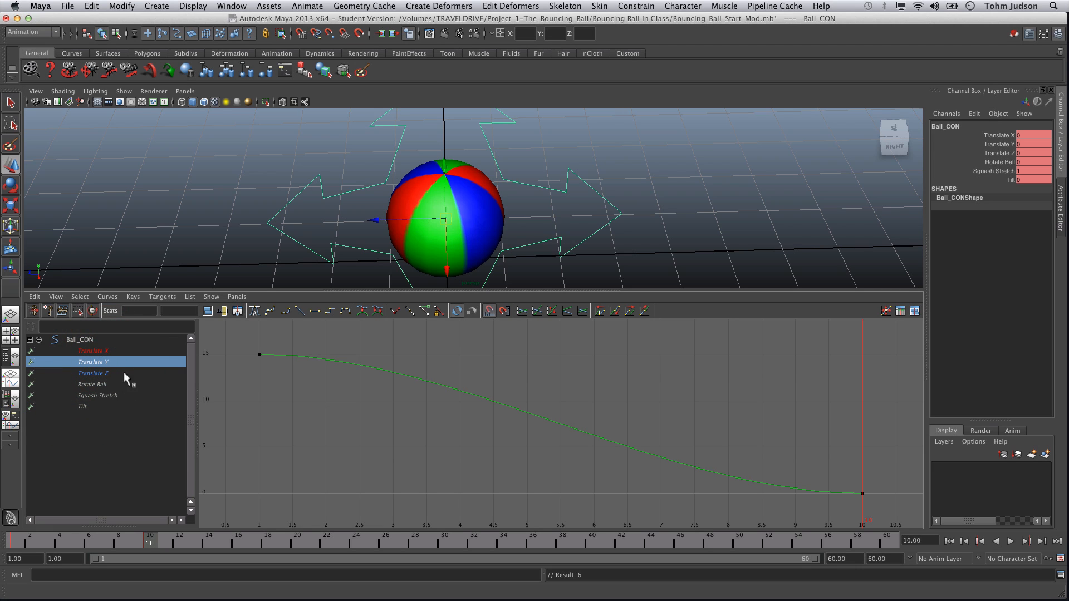
mouse_move(264, 84)
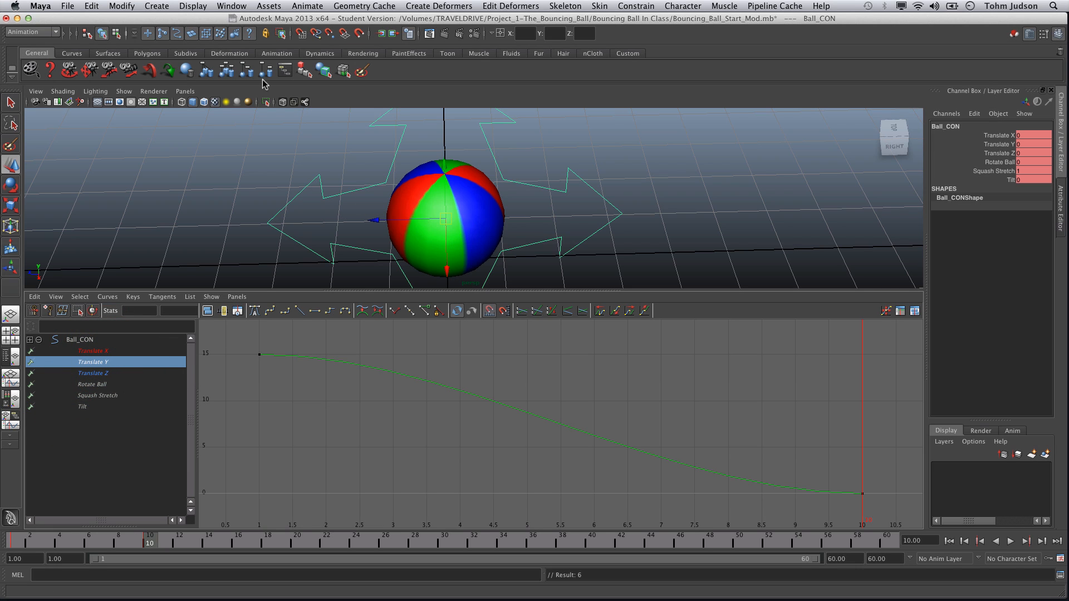
Step: Switch the viewport to the orthographic side camera and frame the ball
click(184, 90)
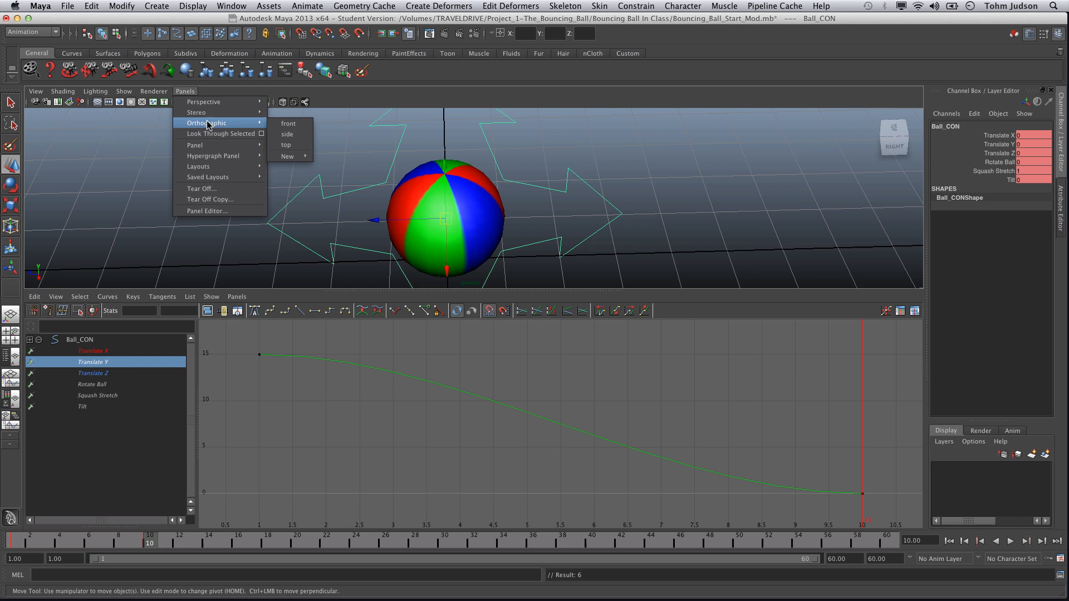
click(287, 134)
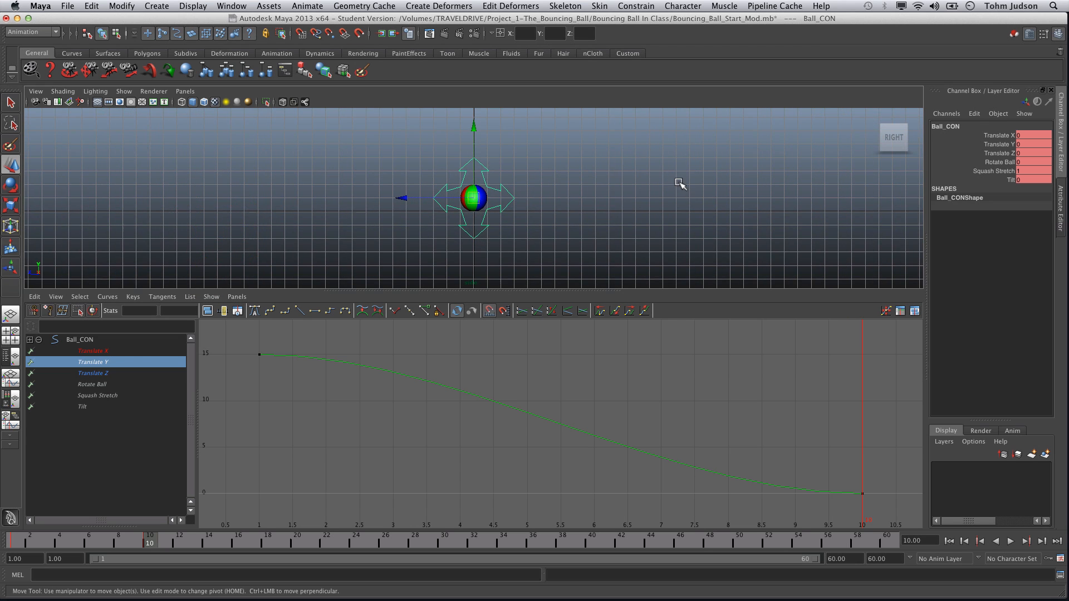
drag(475, 198, 360, 237)
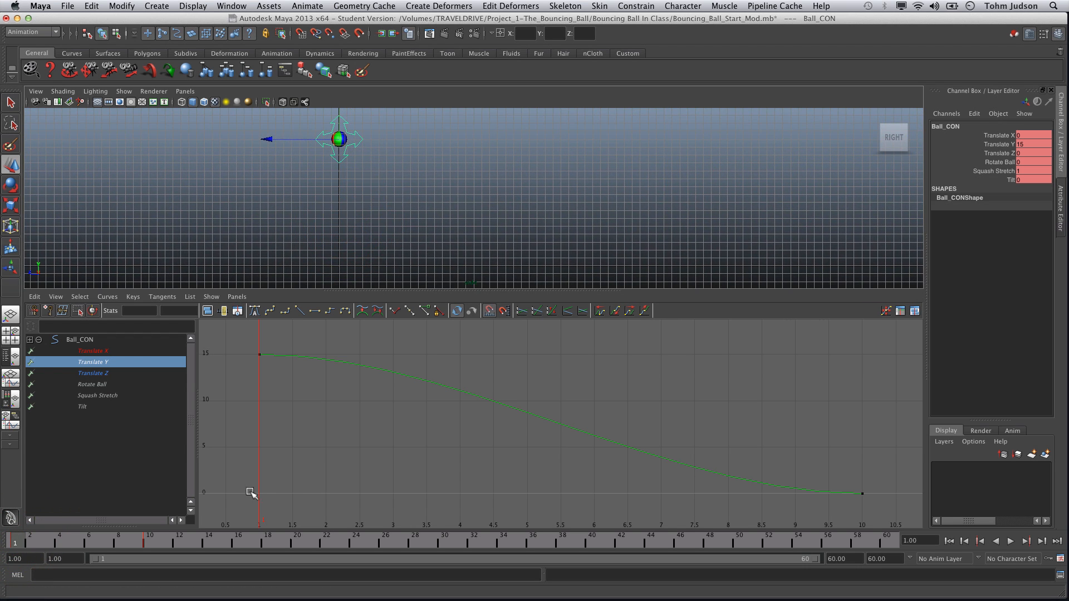
Step: Key bounce heights 10, 0, 5, 0 and 0.75 at frames 16, 22, 27, 32 and 36
click(174, 541)
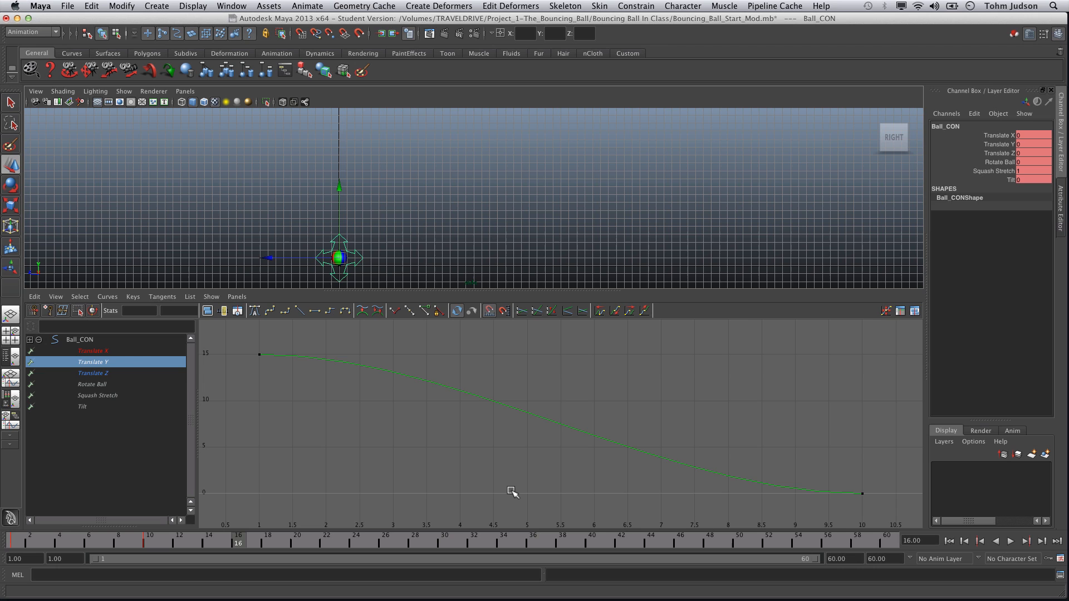
click(1033, 144)
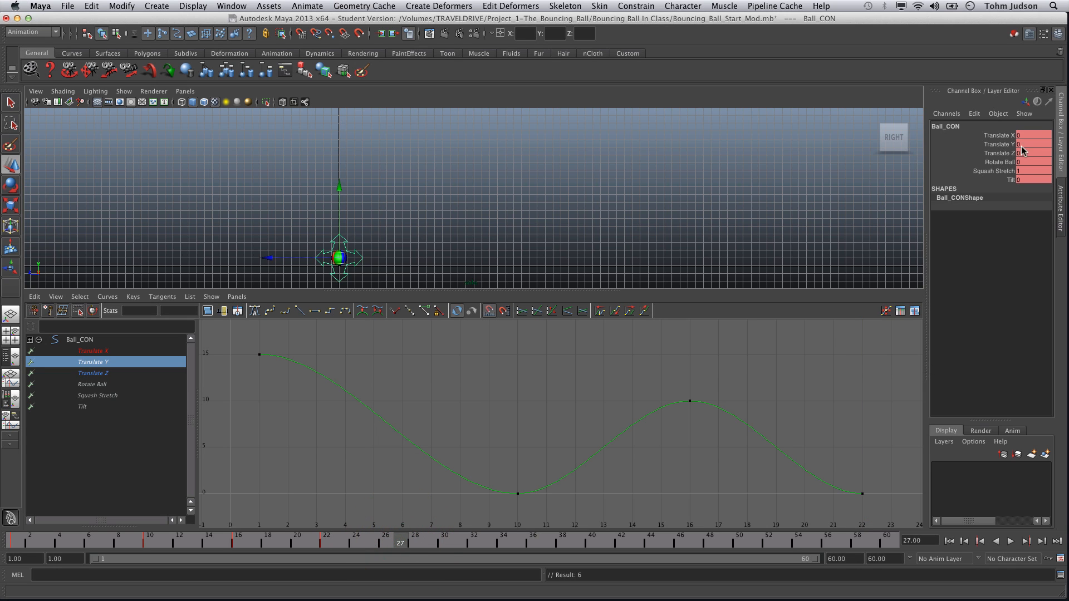
click(1033, 144)
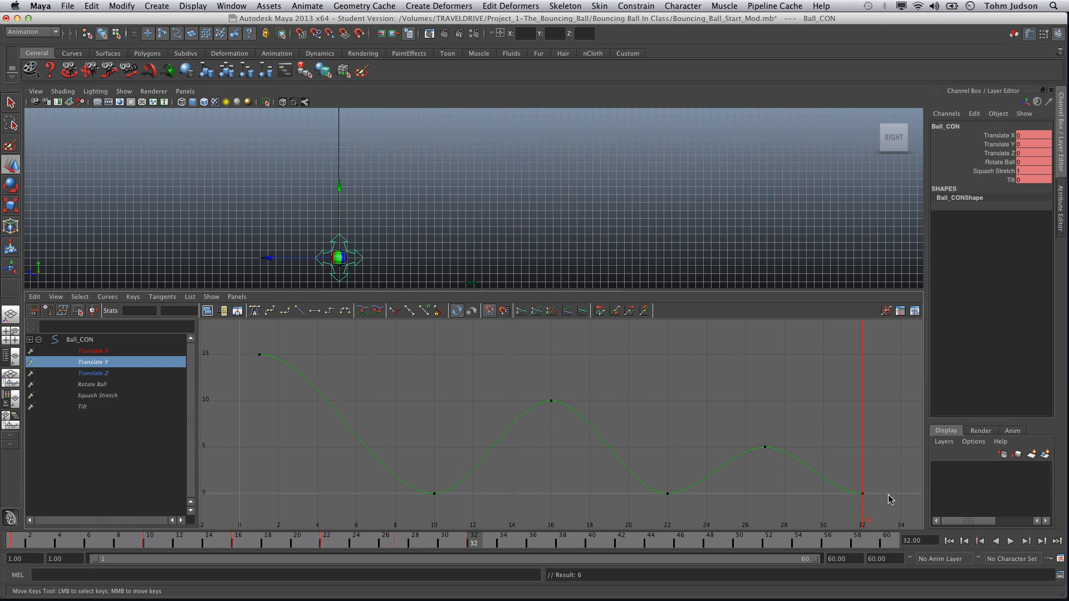
mouse_move(612, 282)
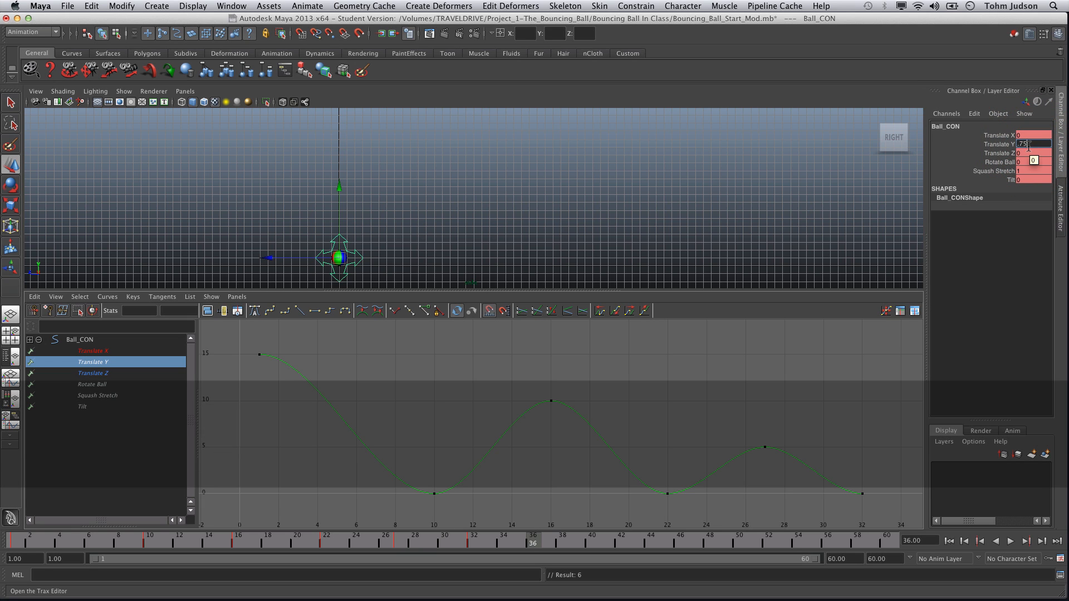
text(0.75)
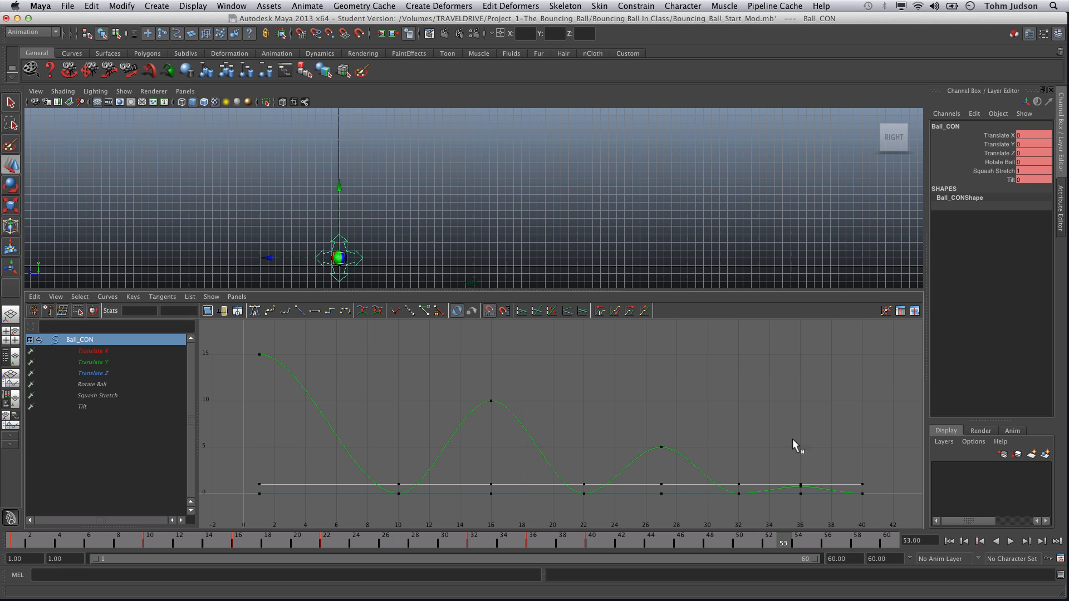
mouse_move(543, 393)
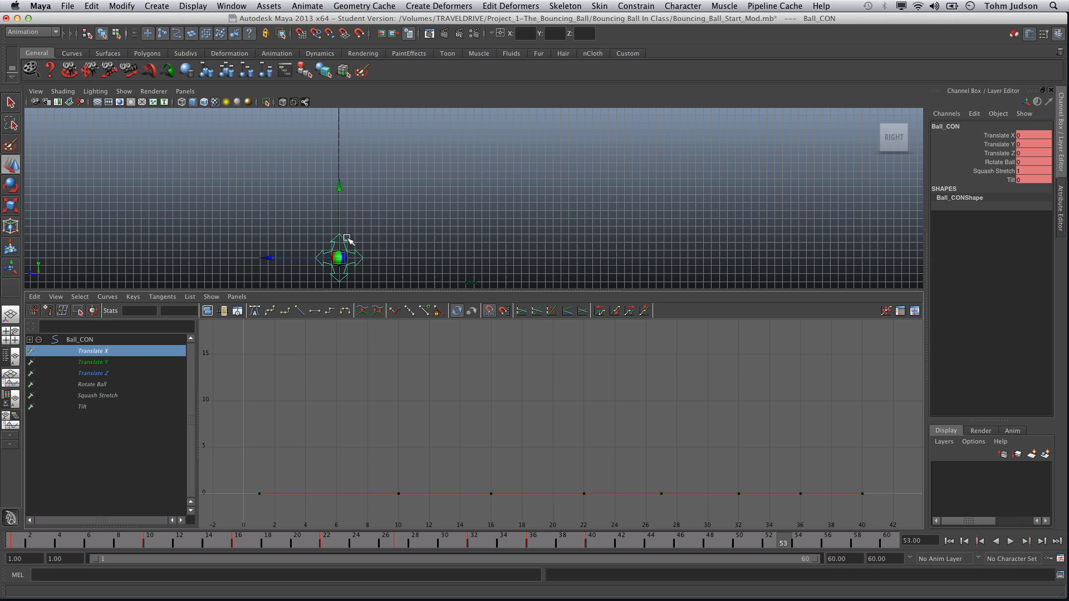
Step: Isolate the Translate Z curve and delete its in-between keys, keeping start and frame 40
click(93, 373)
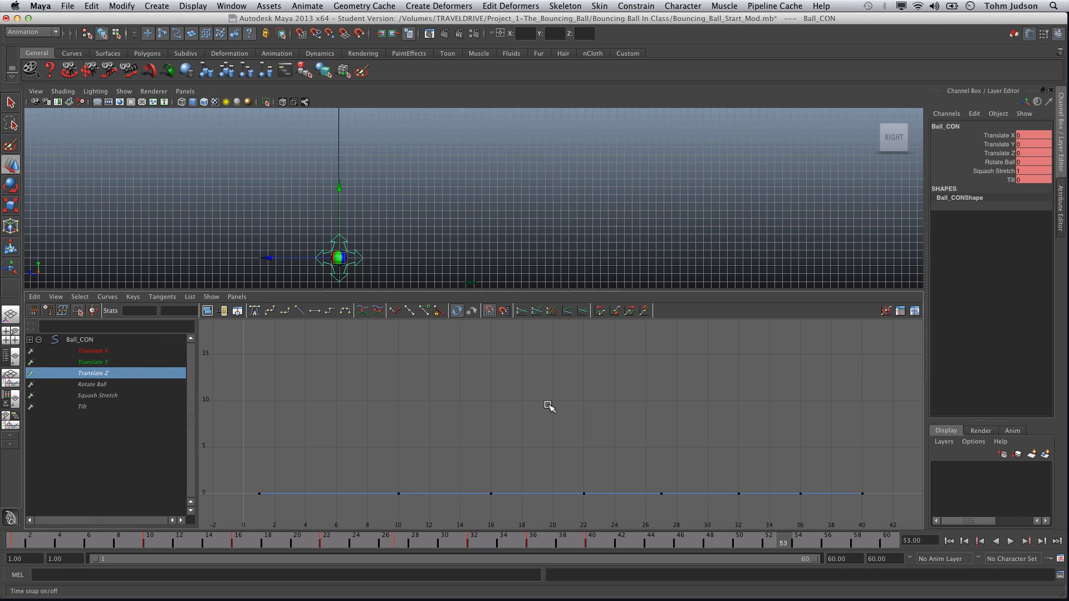
mouse_move(579, 401)
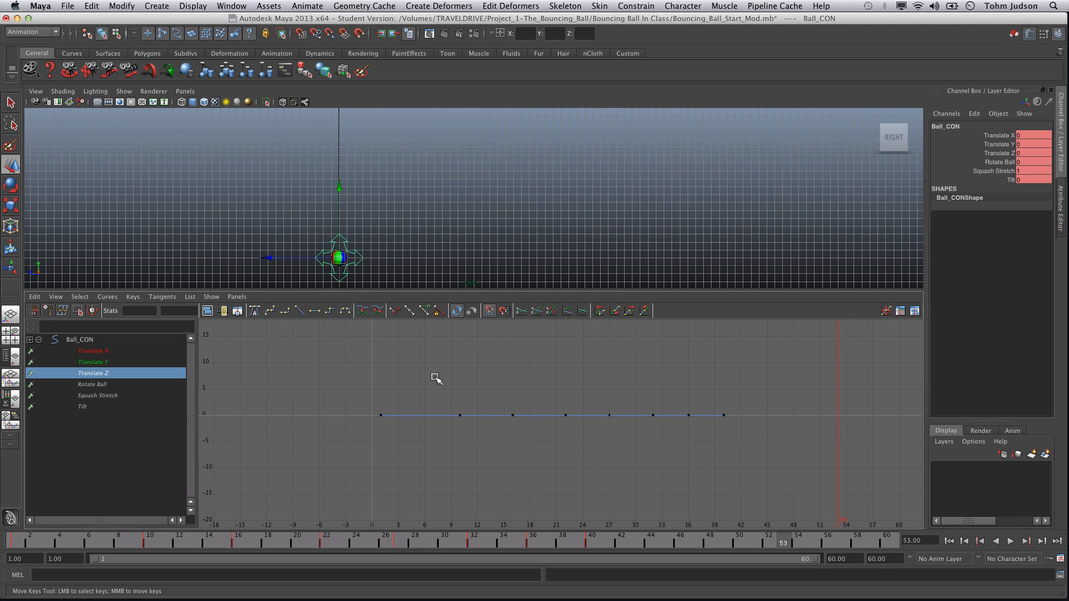
drag(435, 378, 667, 456)
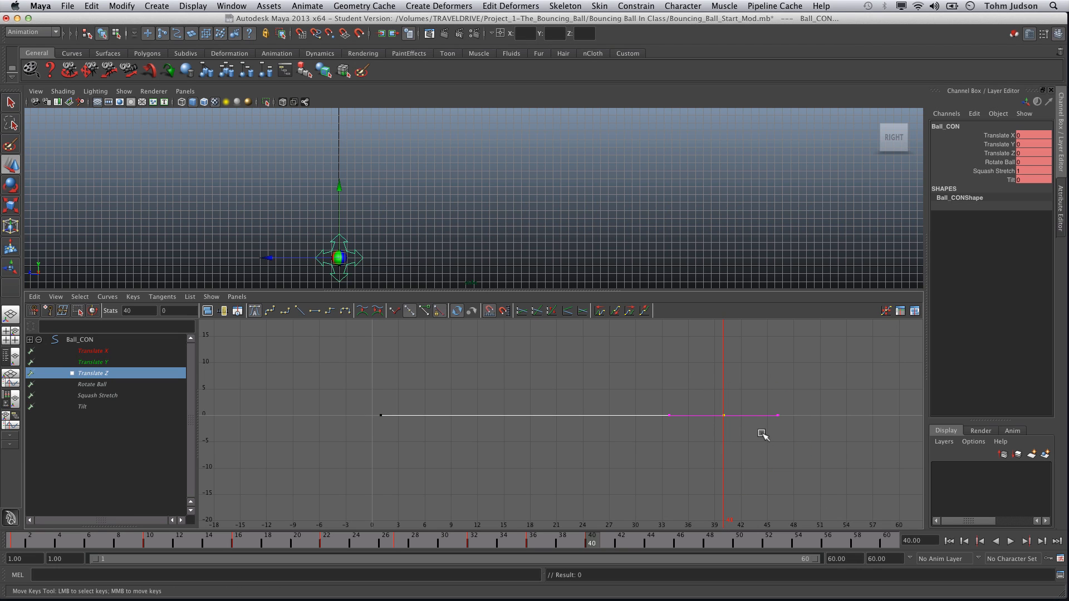
Step: Lower the frame 40 Translate Z key and set its value exactly to -20
click(722, 416)
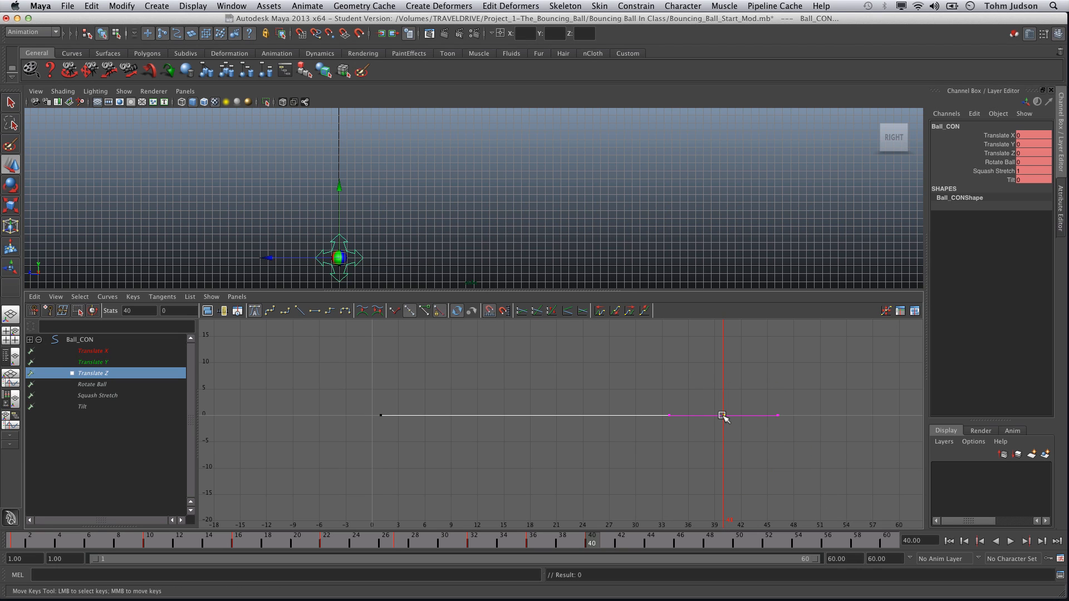
drag(721, 415, 731, 450)
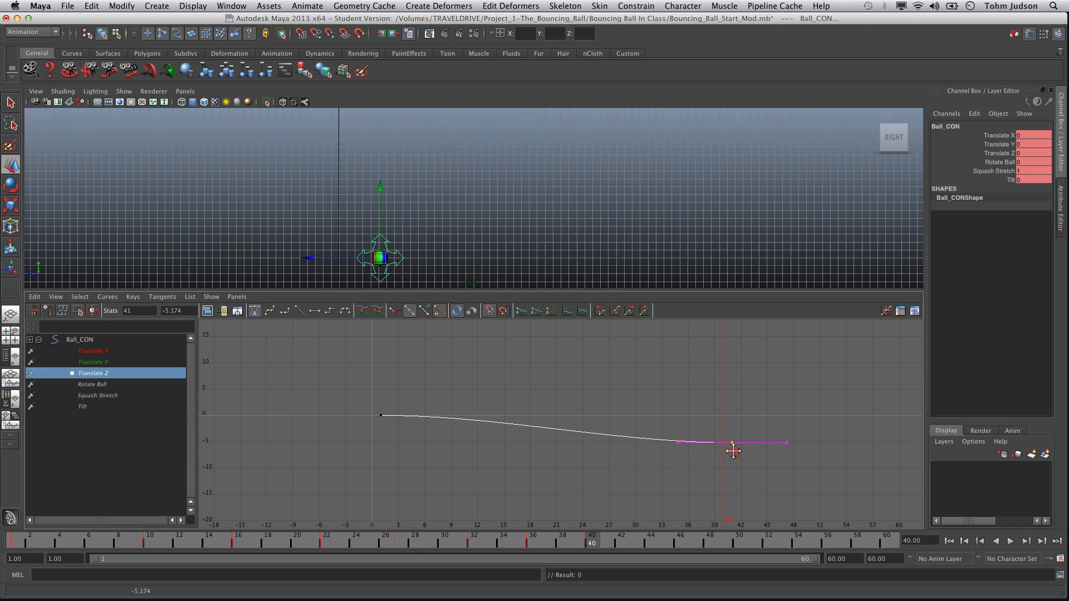
drag(731, 443, 731, 515)
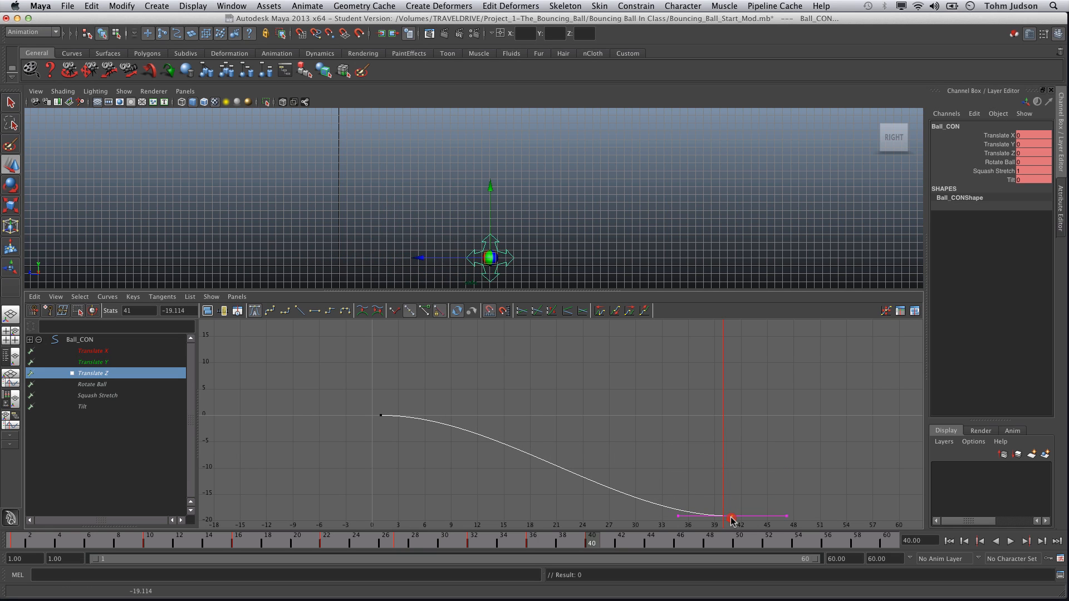
drag(731, 518, 730, 520)
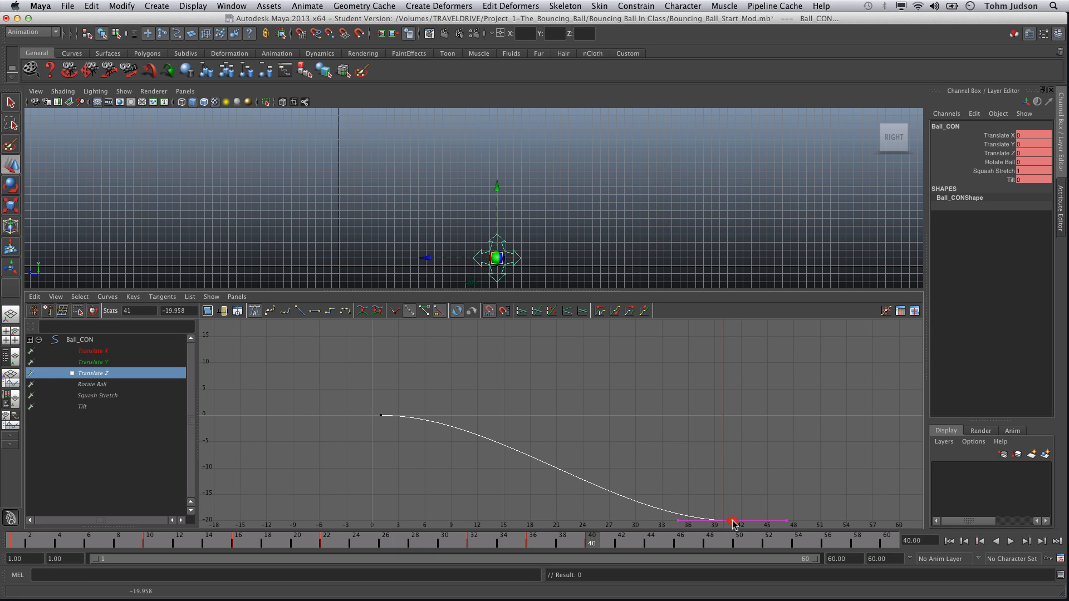
drag(732, 524, 722, 527)
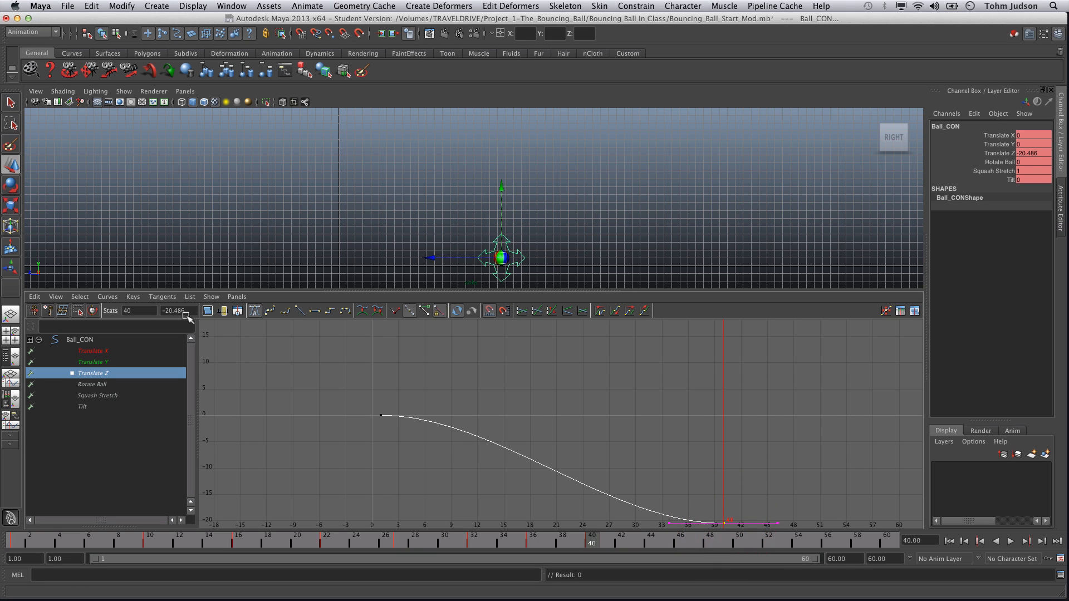
click(174, 310)
text(-20)
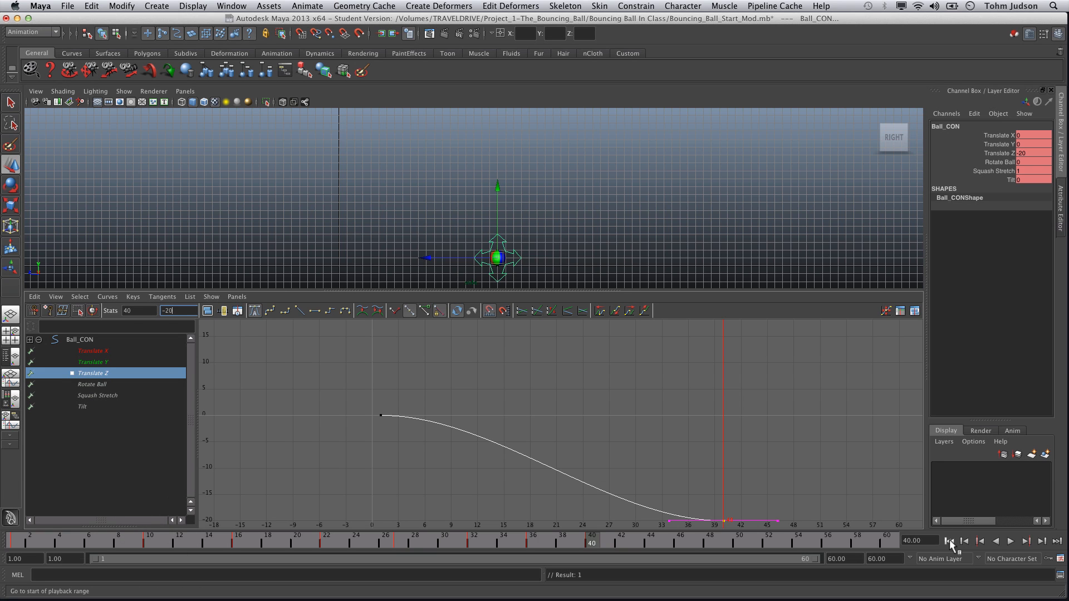
Step: Preview playback, then set both Translate Z keys to Linear tangents for even-speed travel
click(1012, 541)
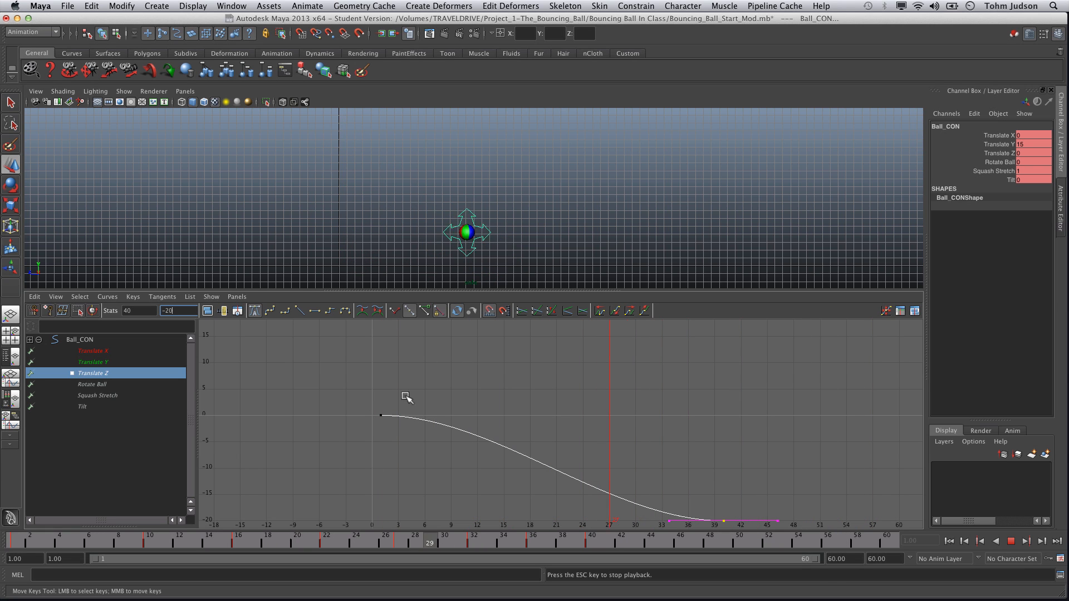
click(1012, 541)
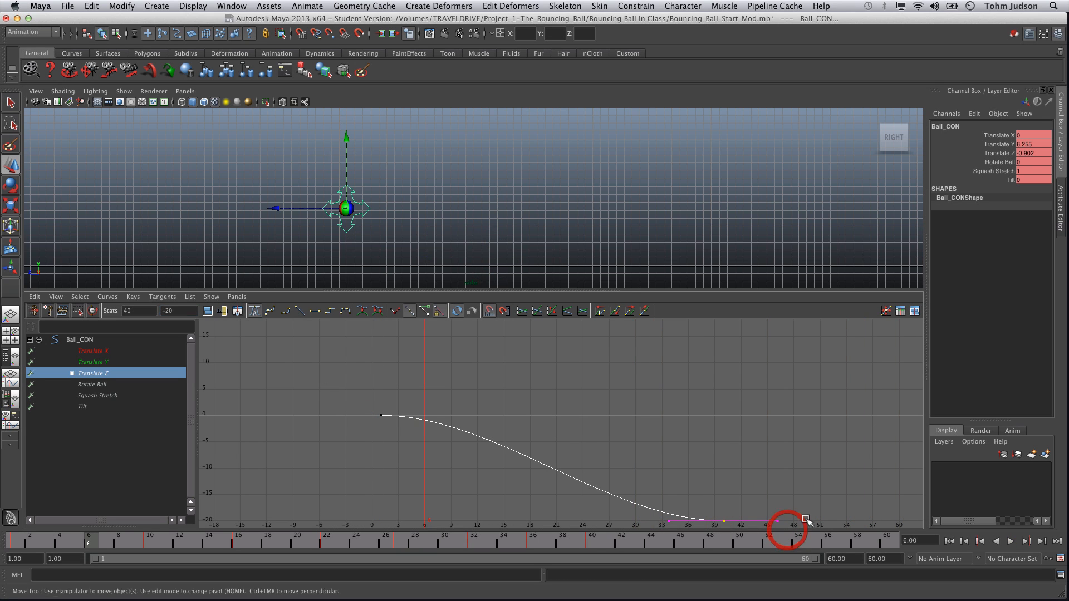
click(313, 311)
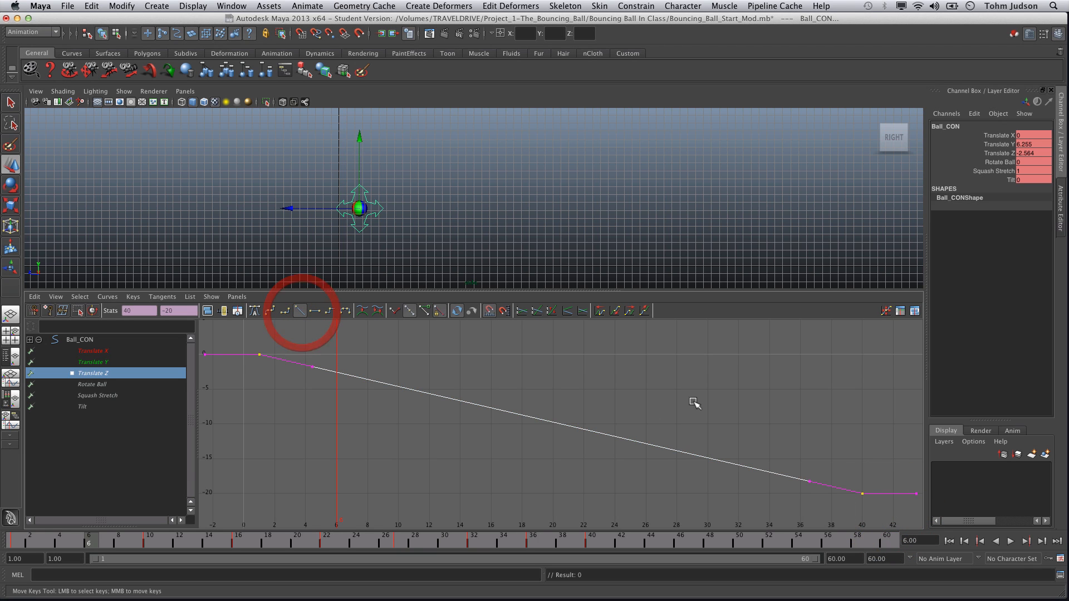
click(949, 541)
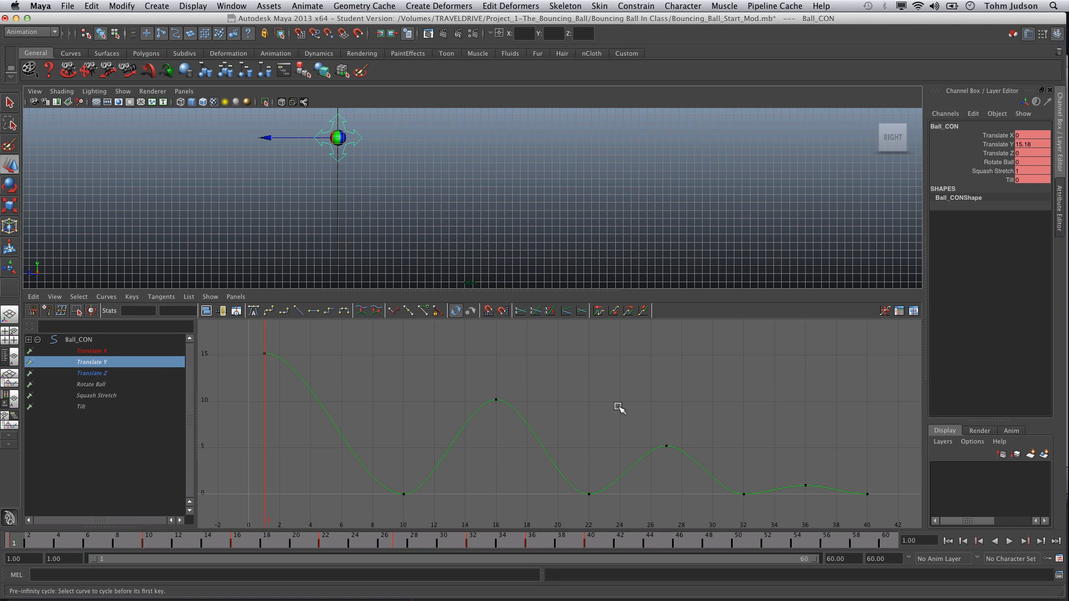
mouse_move(628, 423)
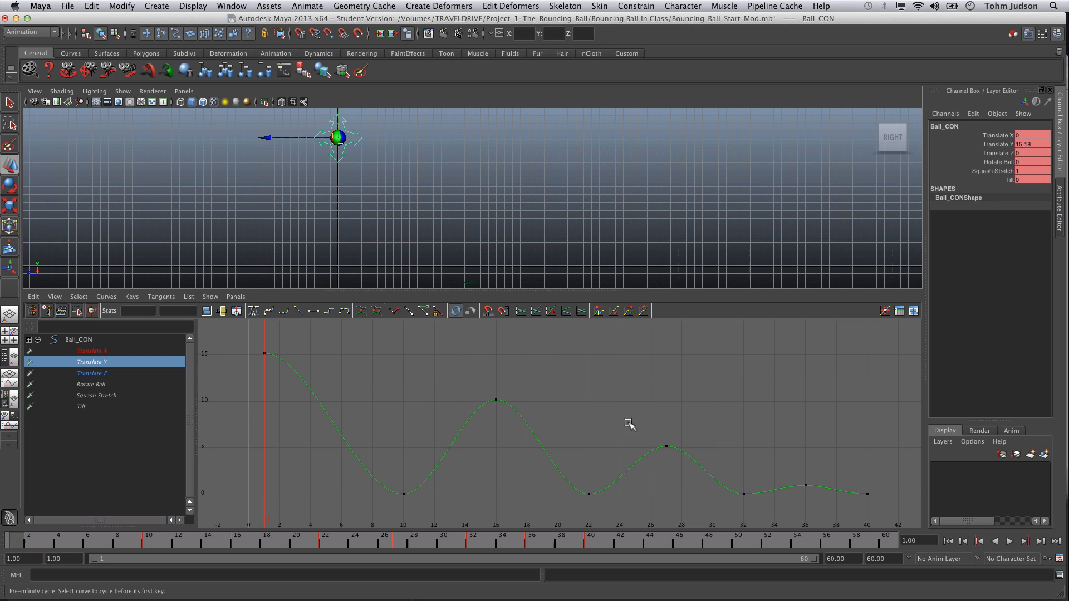
mouse_move(584, 433)
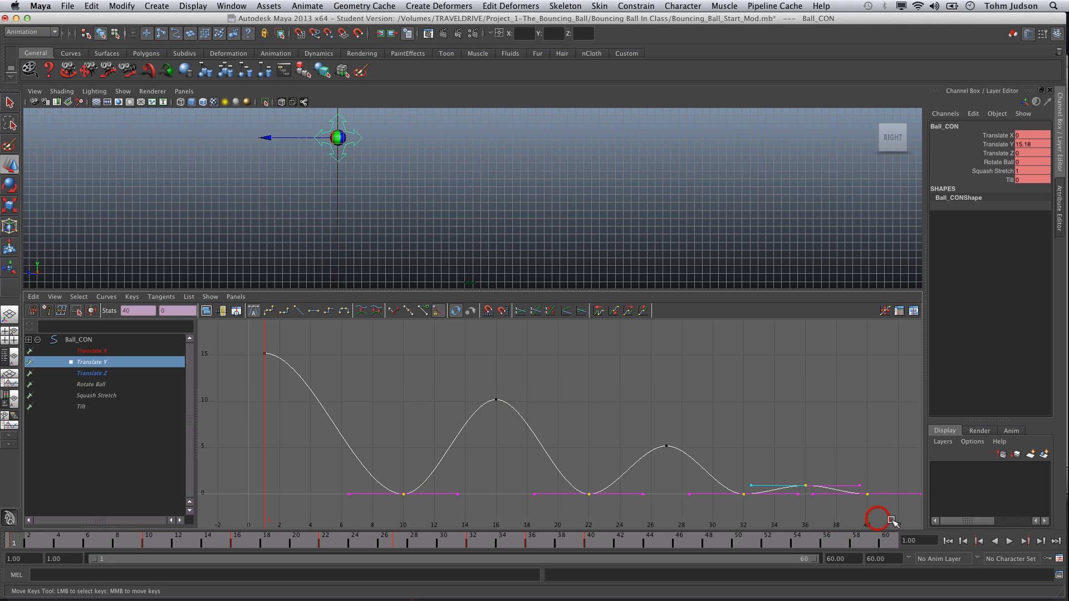
drag(890, 518, 822, 491)
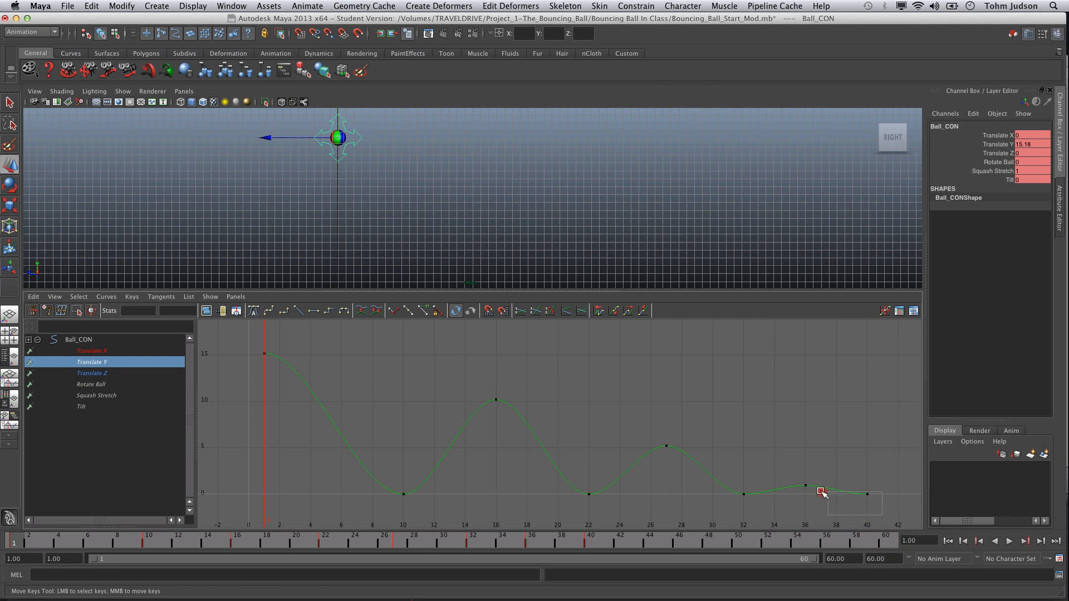
drag(821, 491, 361, 494)
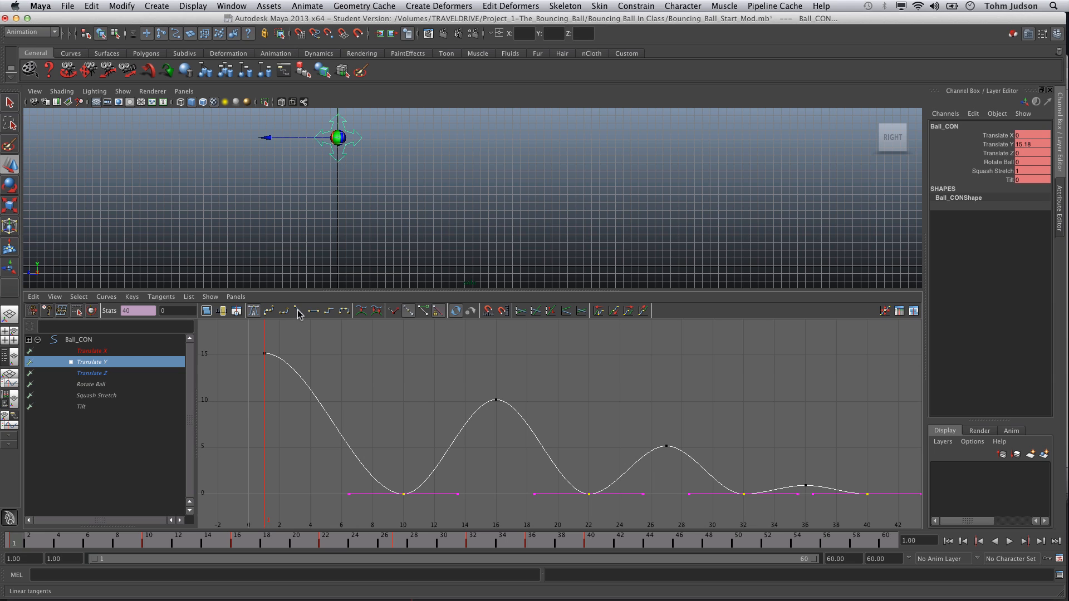
click(299, 311)
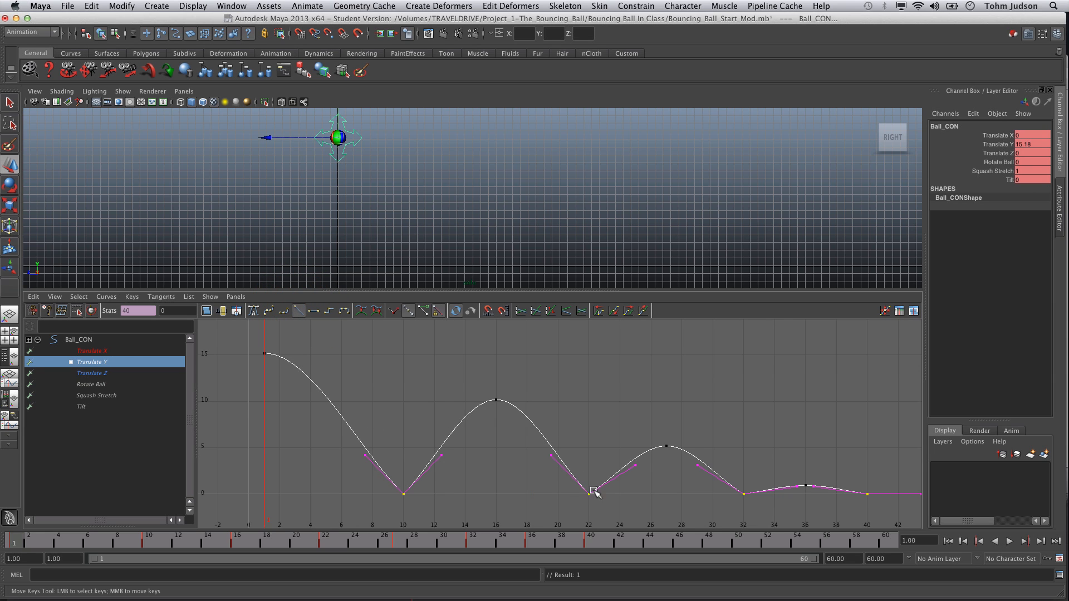
click(1011, 541)
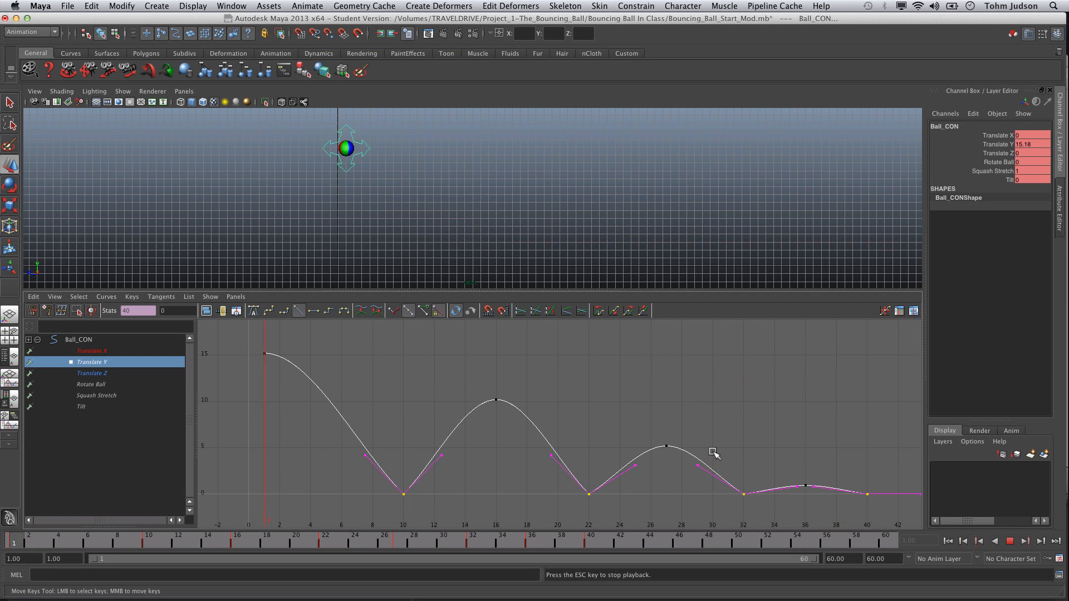
mouse_move(645, 403)
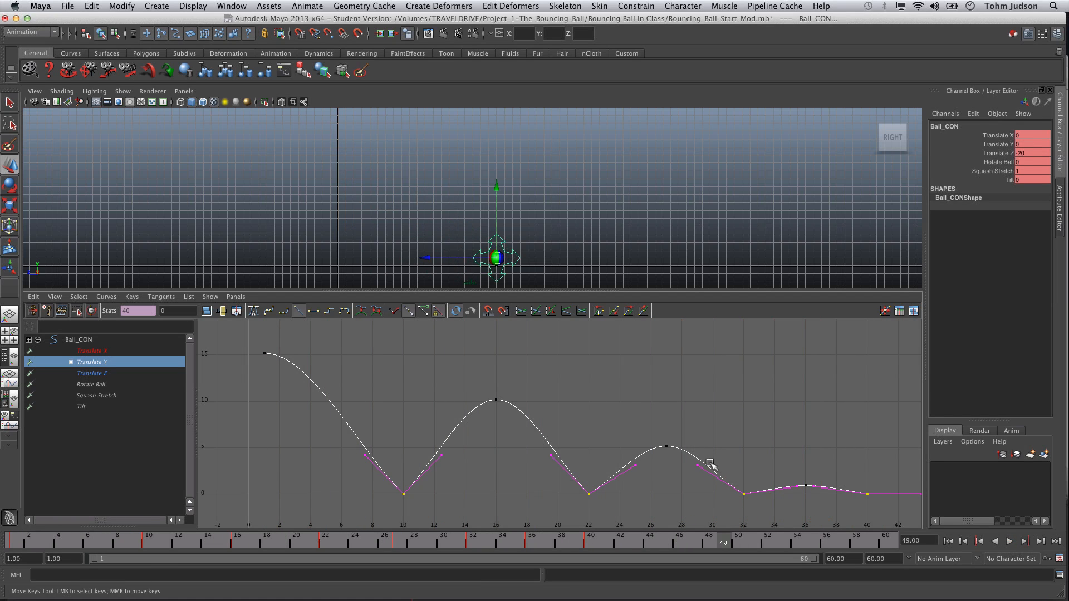
mouse_move(545, 331)
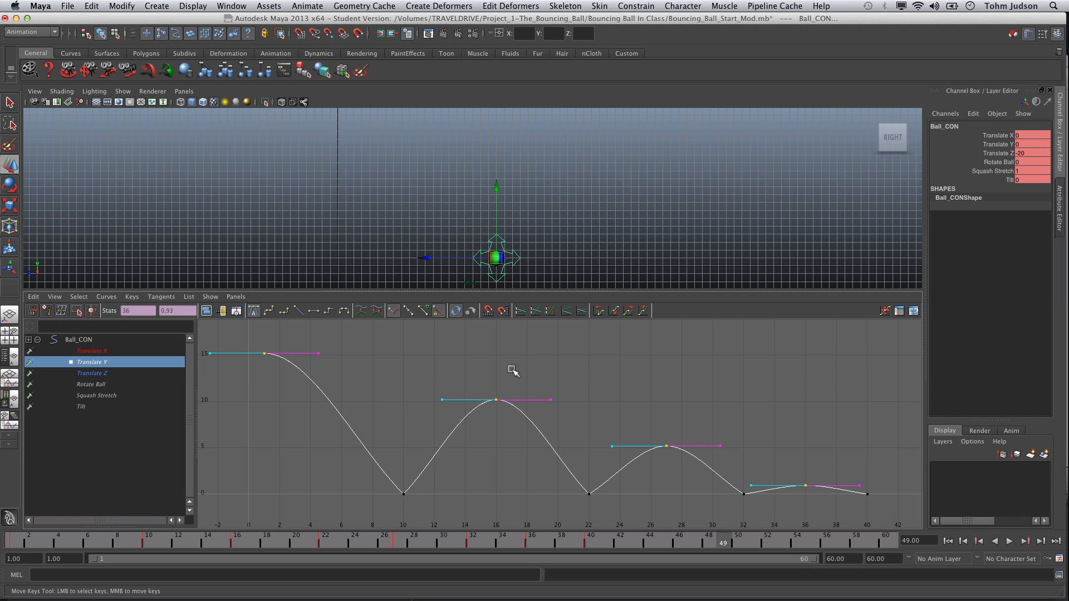
Step: Flatten the peak keys at frames 1, 16, 27, 36 and sharpen the ground-contact keys
click(161, 296)
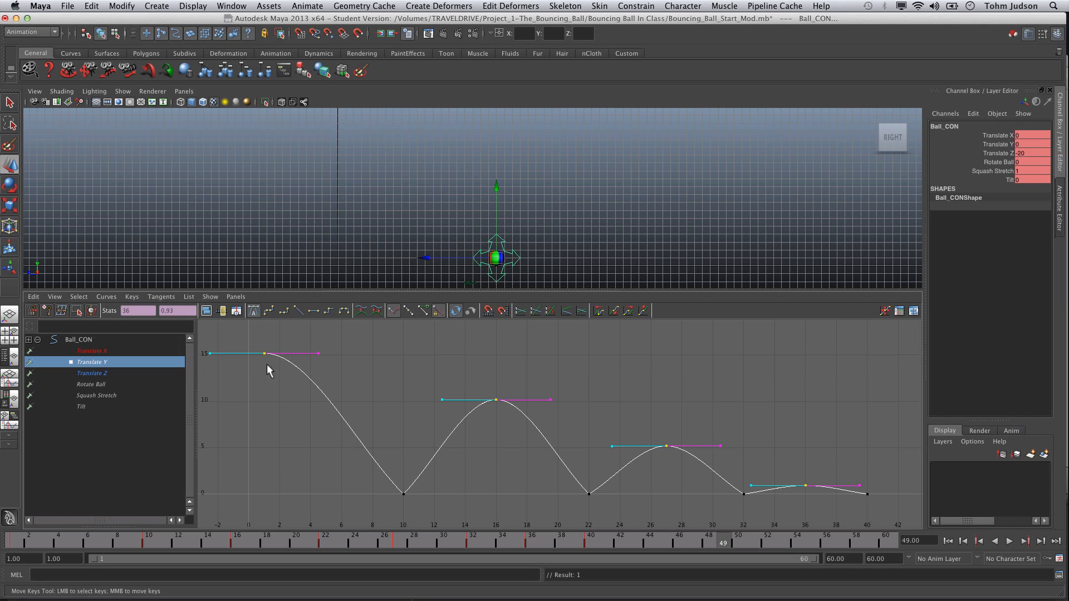
mouse_move(334, 424)
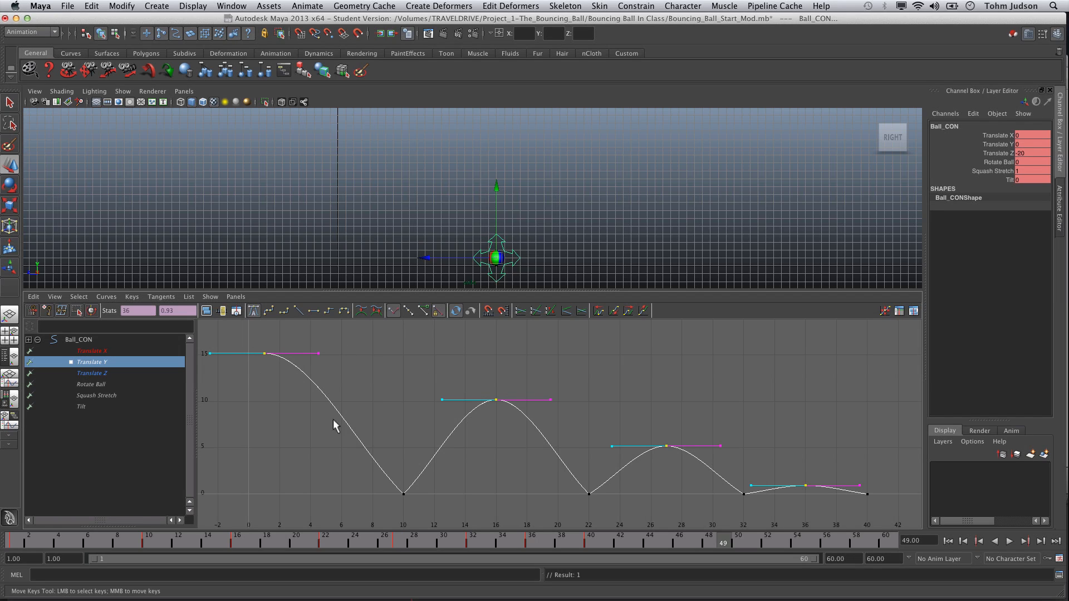
mouse_move(353, 406)
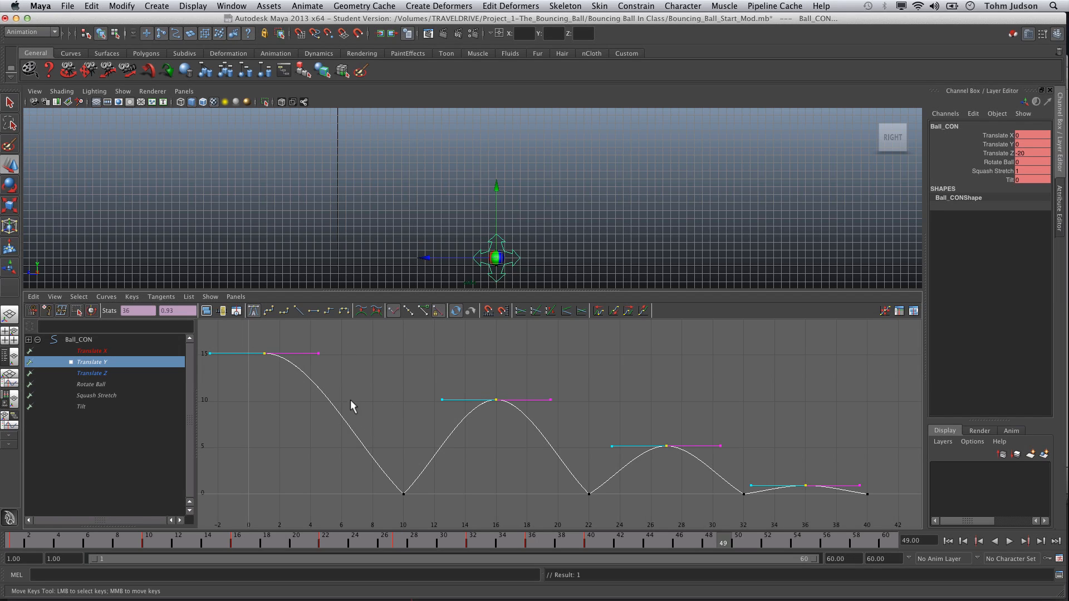
mouse_move(409, 380)
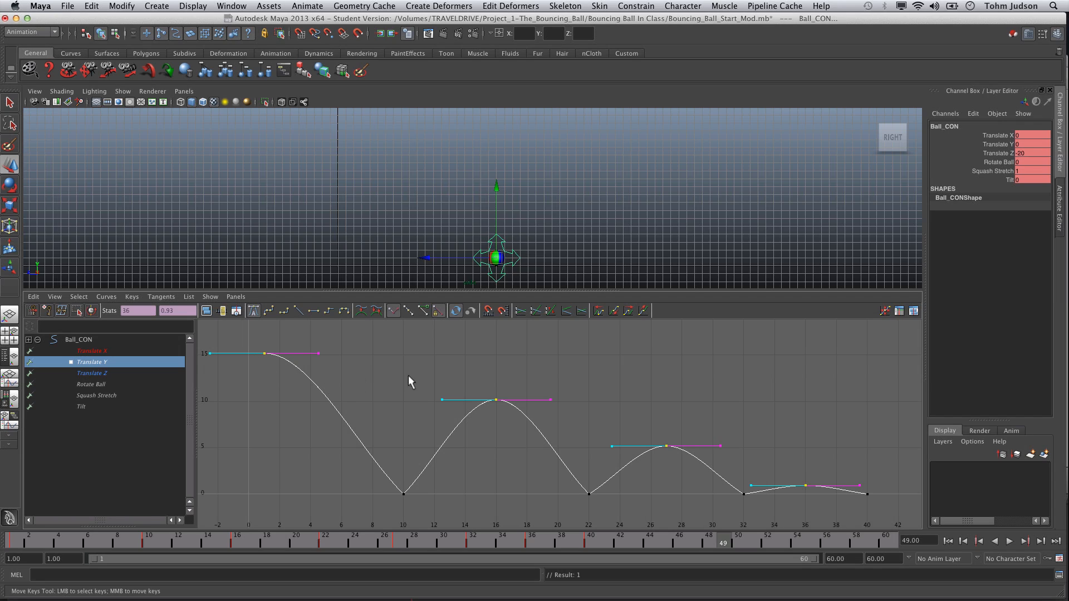
mouse_move(490, 414)
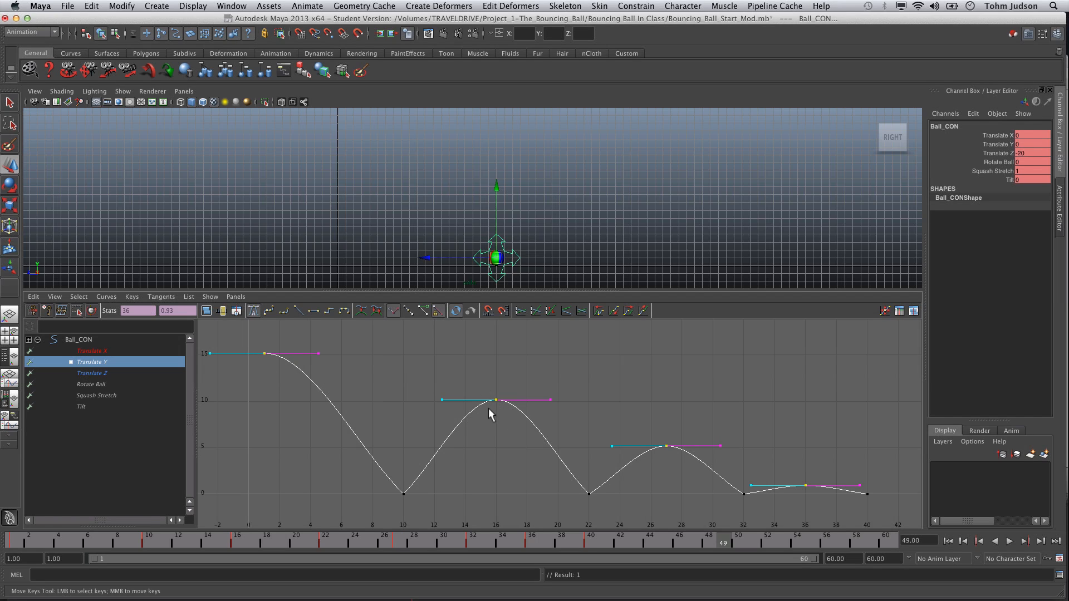
mouse_move(498, 404)
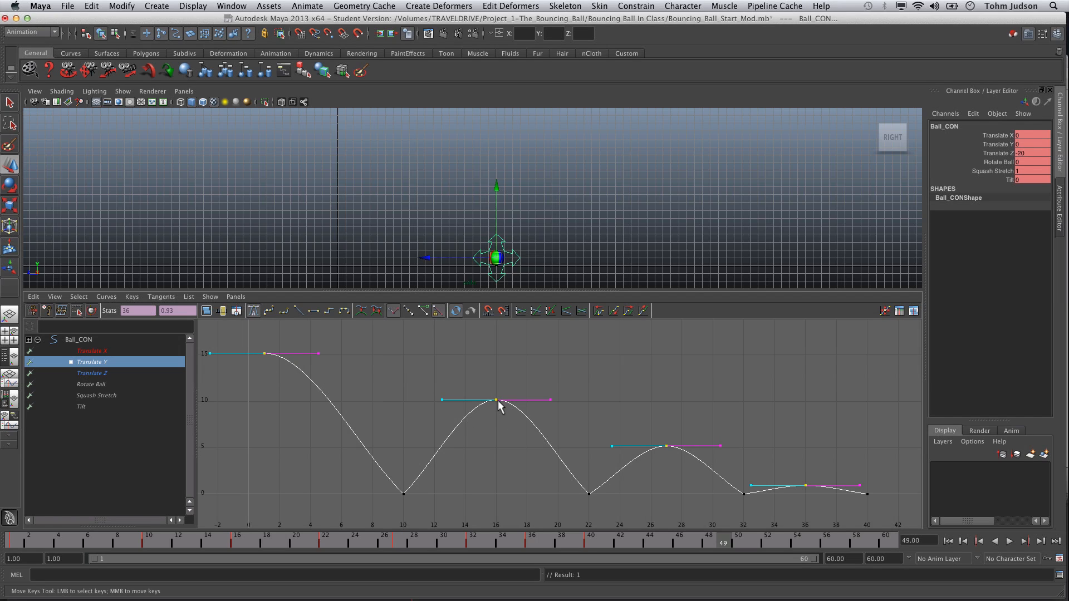
Step: Set the frame 16 peak's tangents to Weighted, then apply Free Tangent Weight
right_click(495, 401)
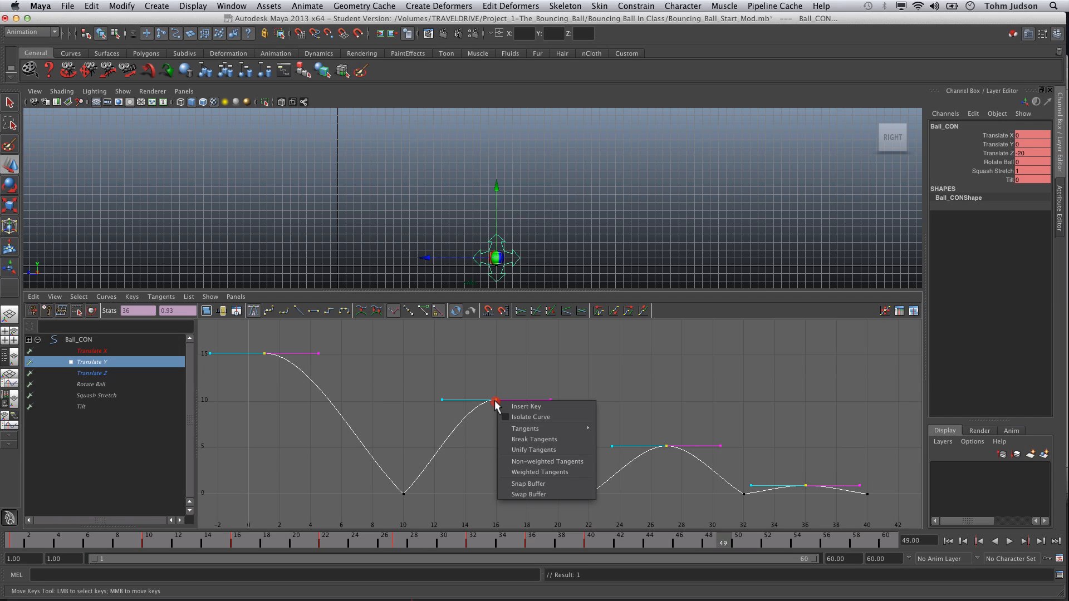
mouse_move(508, 472)
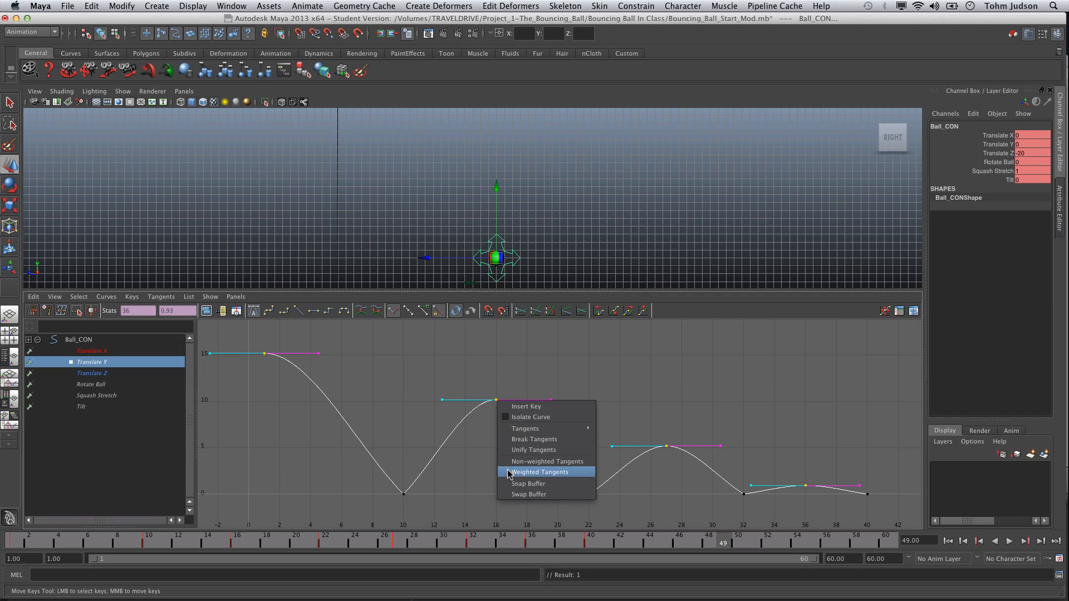
click(539, 472)
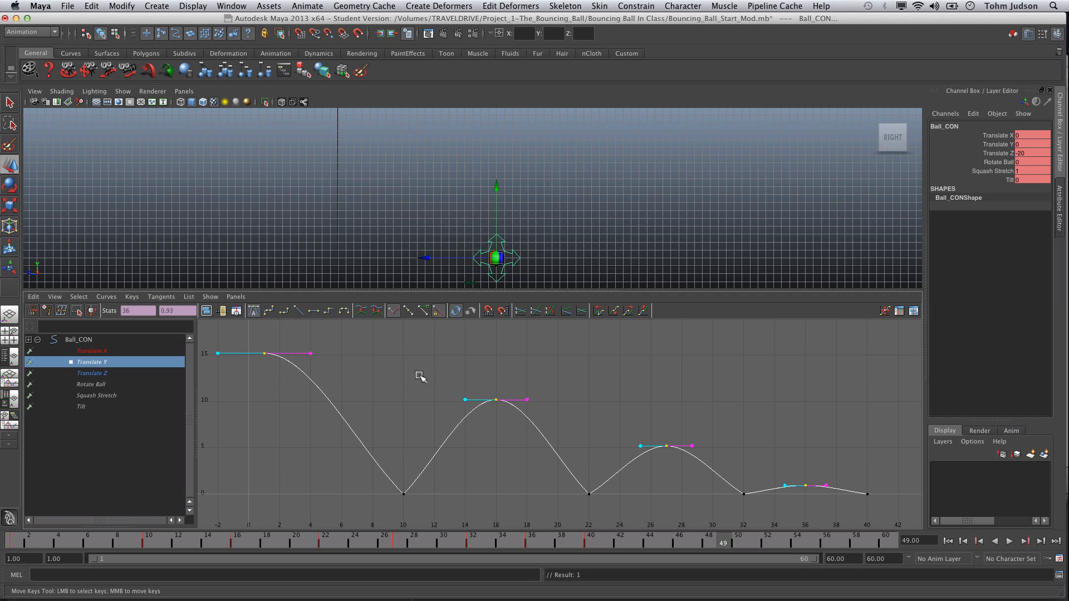
click(495, 400)
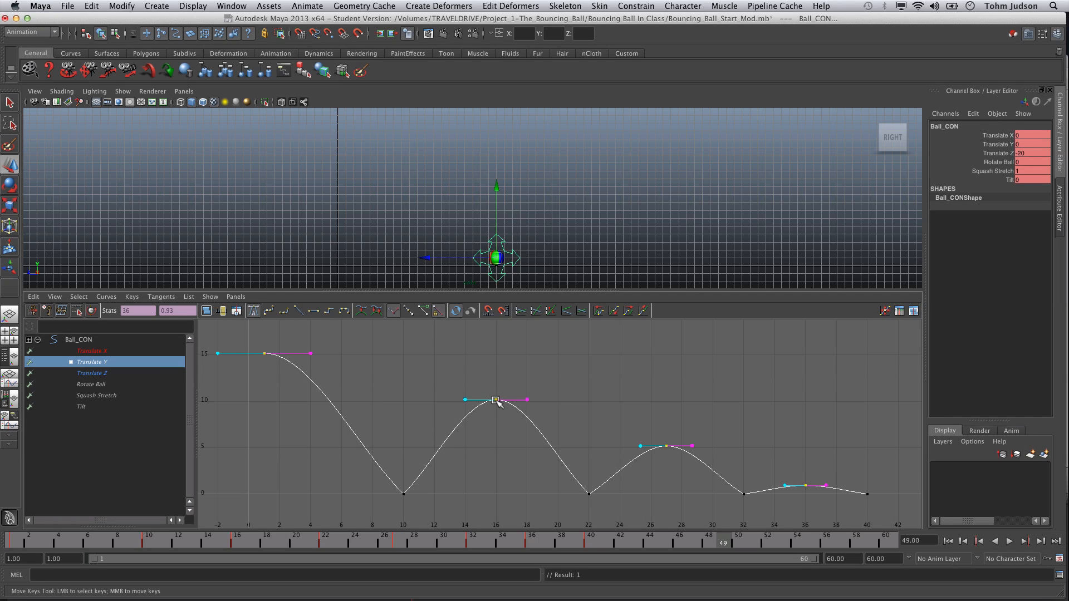
right_click(494, 400)
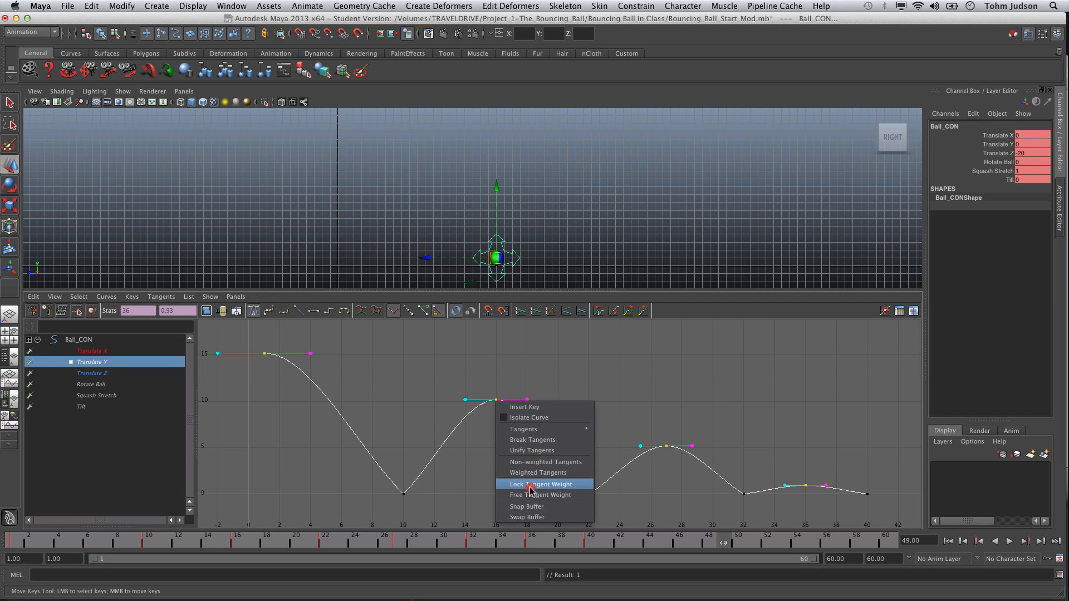
click(539, 485)
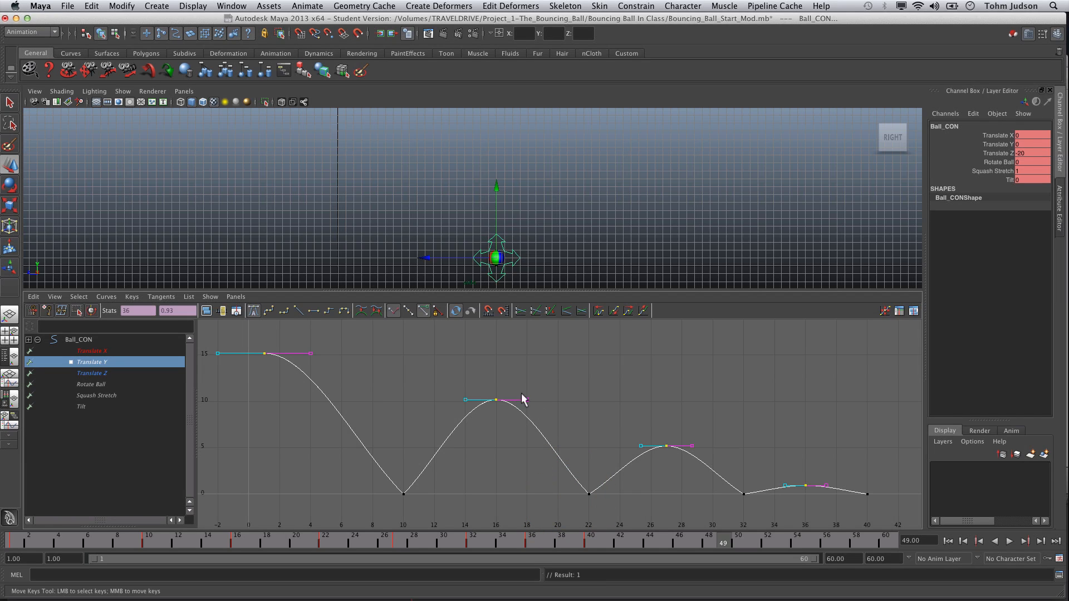
mouse_move(516, 408)
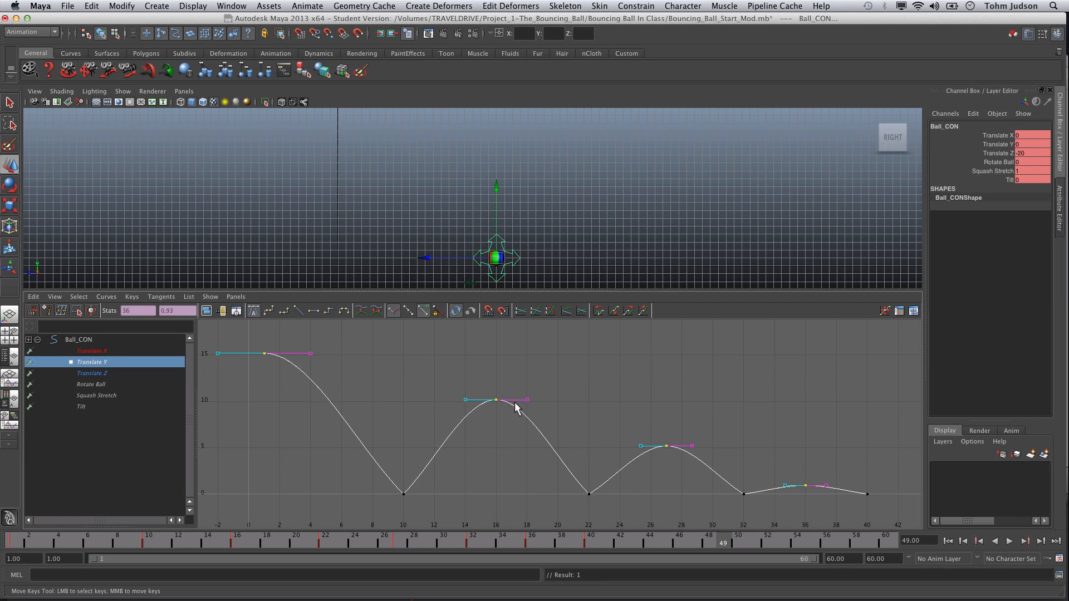
mouse_move(532, 427)
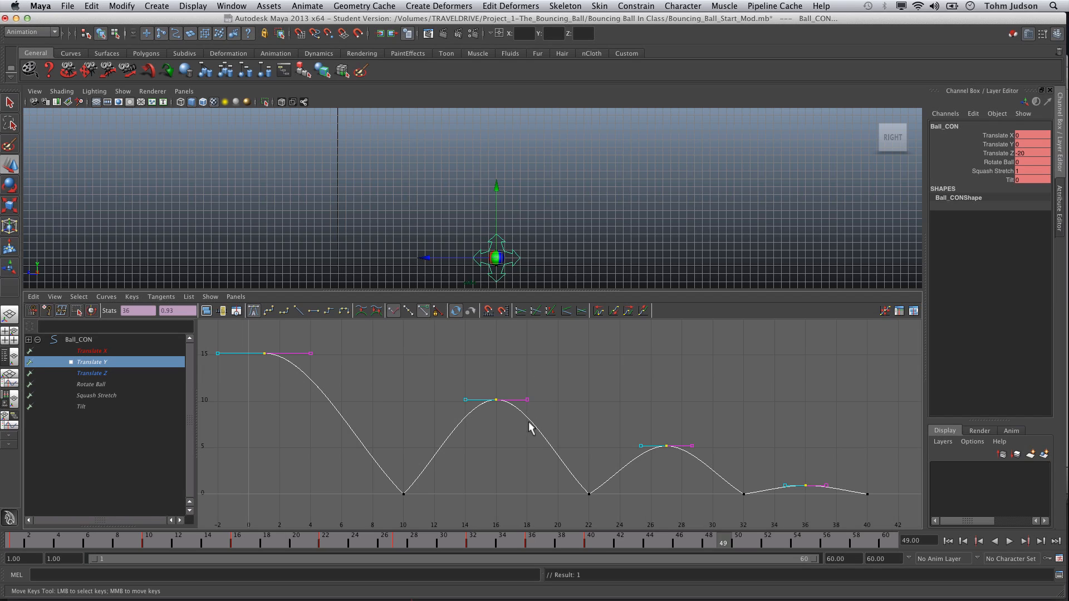
Step: Lengthen the tangent handles at the frame 16, 27 and 36 peaks to broaden each hop
click(495, 400)
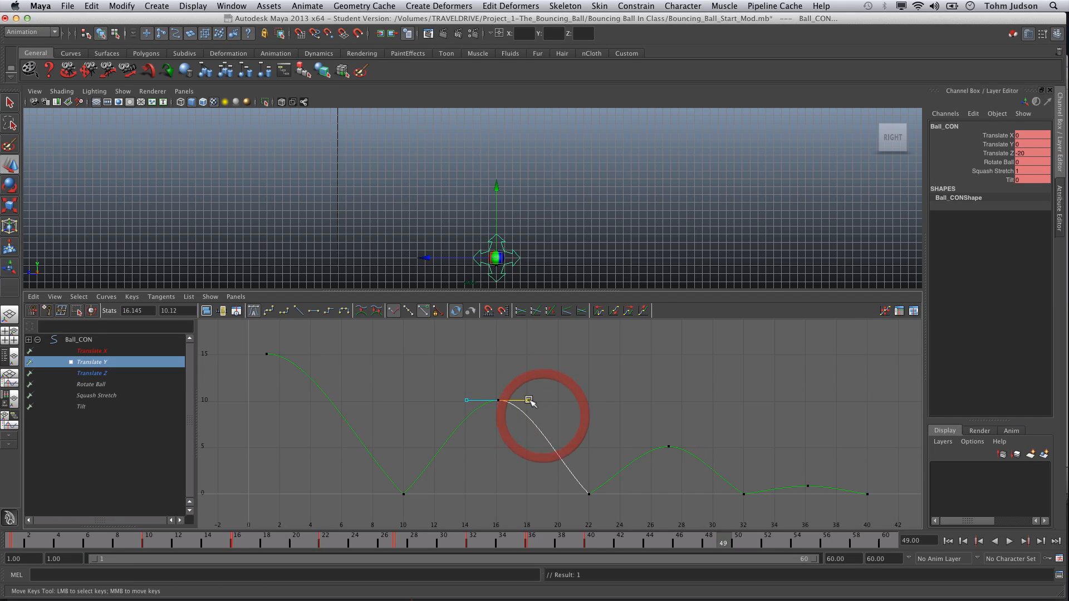
drag(527, 400, 579, 400)
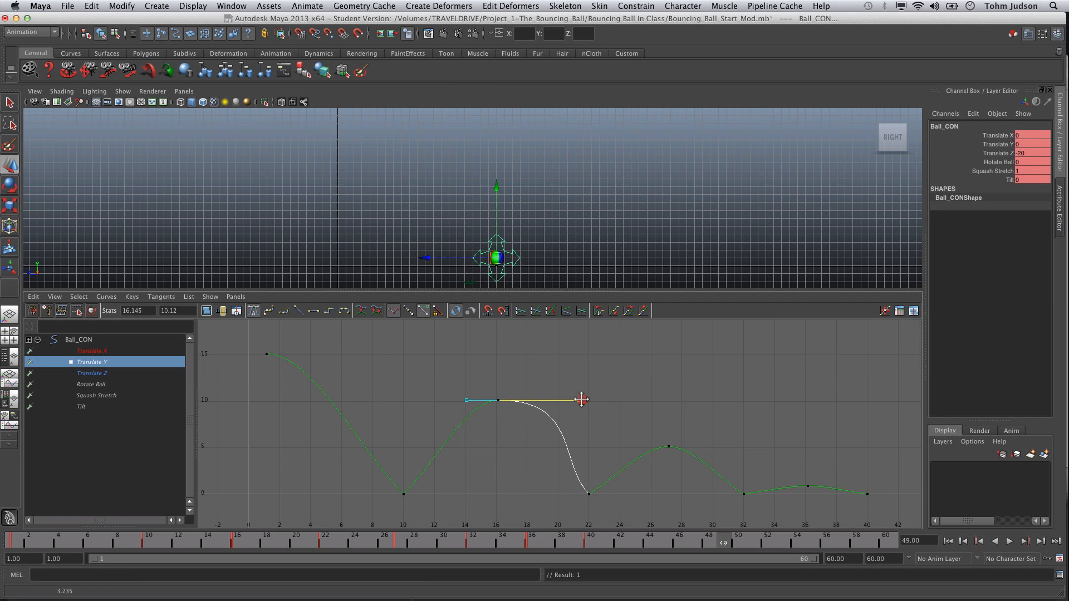
drag(581, 400, 585, 399)
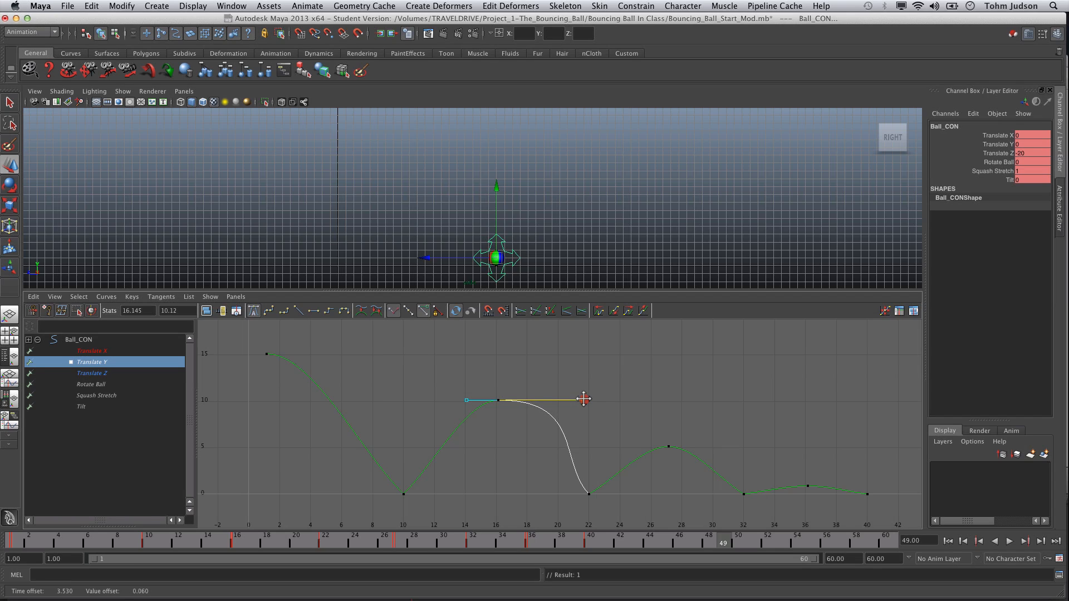
click(466, 400)
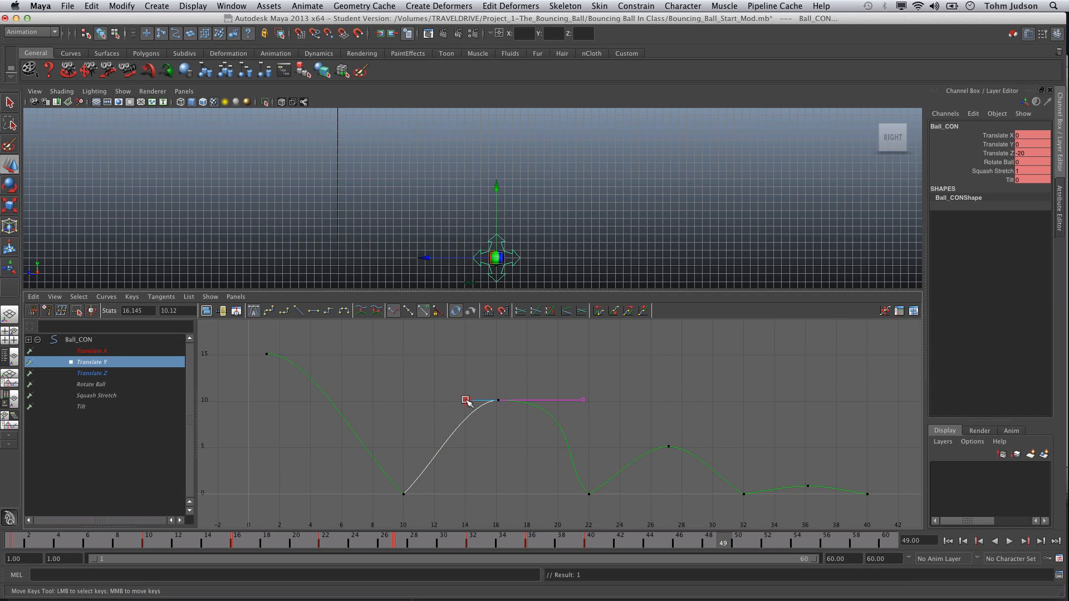
drag(467, 400, 421, 397)
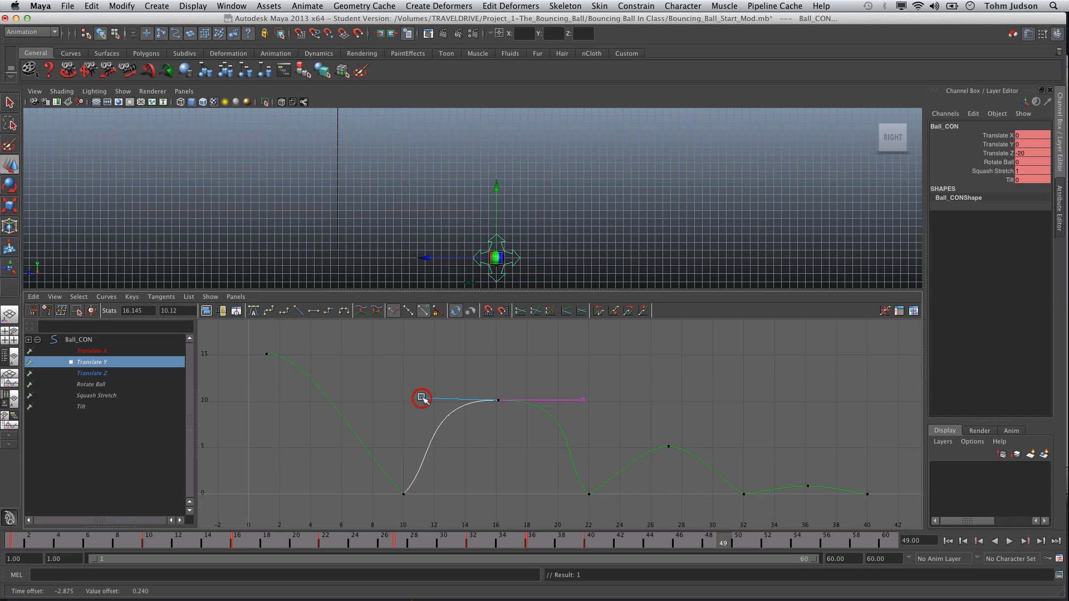
drag(421, 398, 637, 443)
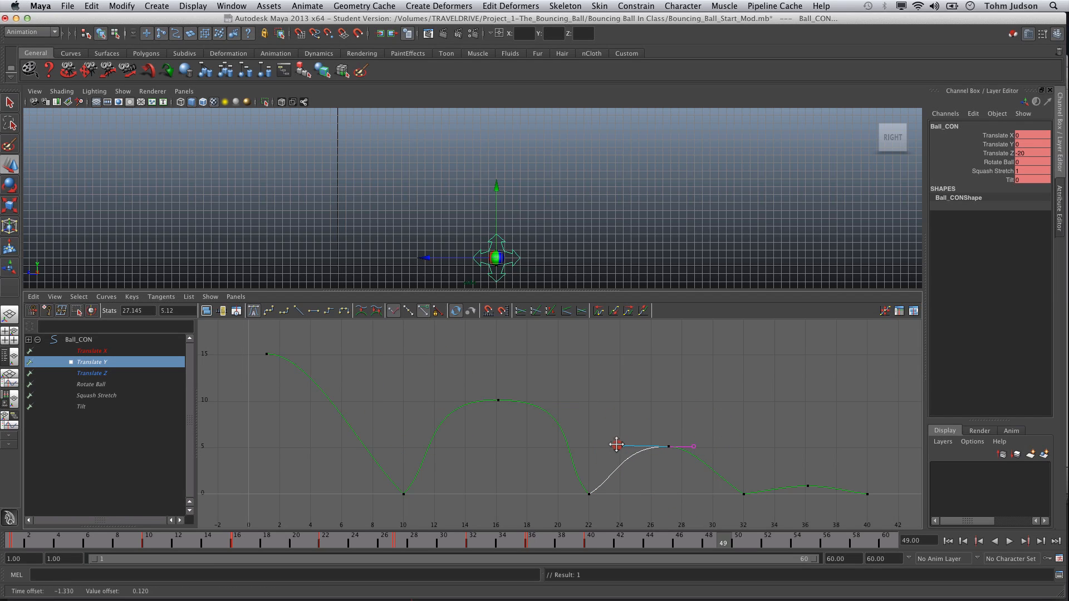
drag(617, 446, 709, 446)
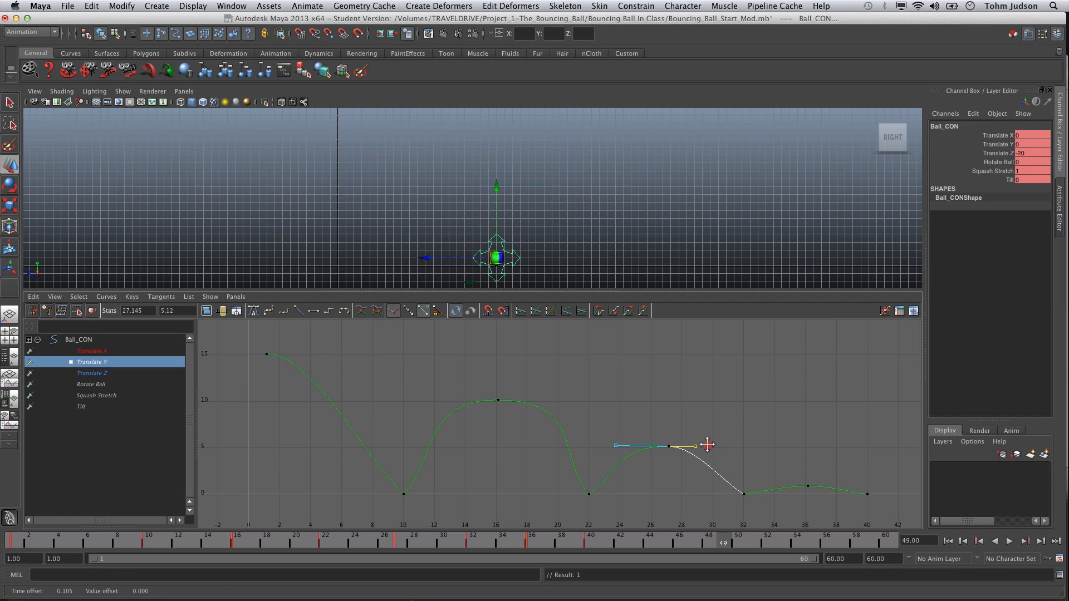
drag(711, 446, 736, 445)
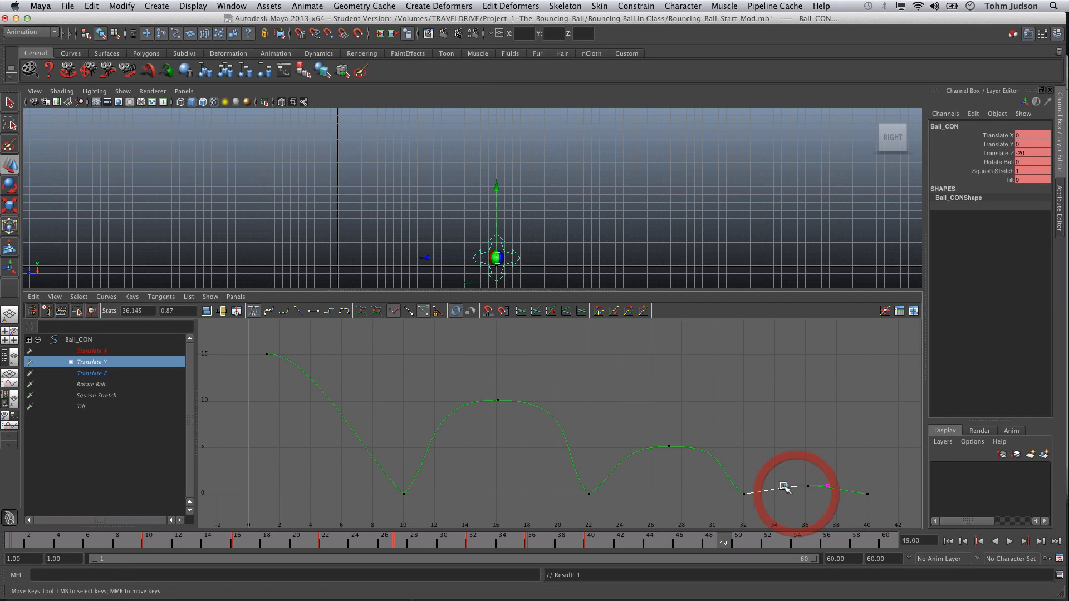
drag(783, 486, 838, 479)
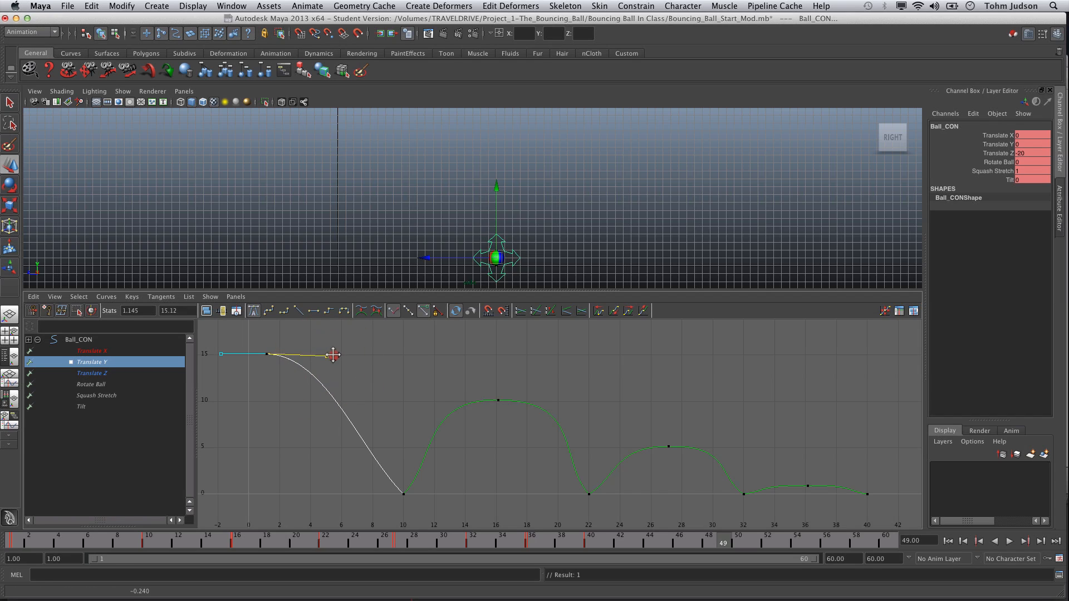
Step: Level the Translate Y tangent at the frame 27 peak, replaying the bounce before and after
click(1010, 541)
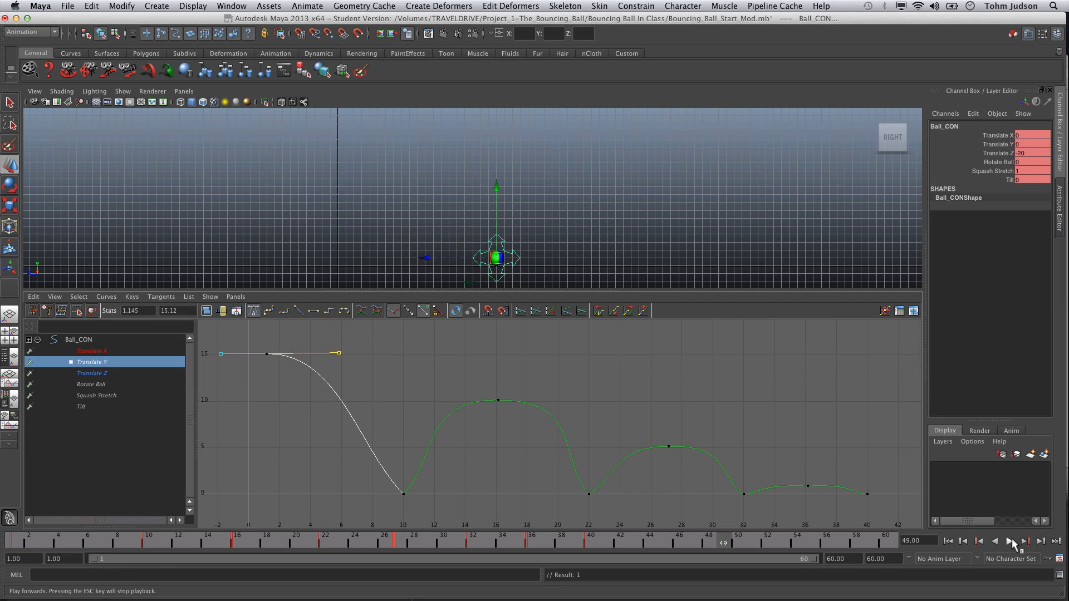
click(1012, 541)
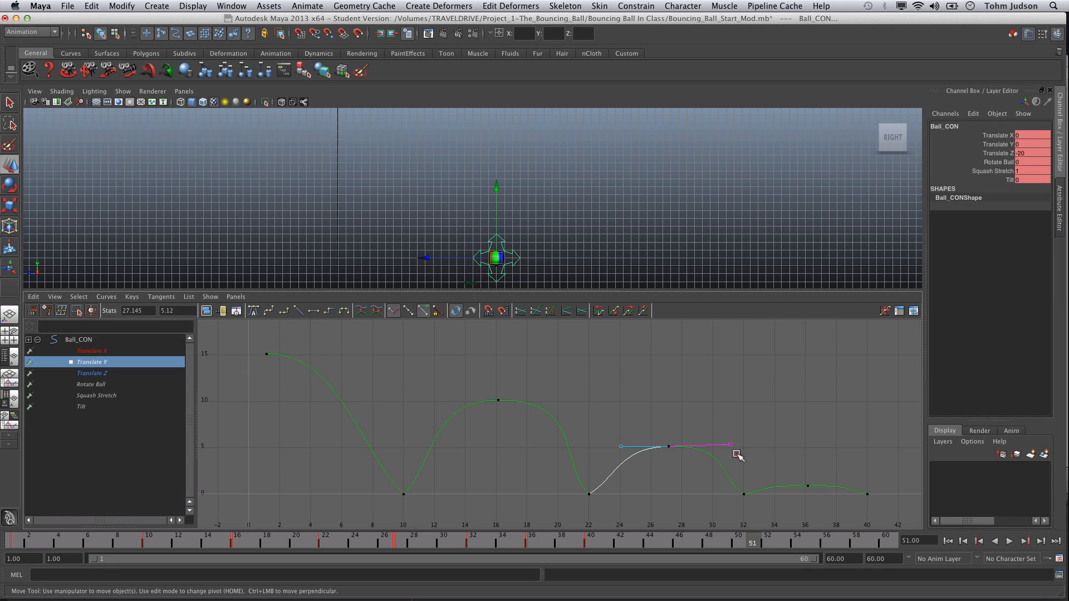
drag(733, 454, 730, 446)
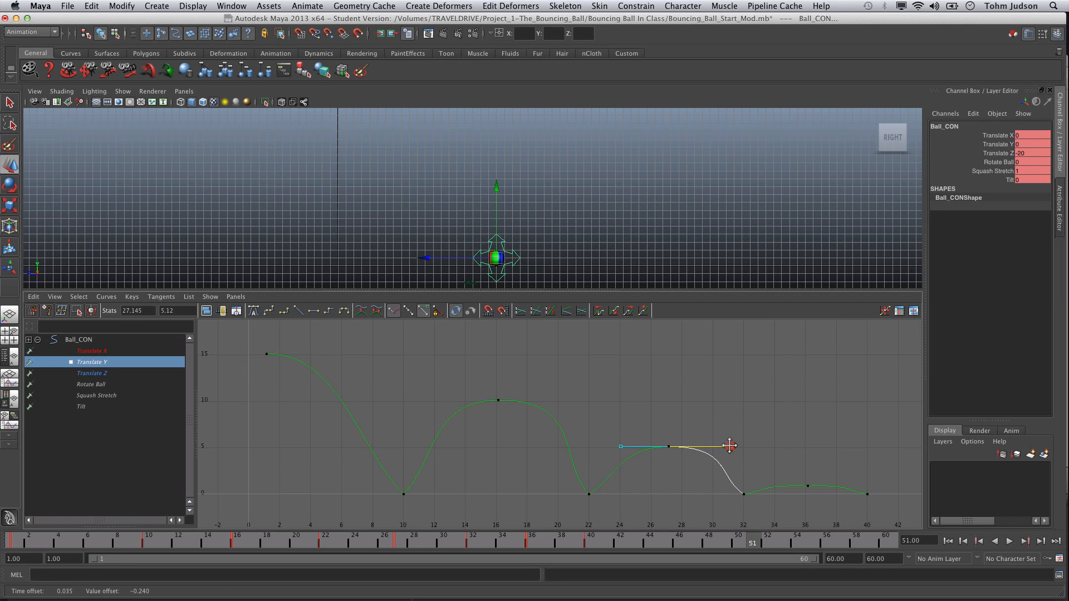
click(1009, 541)
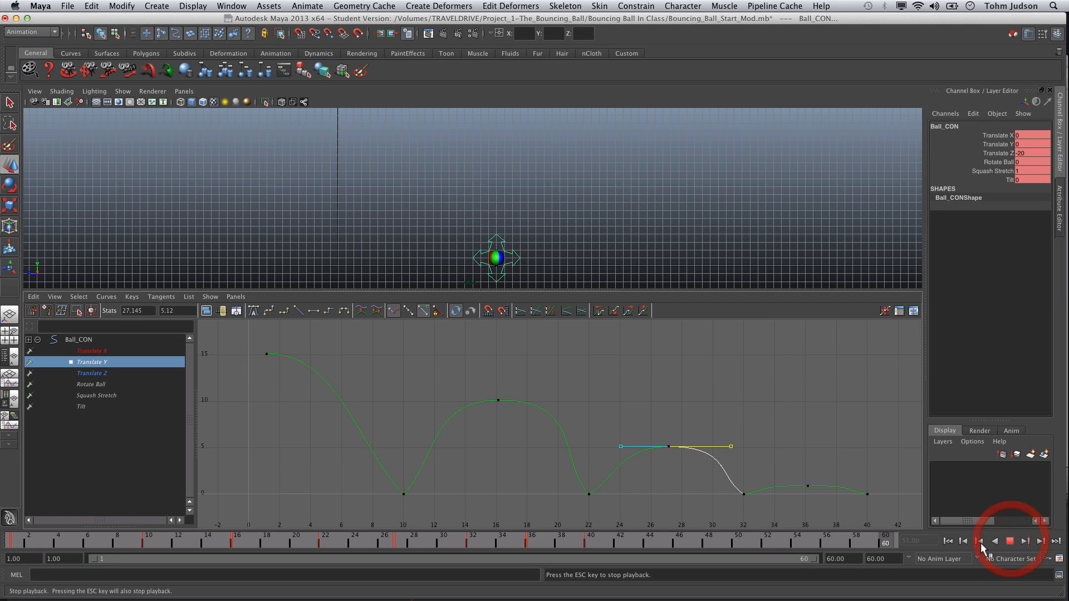
click(977, 541)
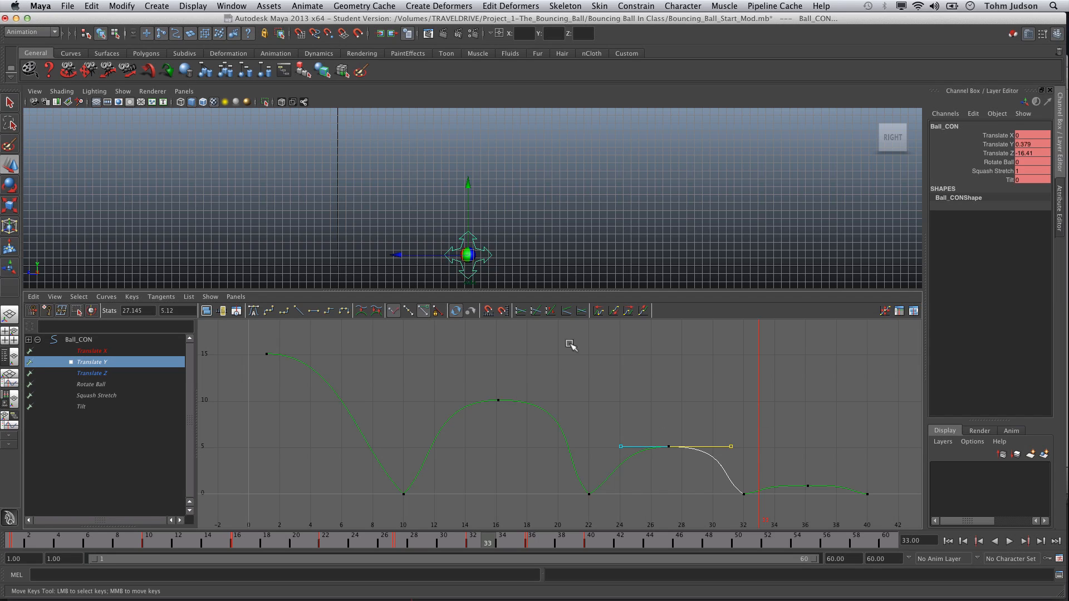
Step: Create a polygon cube and slide it along Z into the ball's bounce path
click(156, 5)
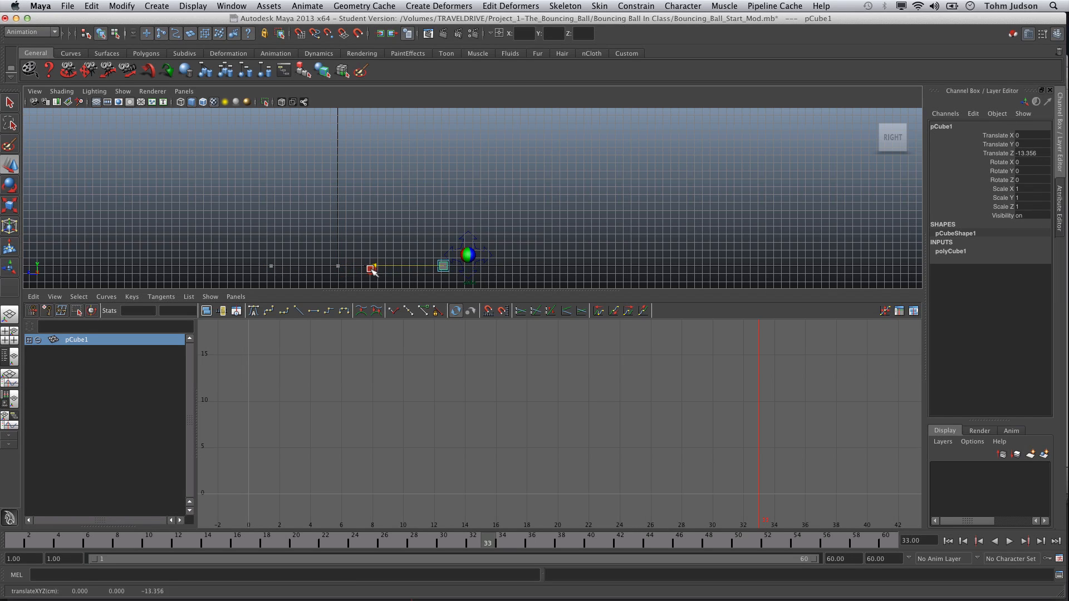
drag(372, 267, 402, 265)
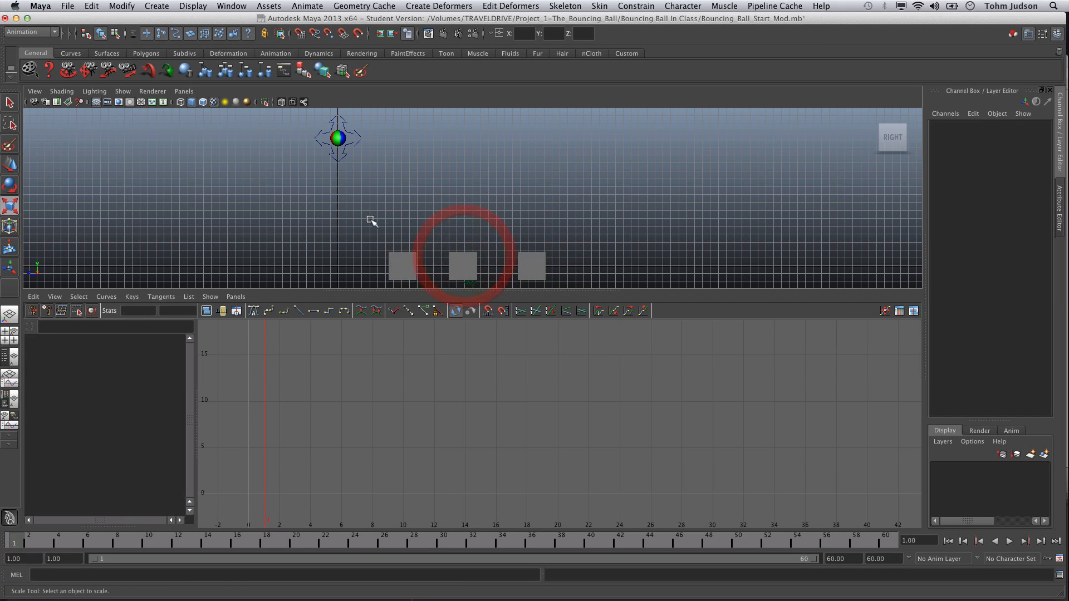
Step: Scale pCube2 larger and pCube3 larger still, then push the boxes together as steps
click(462, 264)
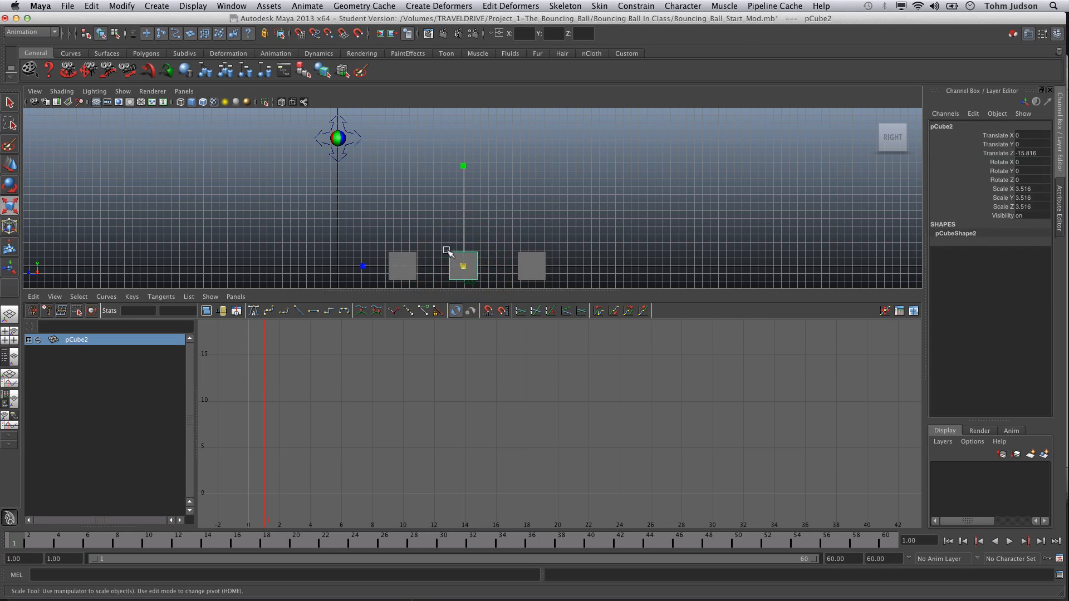
drag(461, 266, 486, 256)
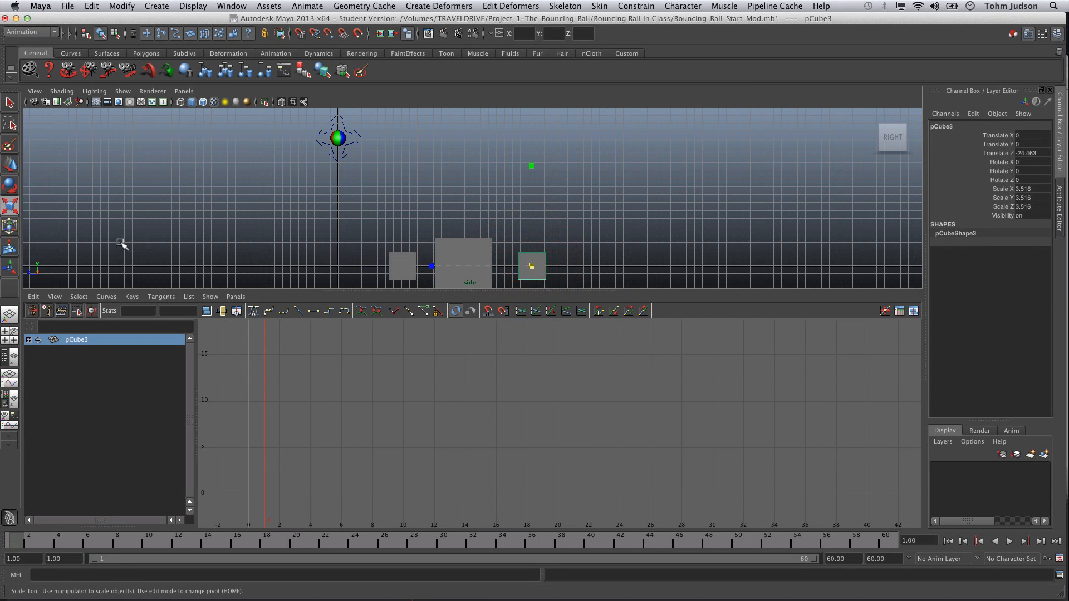
drag(532, 267, 569, 245)
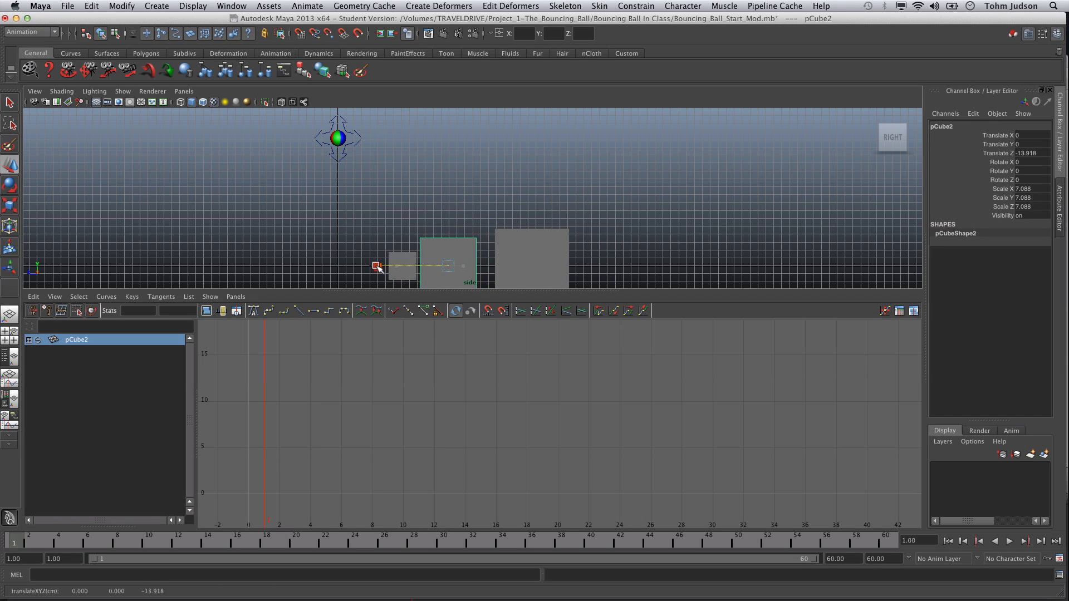
click(530, 260)
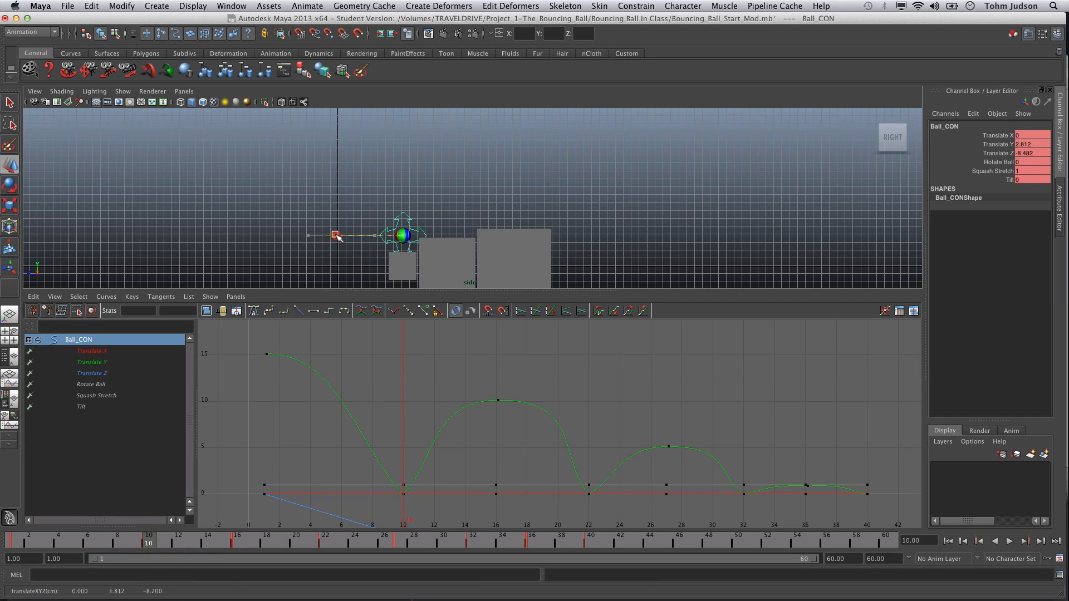
Step: Lift Ball_CON in Y onto the first box at frame 10 and the second at frame 22, then go to the final landing
drag(334, 235, 405, 174)
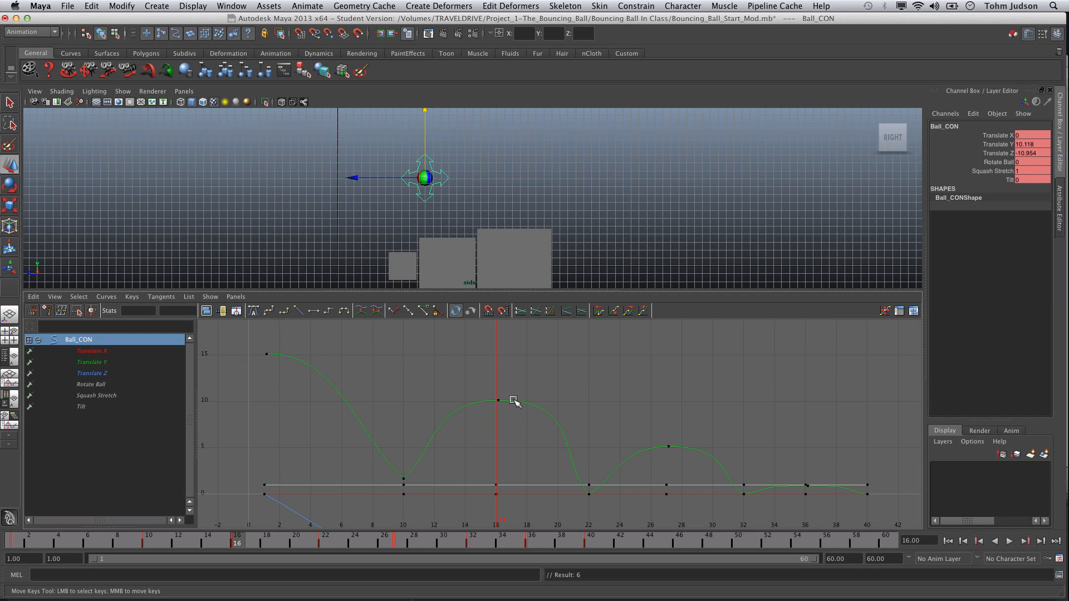
click(325, 547)
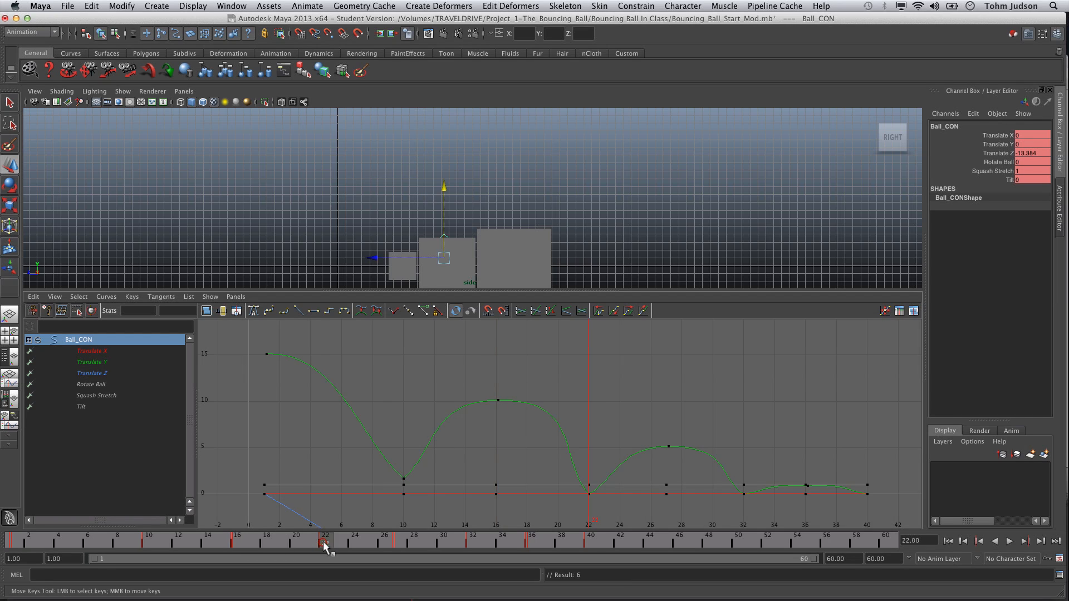
drag(443, 187, 447, 169)
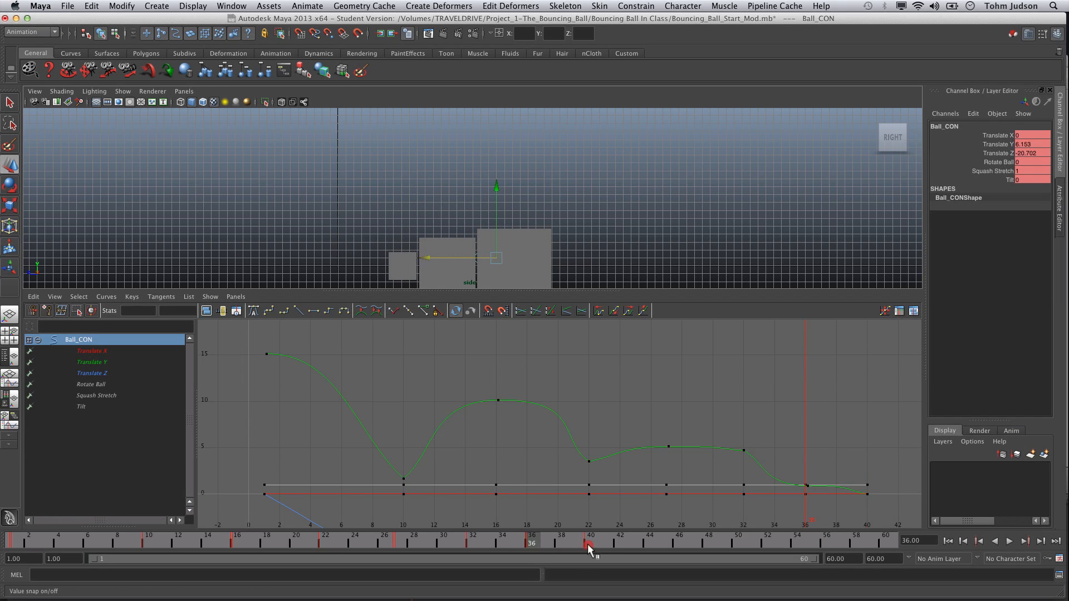
click(590, 543)
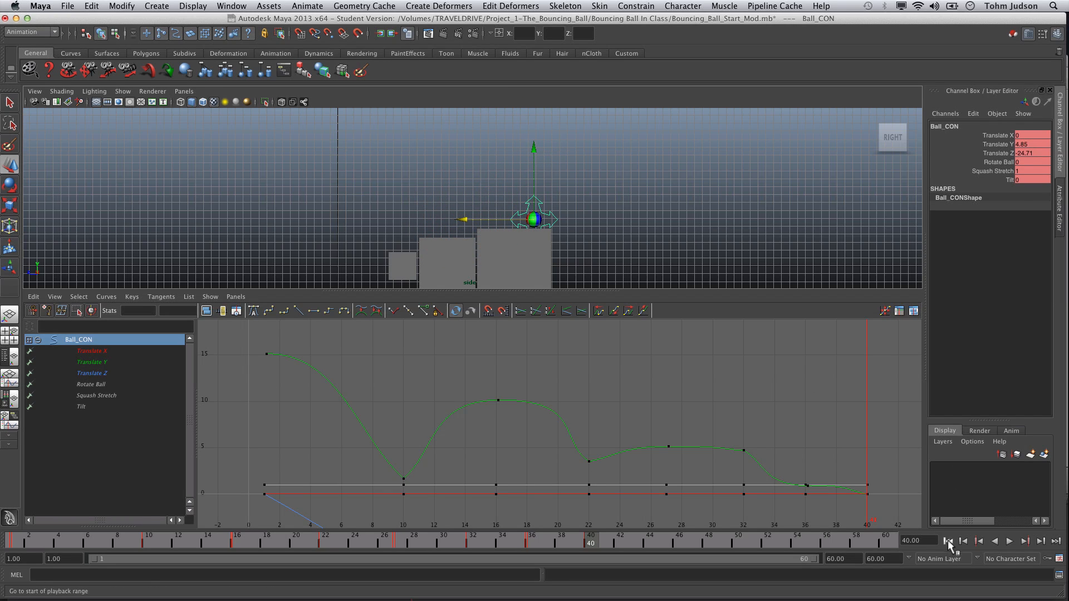
Step: Replay the hops from the start, then paste Ball_CON's keys onto the Time Slider at frame 60
click(1009, 541)
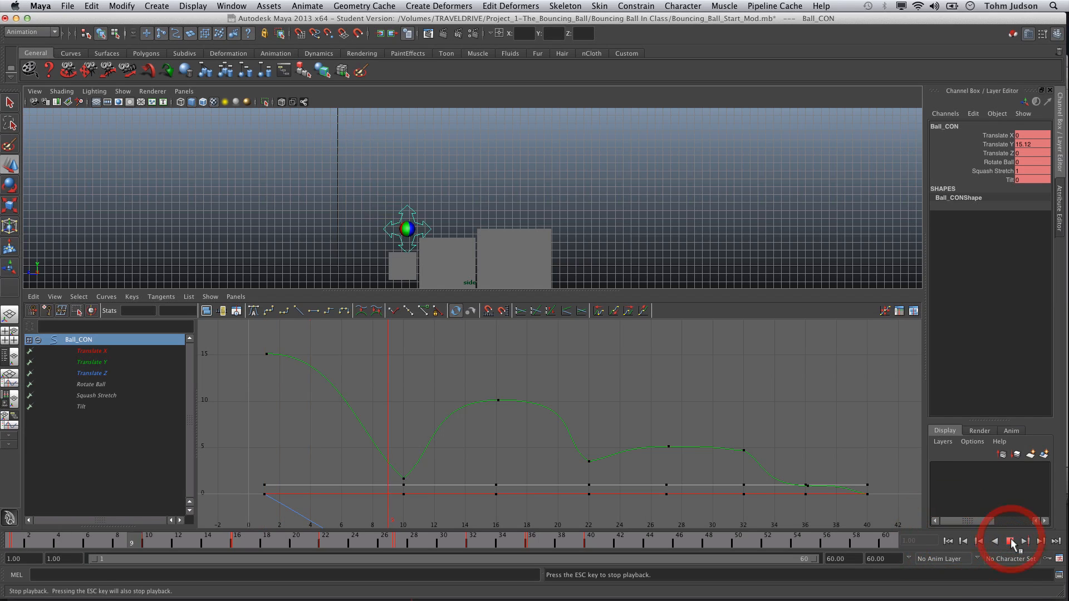
click(1012, 541)
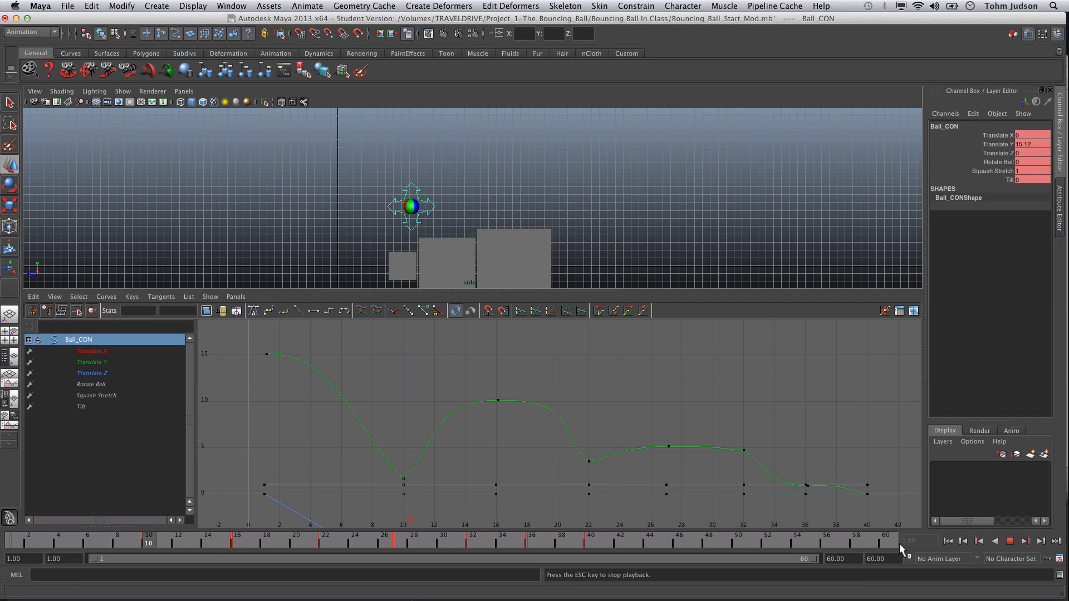
mouse_move(995, 556)
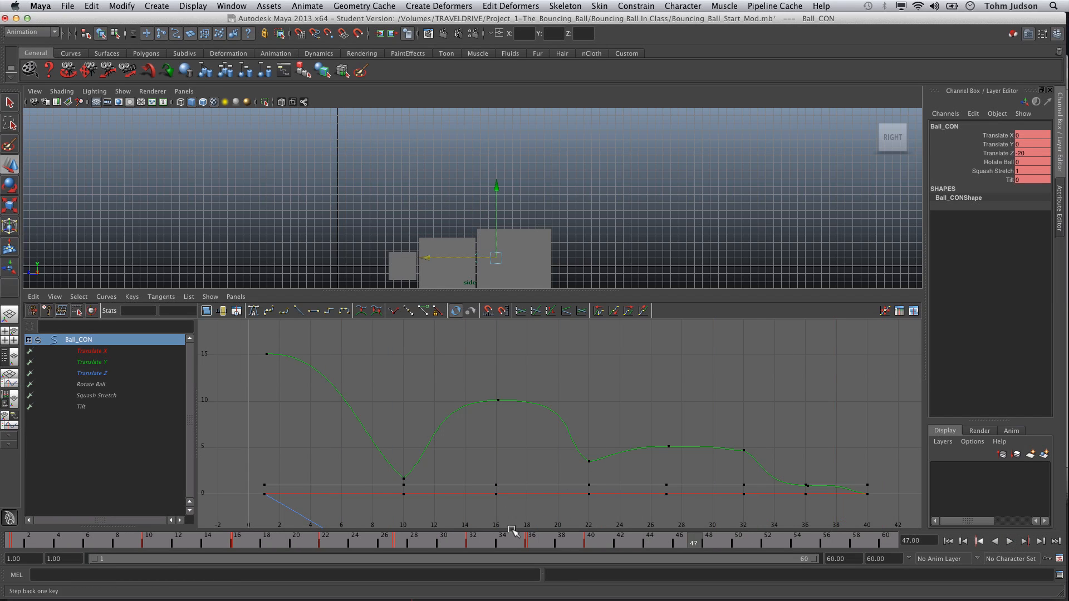
right_click(593, 541)
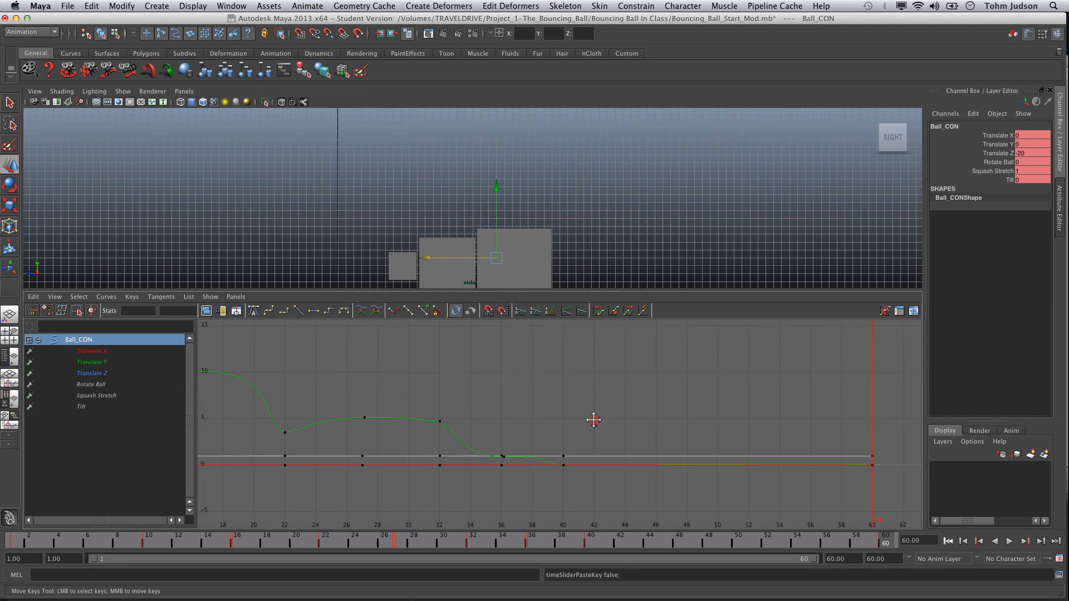
Step: Isolate Translate Y, delete its keys after frame 36, and replay the ending
click(92, 360)
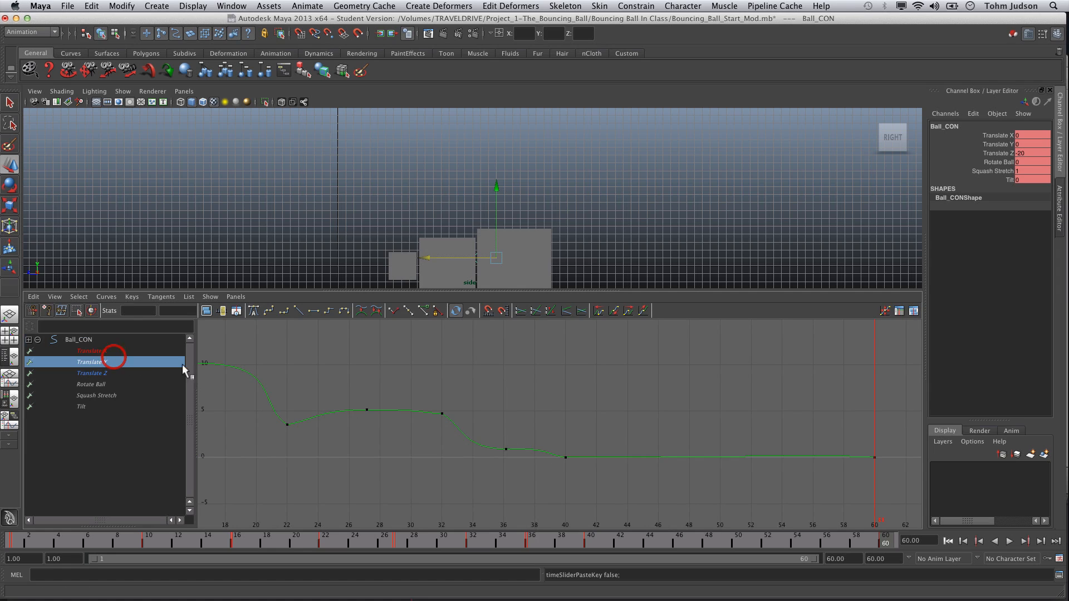
drag(556, 443, 887, 481)
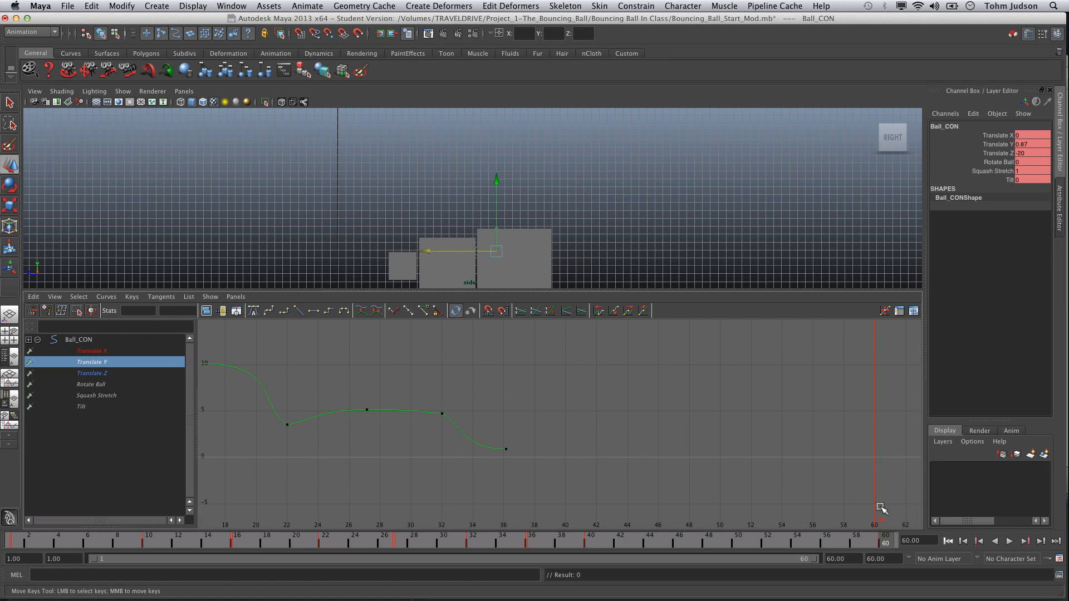
click(1010, 541)
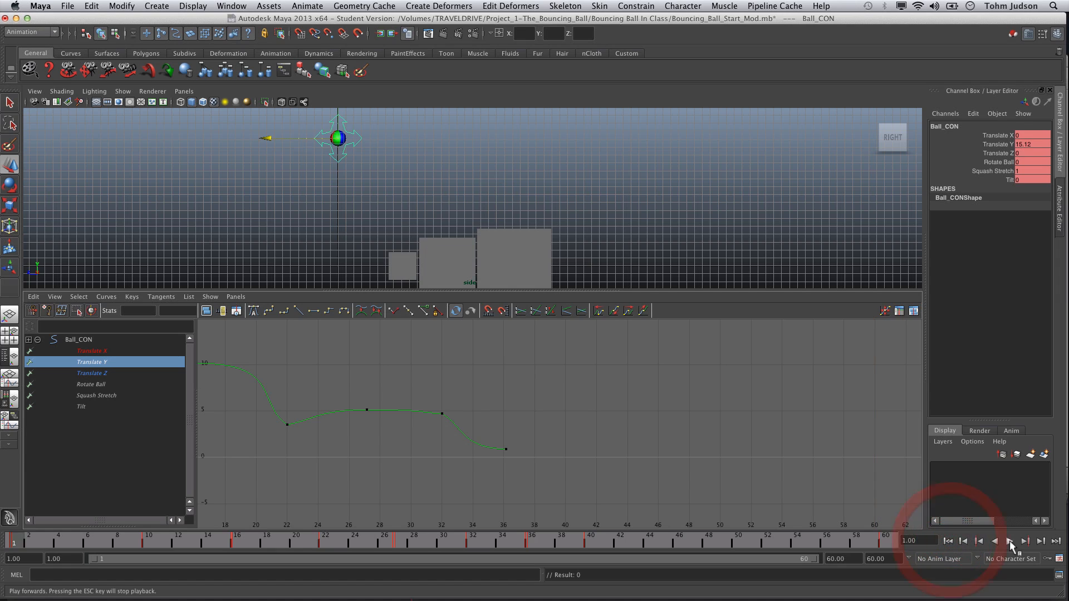
click(1010, 541)
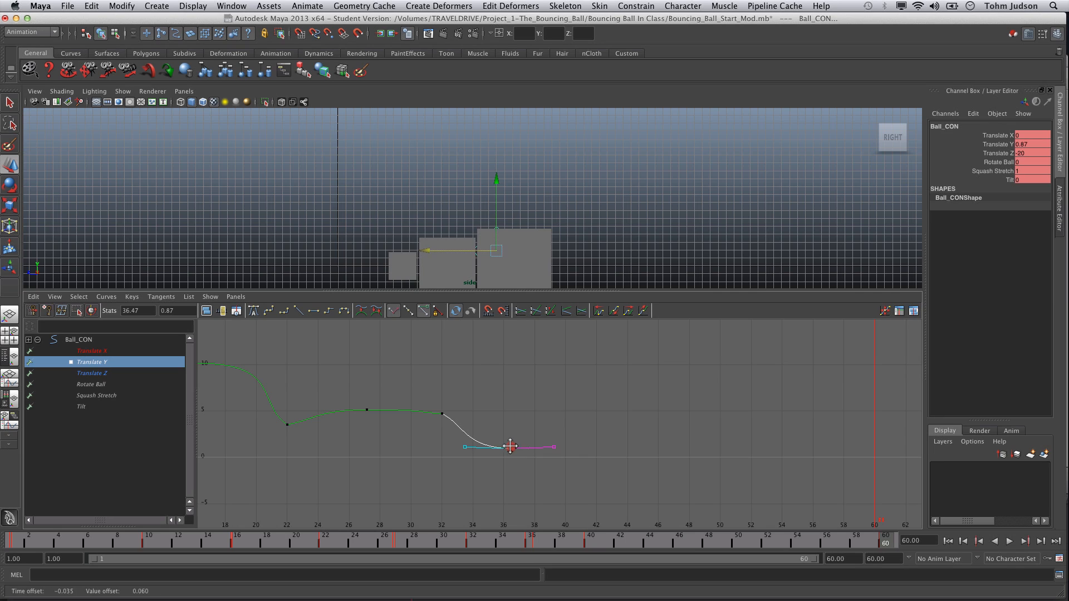
Step: Drag the frame 36 Translate Y key up to about 4.8, smooth its tangent, and preview
drag(510, 447, 502, 414)
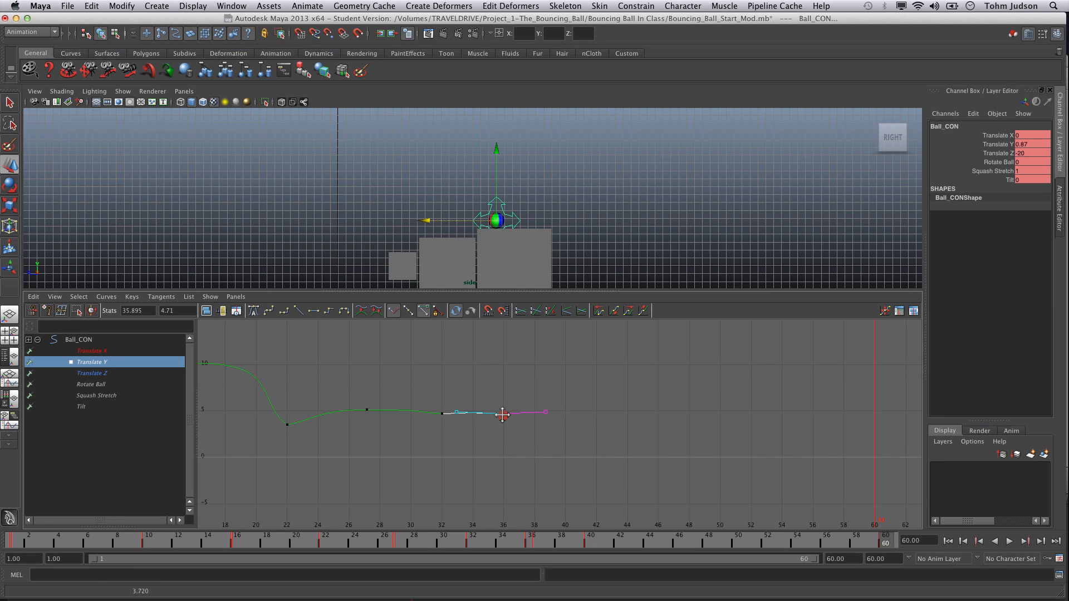
drag(502, 415, 503, 410)
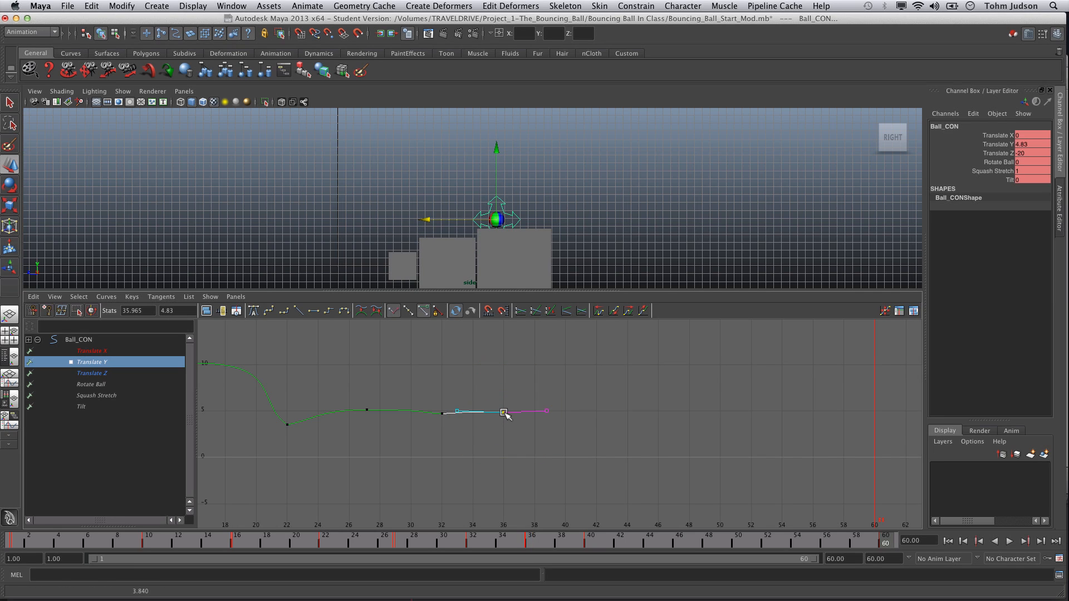
drag(504, 412, 511, 418)
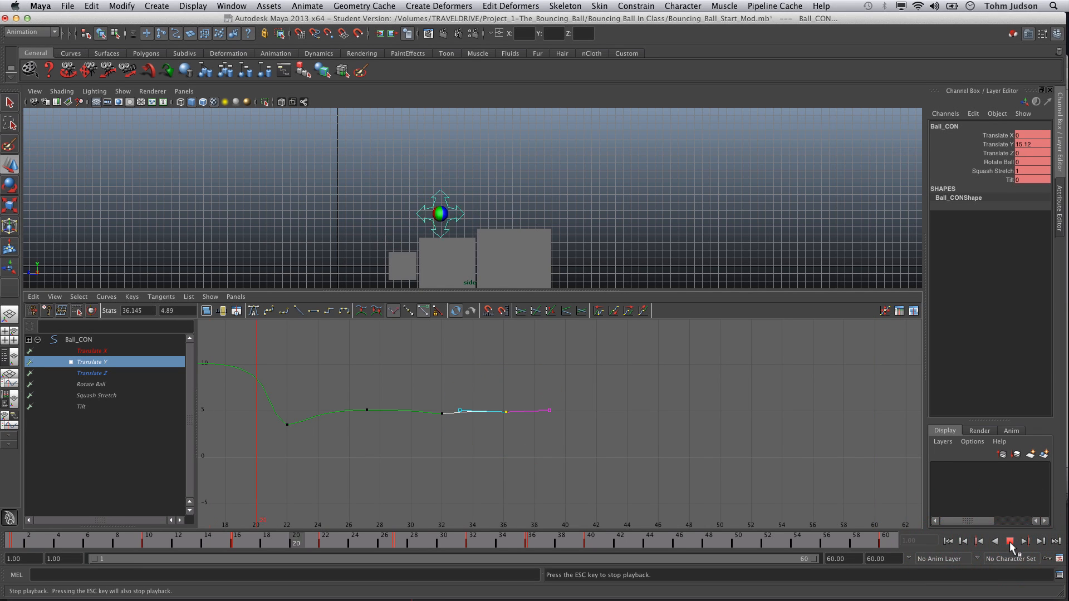
click(1010, 541)
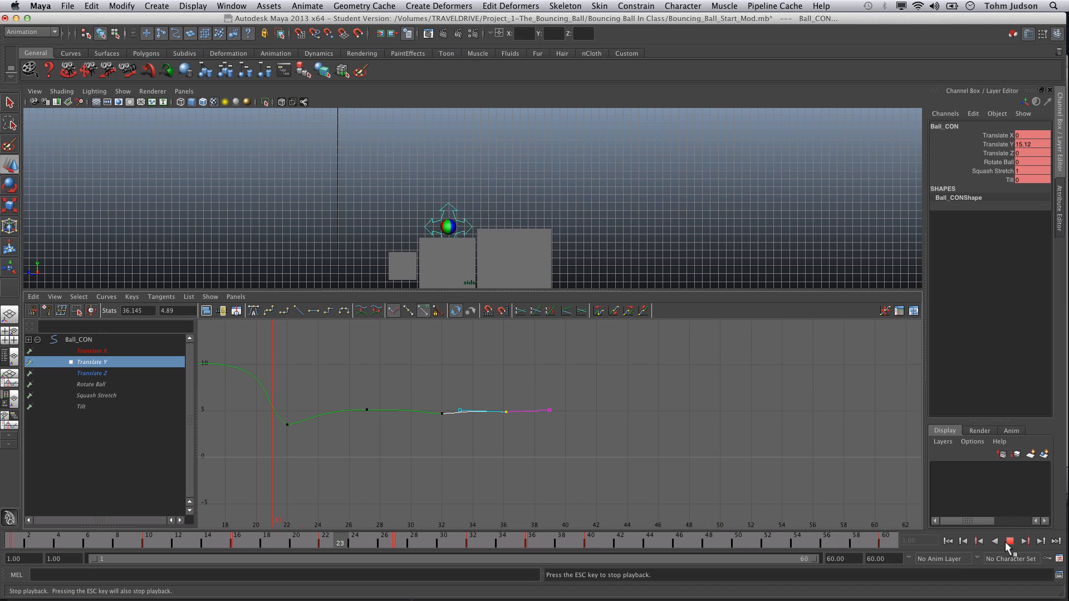